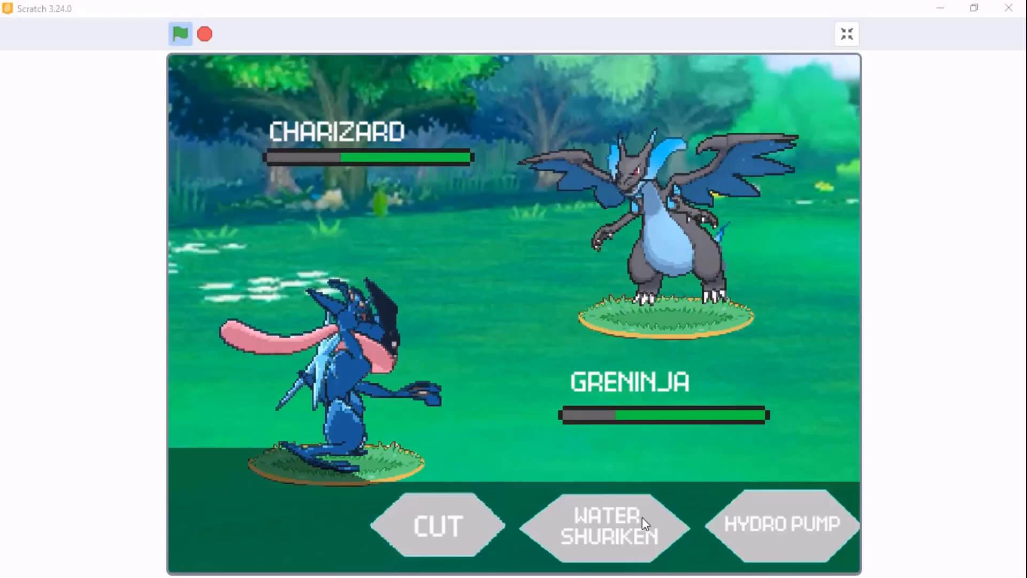
Launch the Water Shuriken attack in the battle again
left_click(611, 530)
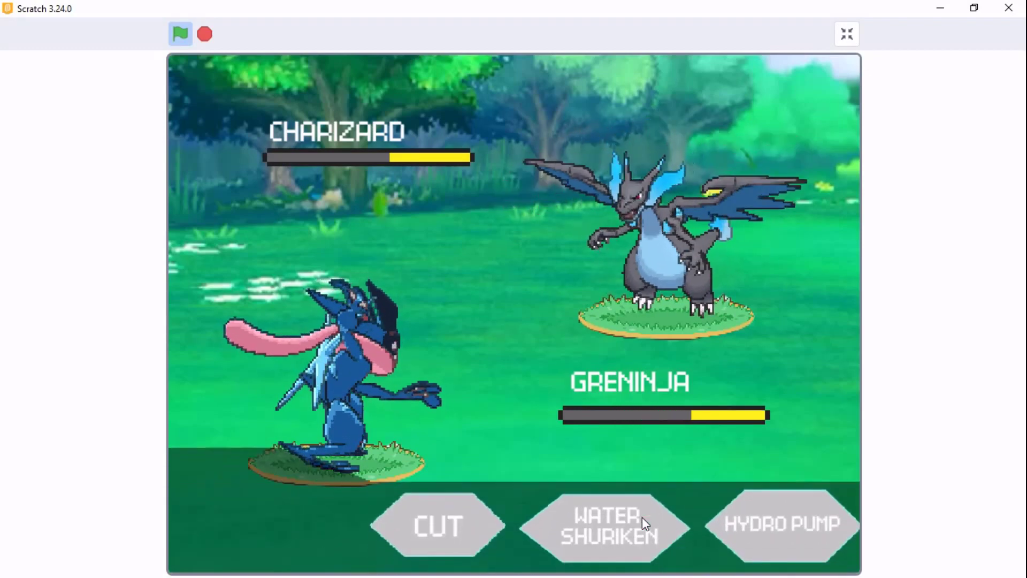
left_click(605, 532)
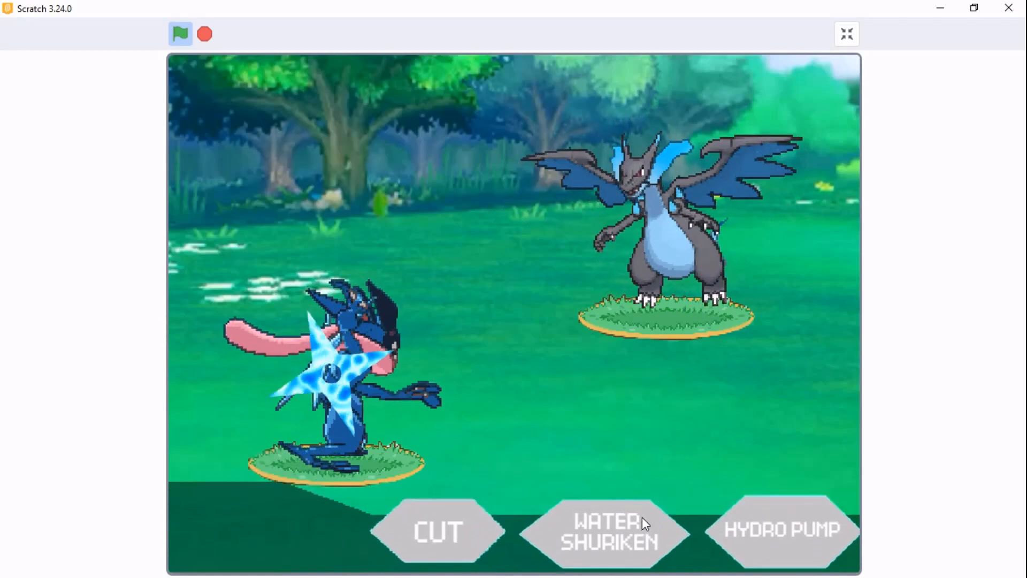
left_click(607, 535)
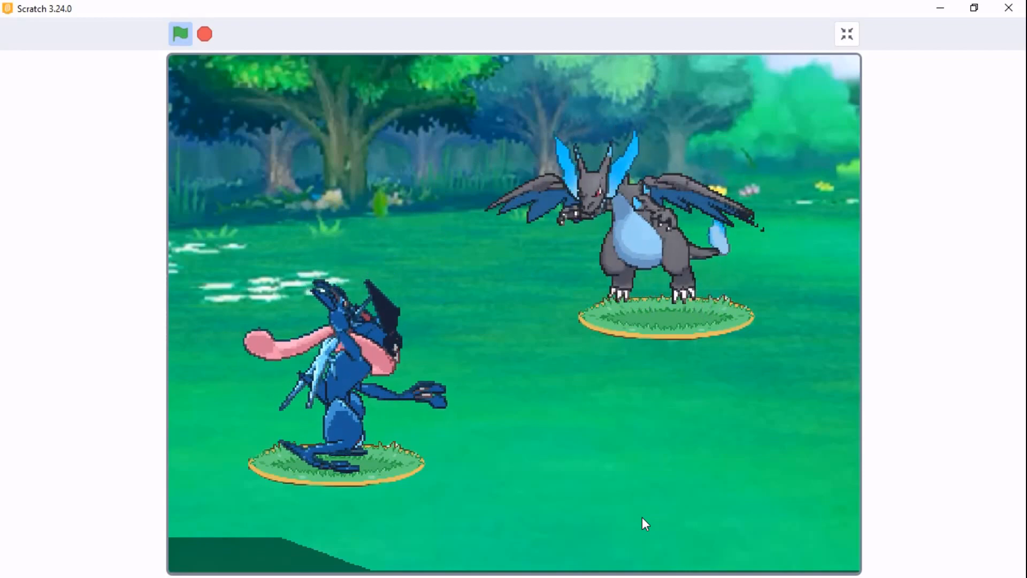
Add the Pen extension and paint a new sprite as a purple circle with no outline
left_click(179, 35)
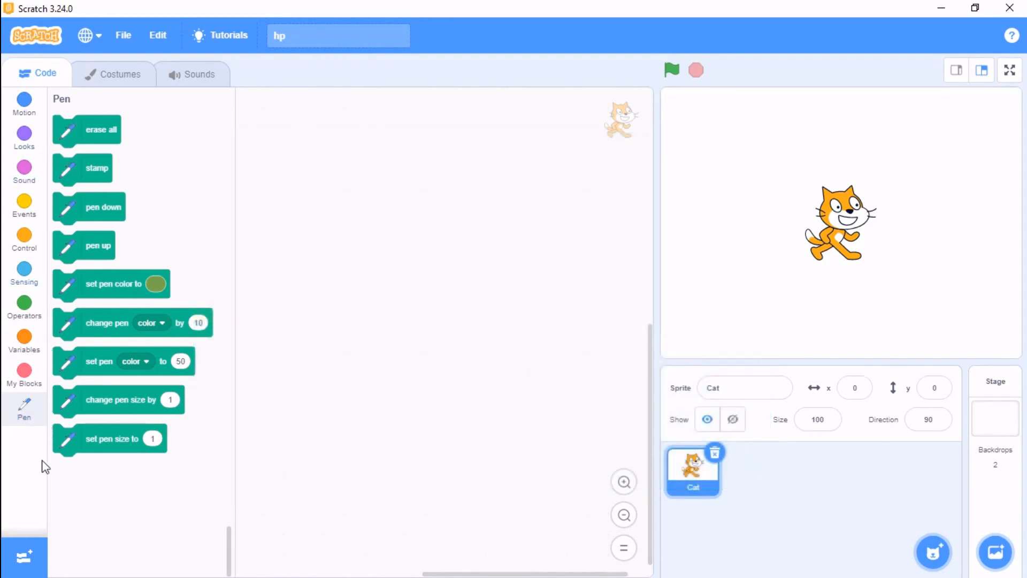
left_click(23, 557)
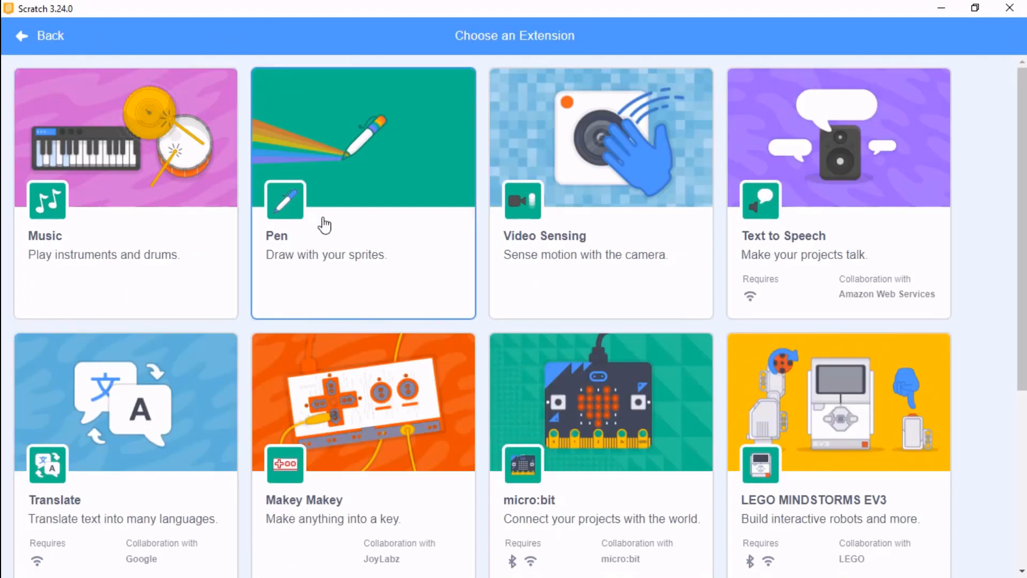
mouse_move(311, 245)
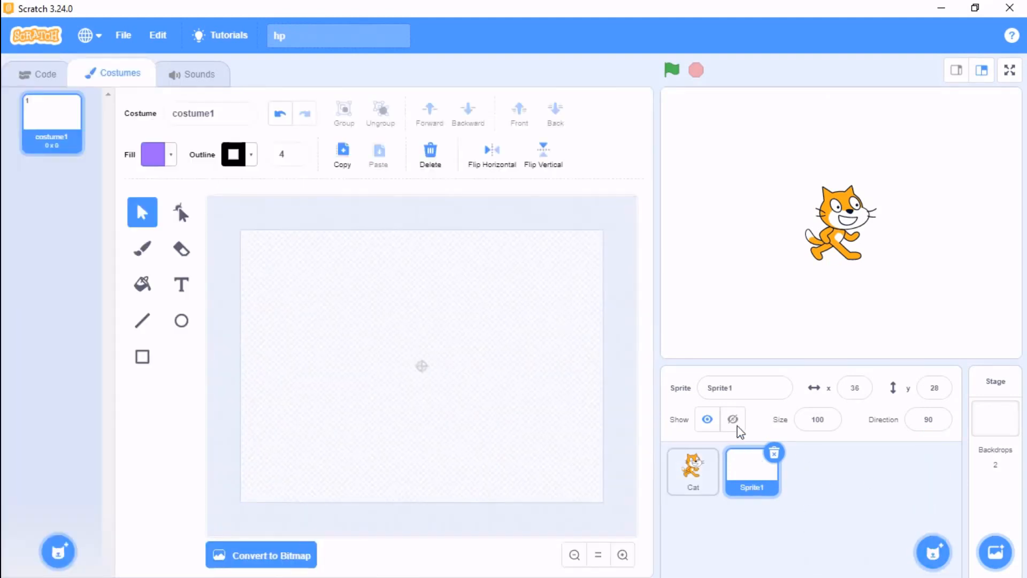
left_click(180, 320)
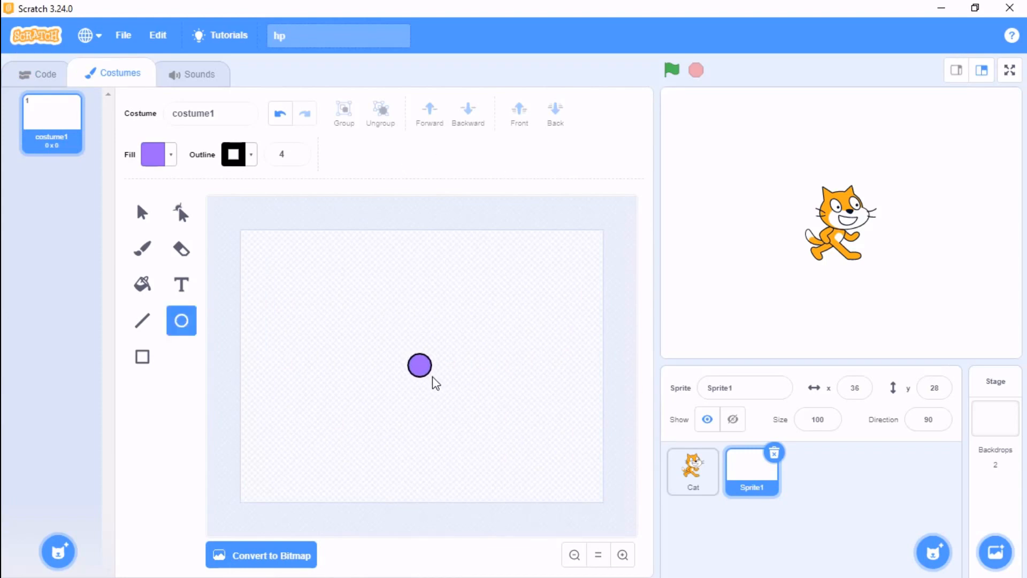
left_click(420, 365)
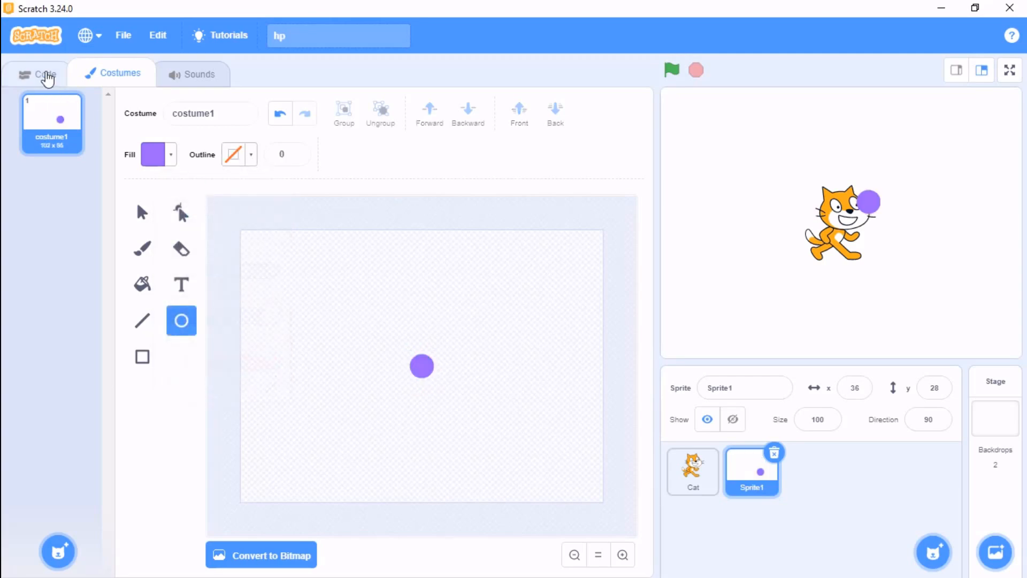
Name the purple circle sprite 'Health Bar' and show the My Blocks category
left_click(42, 73)
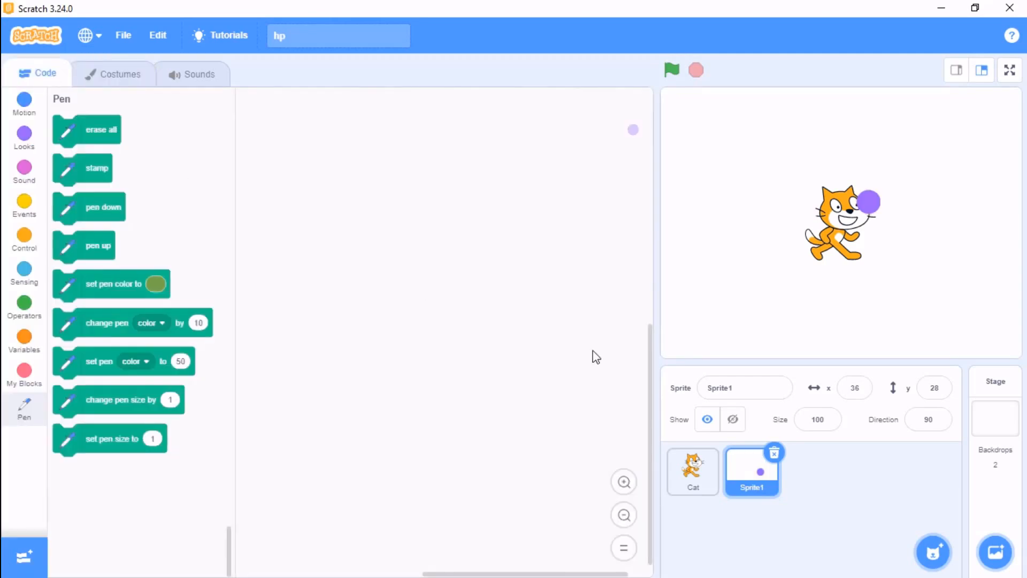
left_click(744, 387)
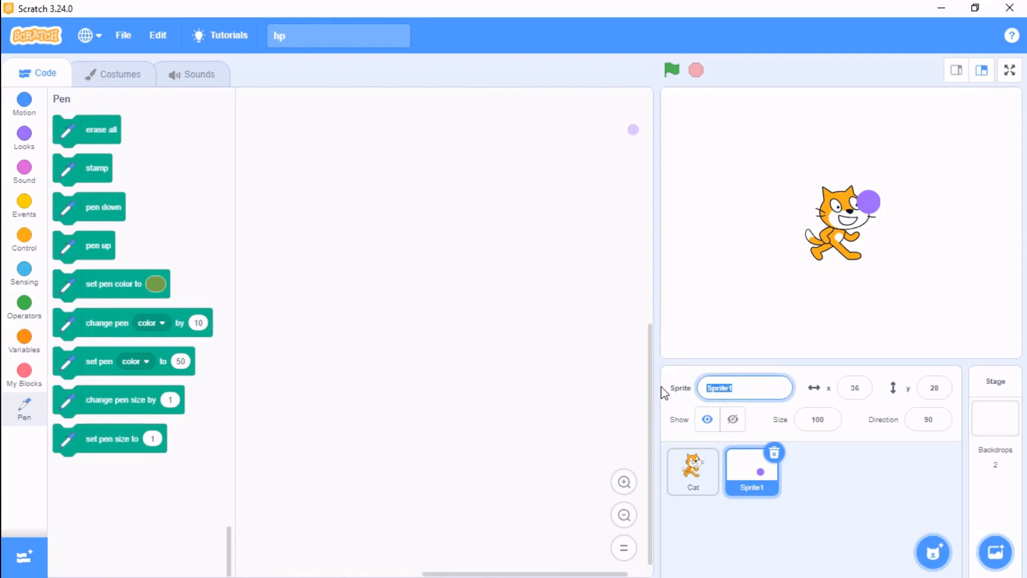
type("Health Bar")
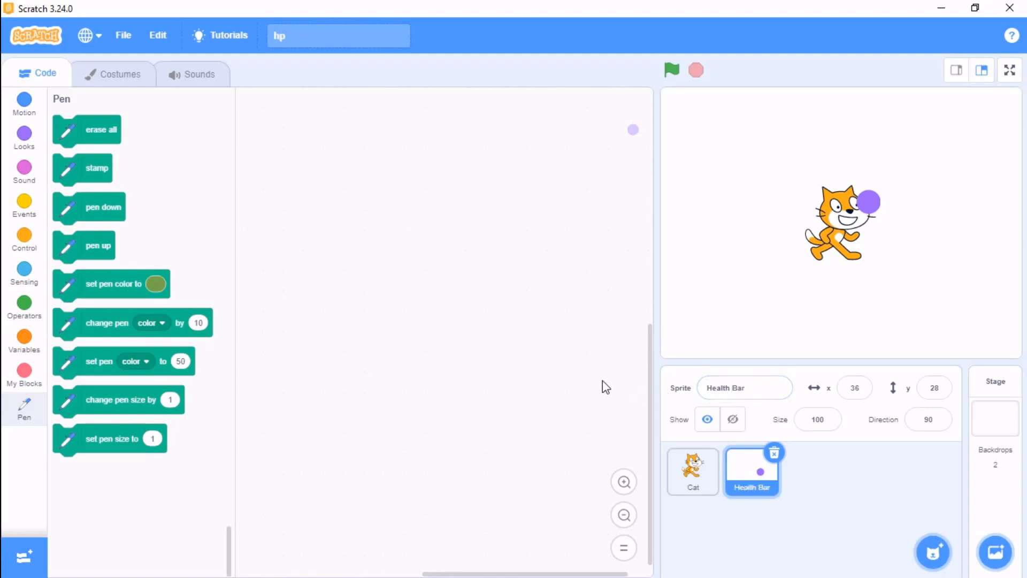
mouse_move(24, 237)
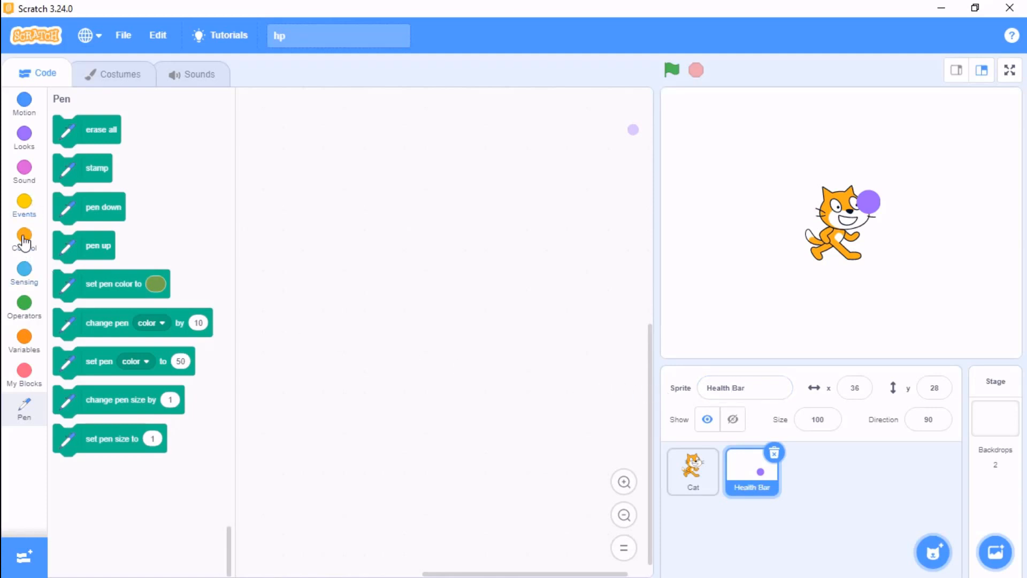
left_click(24, 373)
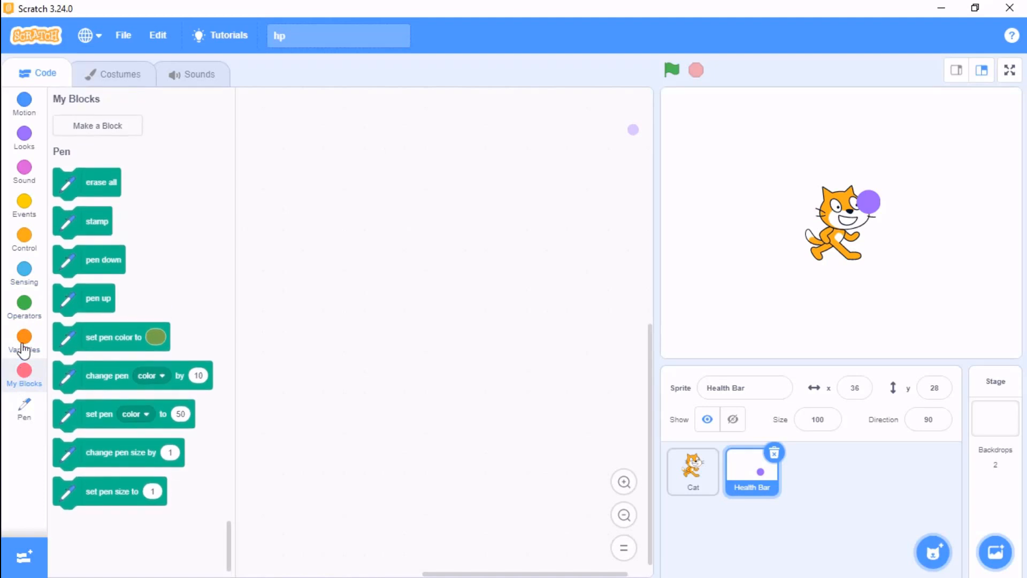
Start defining a 'Render Health Bar' custom block with x and y number inputs
left_click(97, 126)
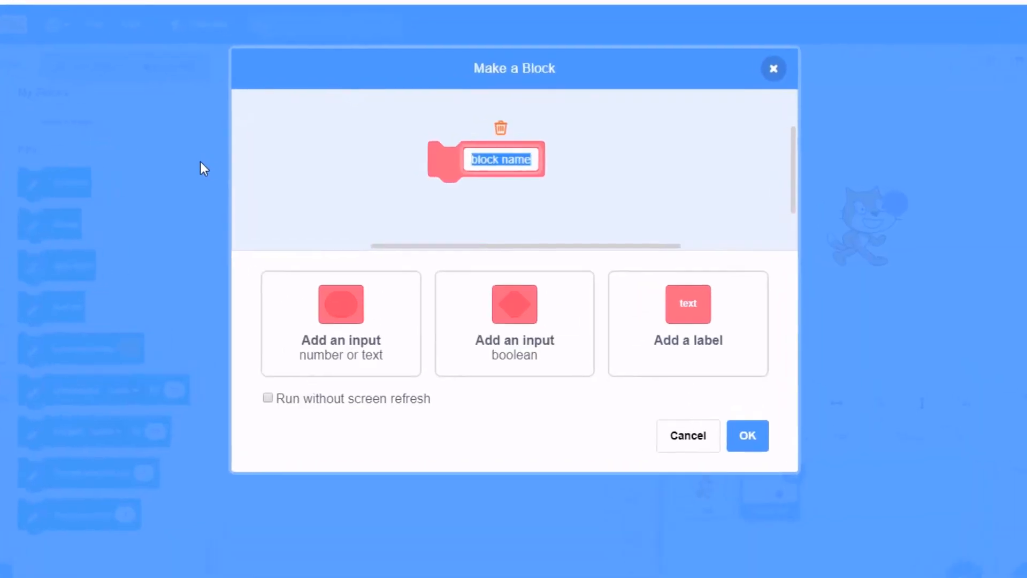
type("R")
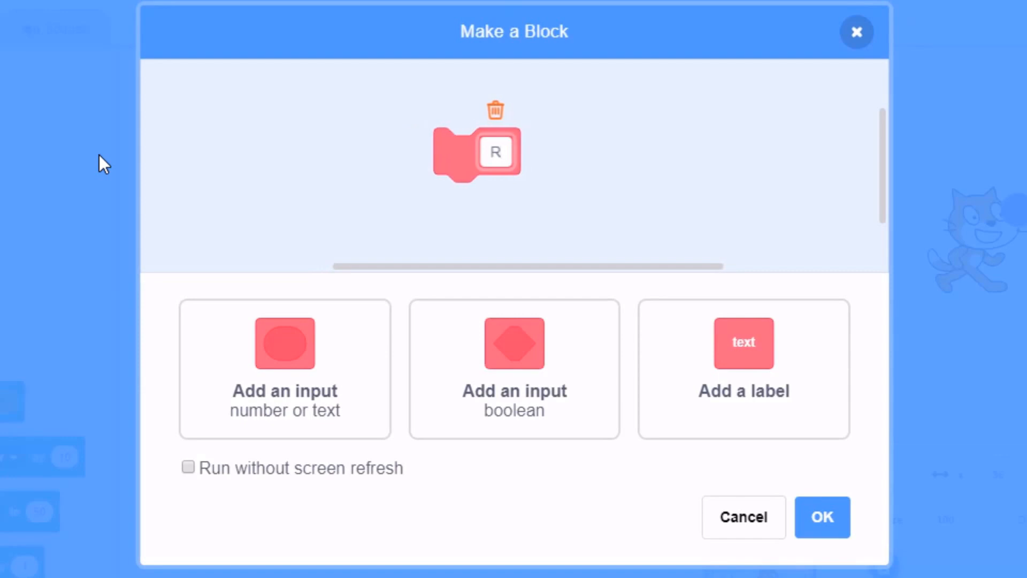
type("ender")
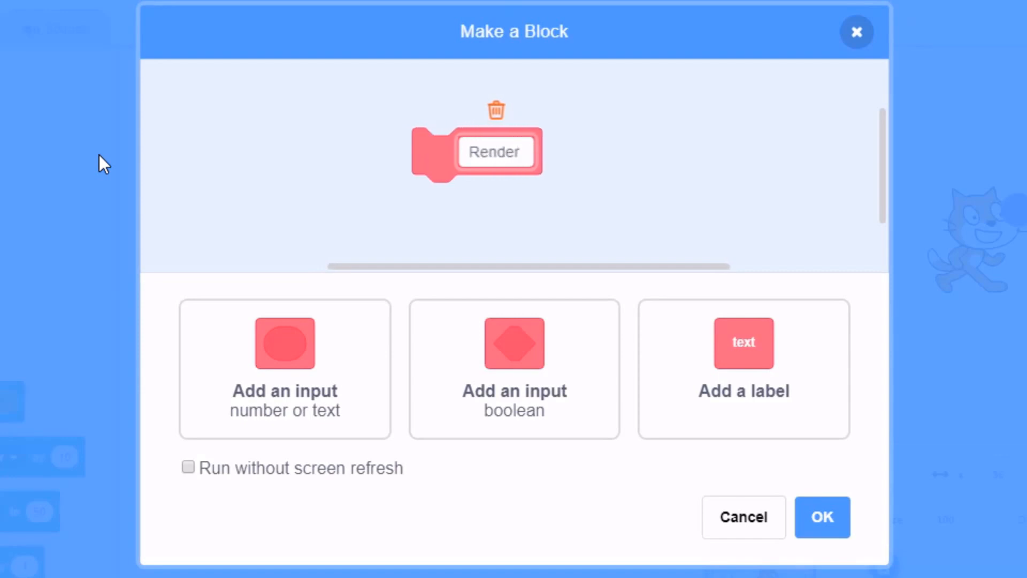
type("Health Bar")
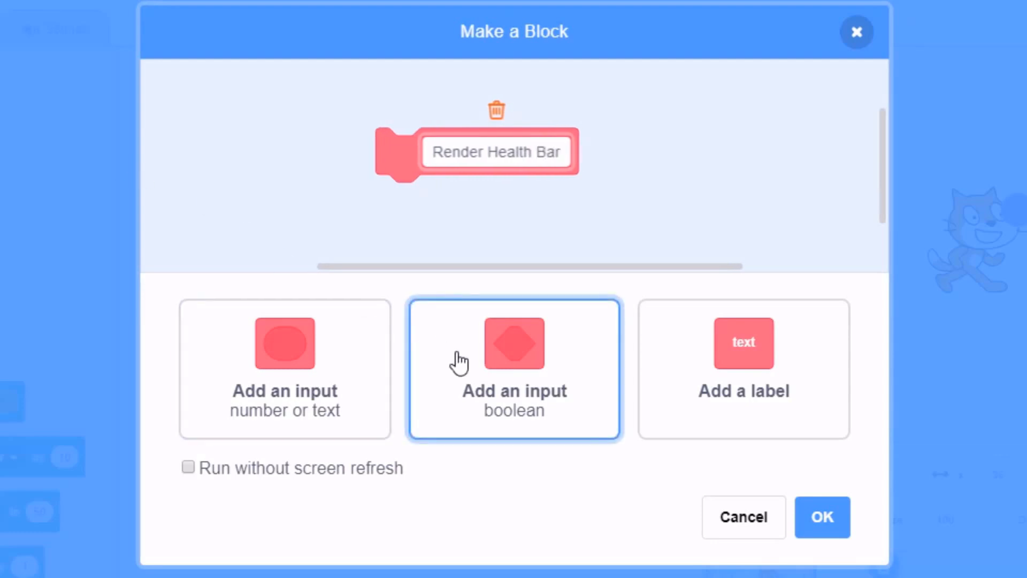
type("X")
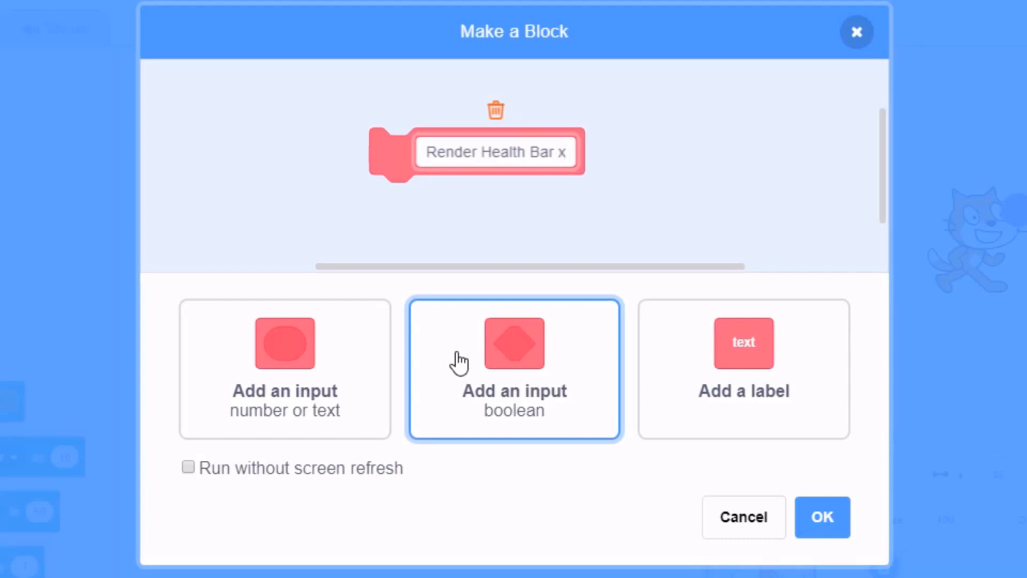
left_click(285, 355)
type("y")
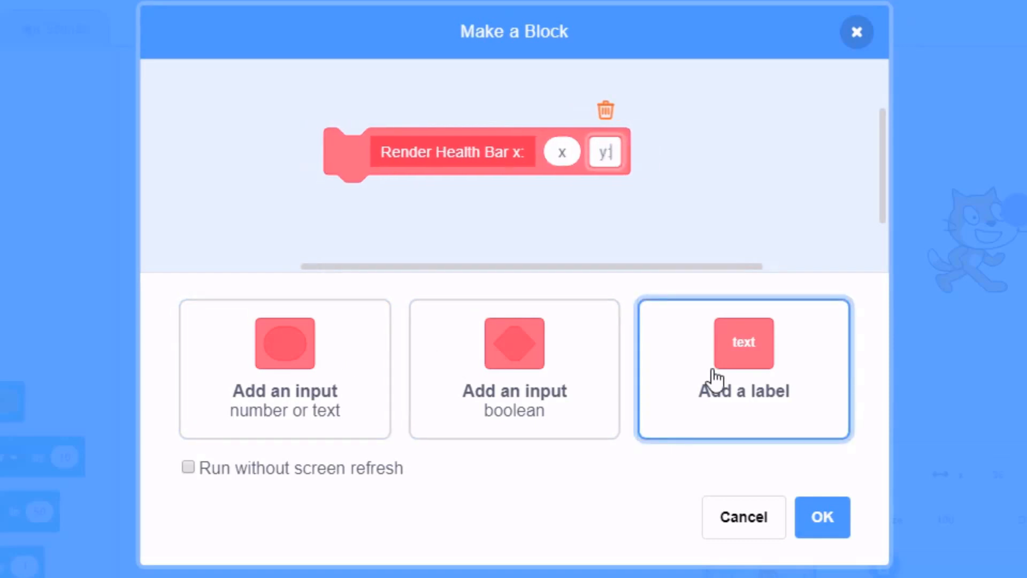
left_click(285, 369)
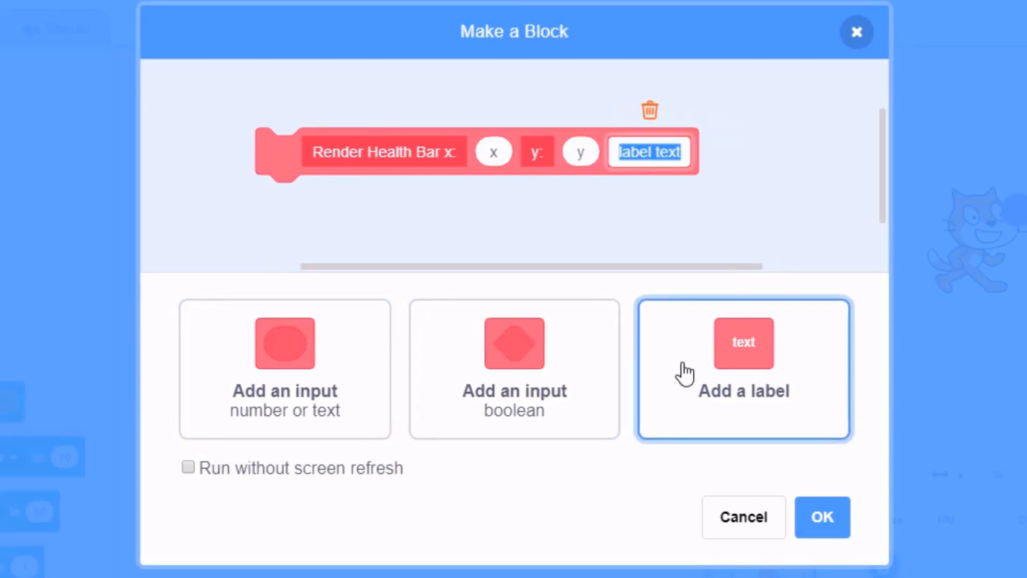
Add labelled health, width and size inputs and enable run without screen refresh
type("health")
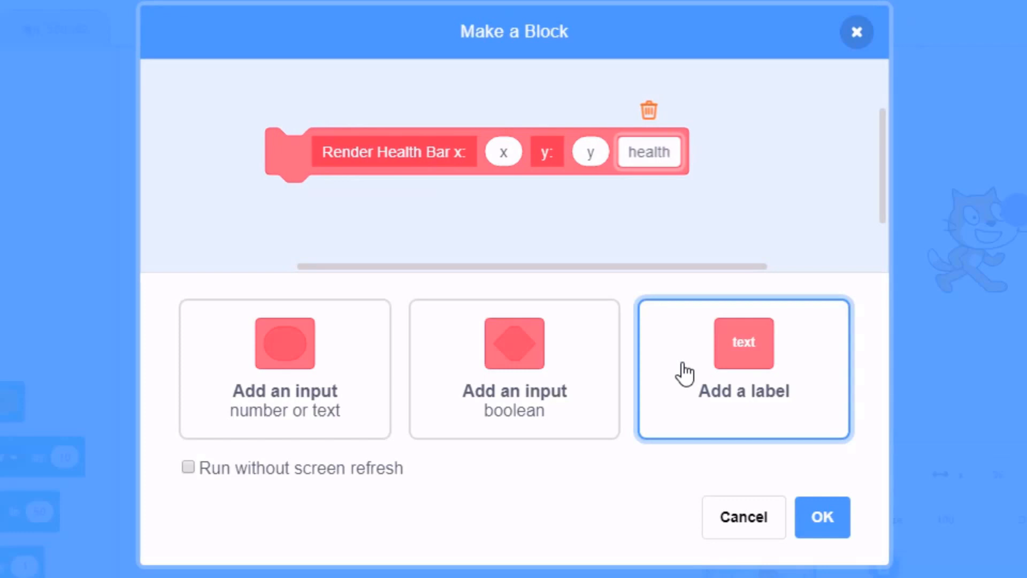
left_click(300, 361)
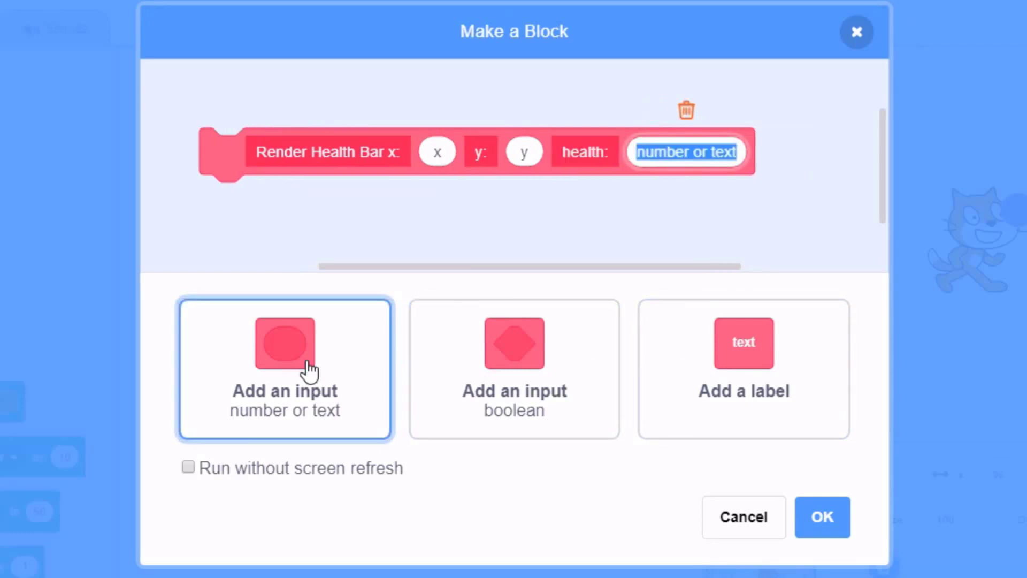
type("health")
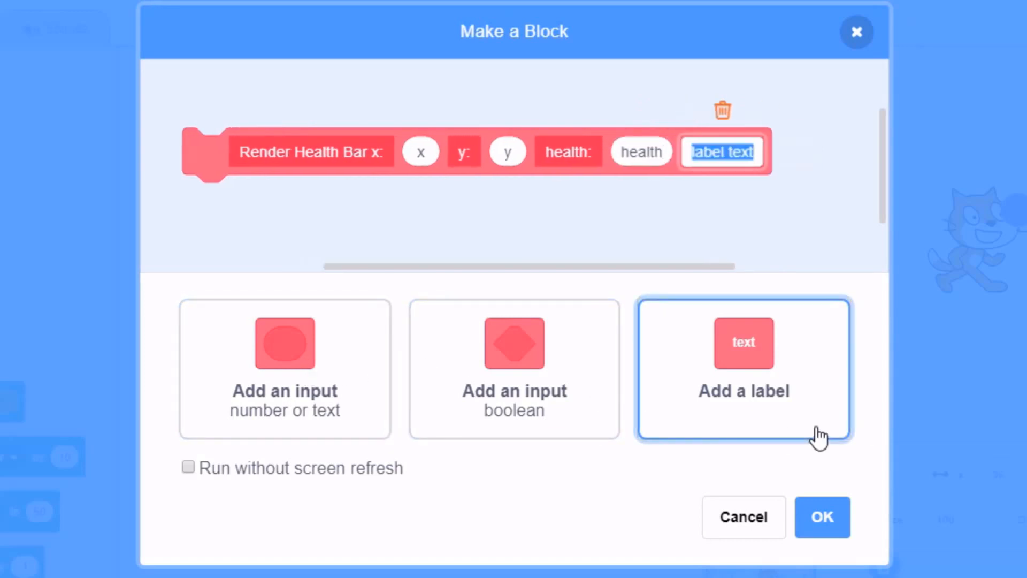
type("w")
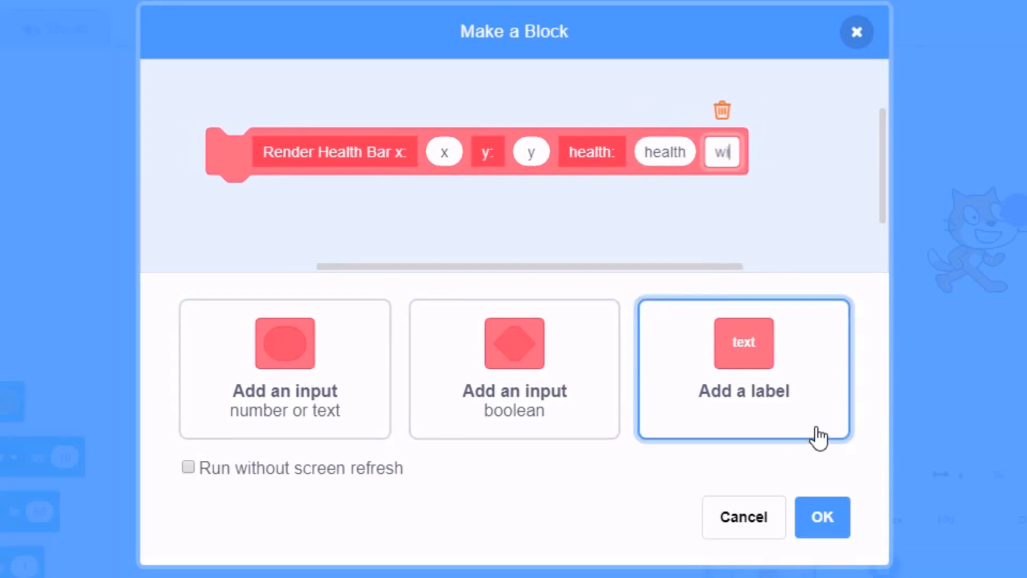
type("idth:")
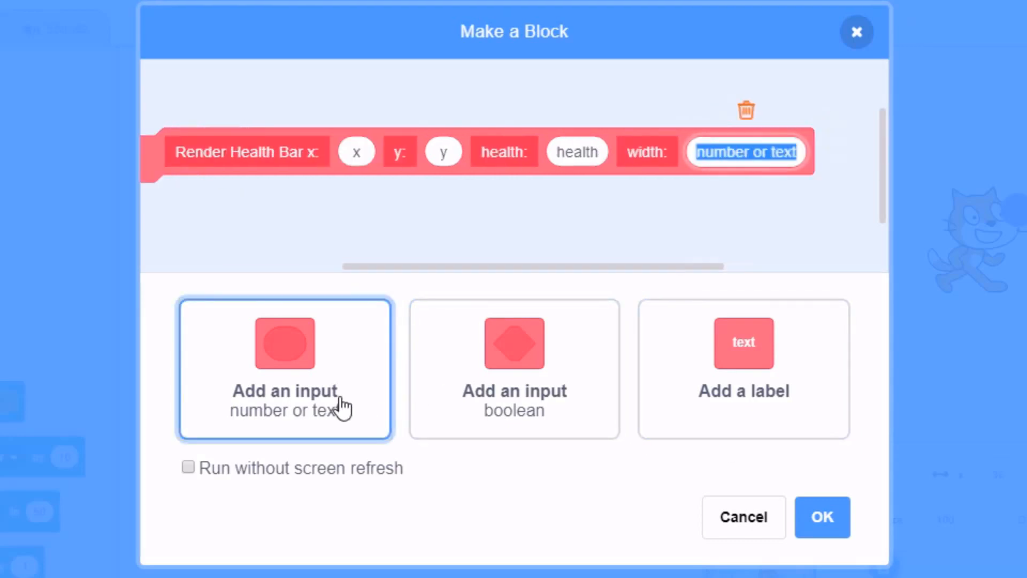
type("width")
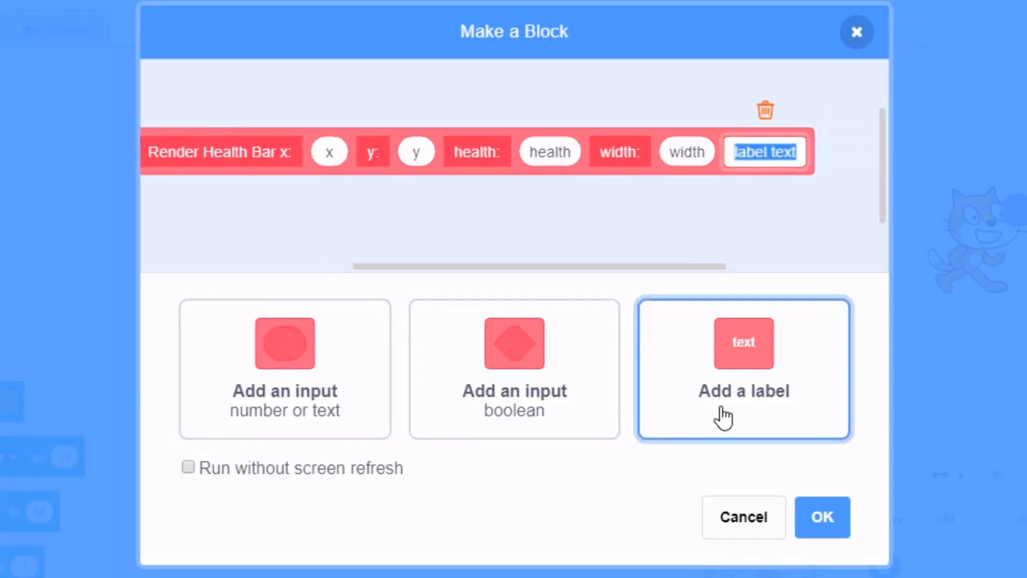
type("siz")
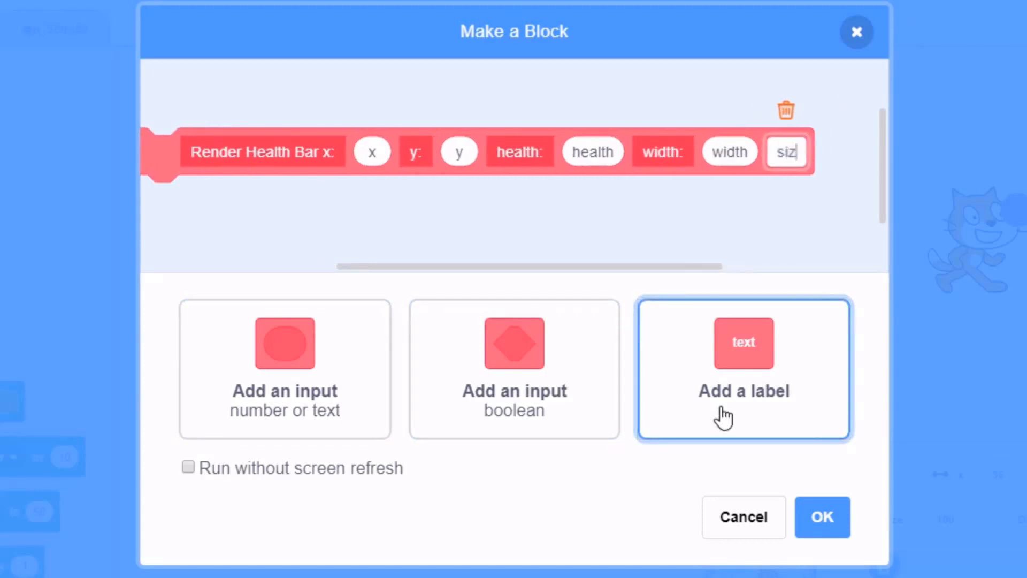
left_click(284, 368)
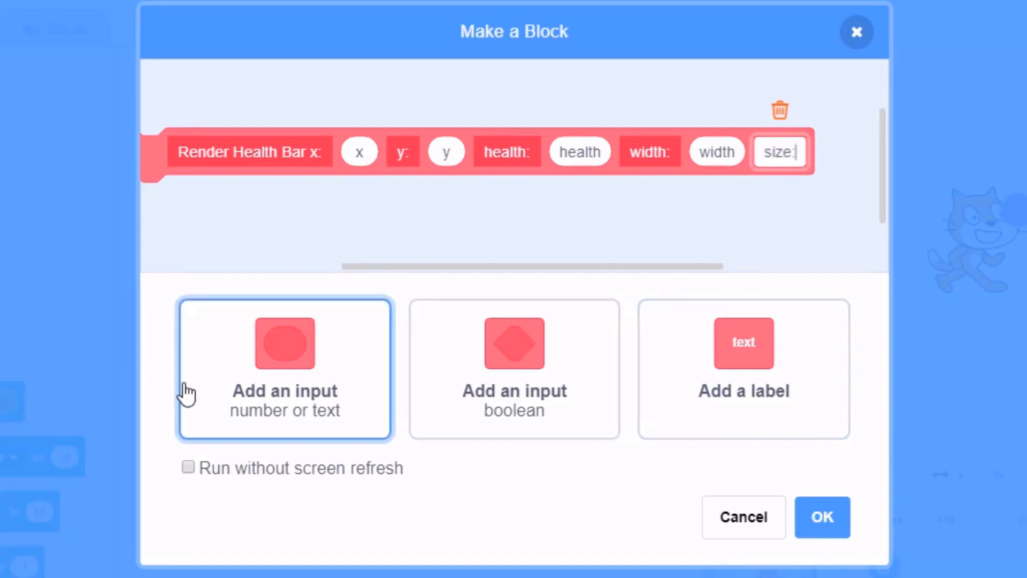
type("size")
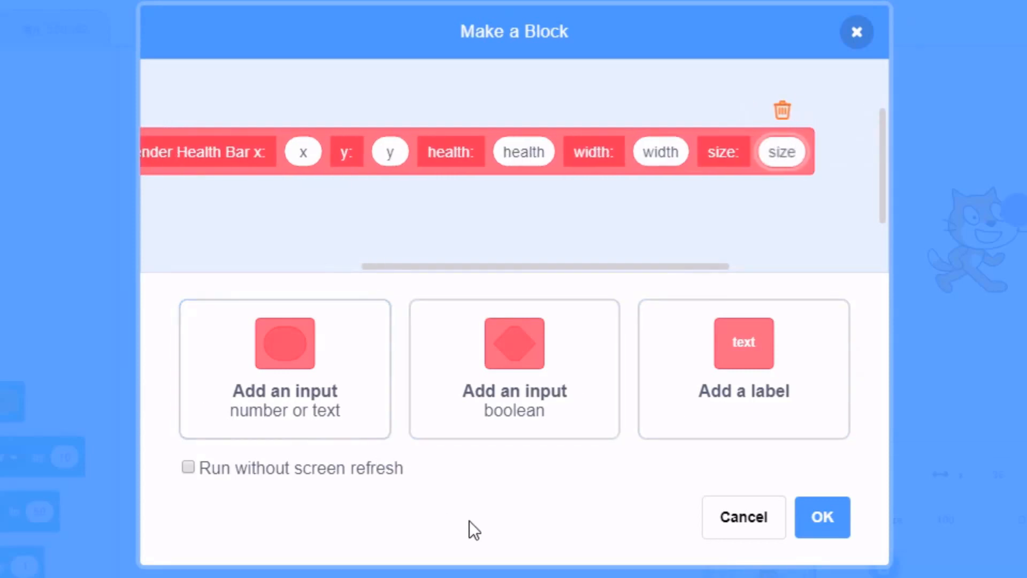
left_click(187, 467)
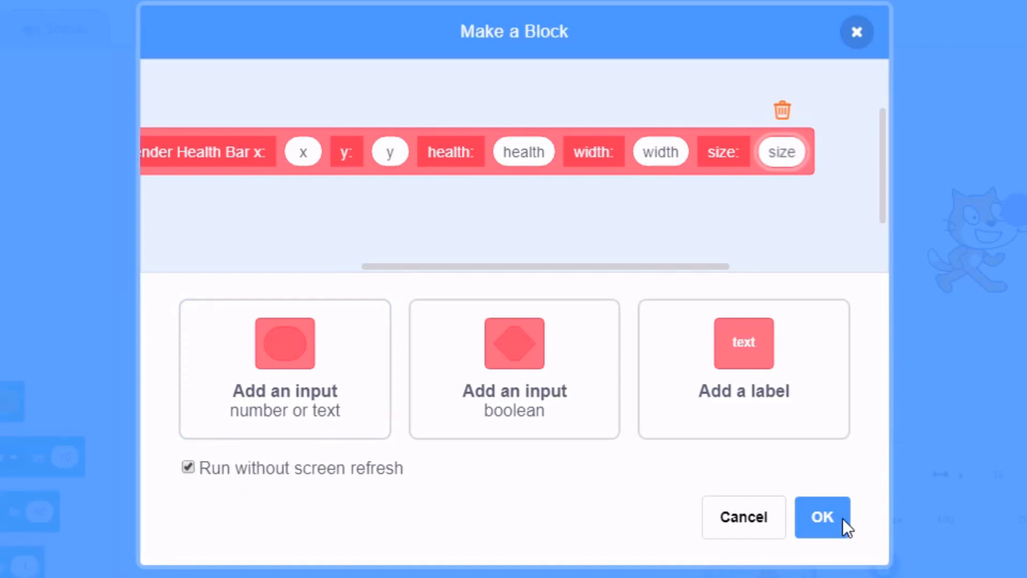
Confirm the block and start a green-flag script that sets the ghost effect to 100
left_click(822, 517)
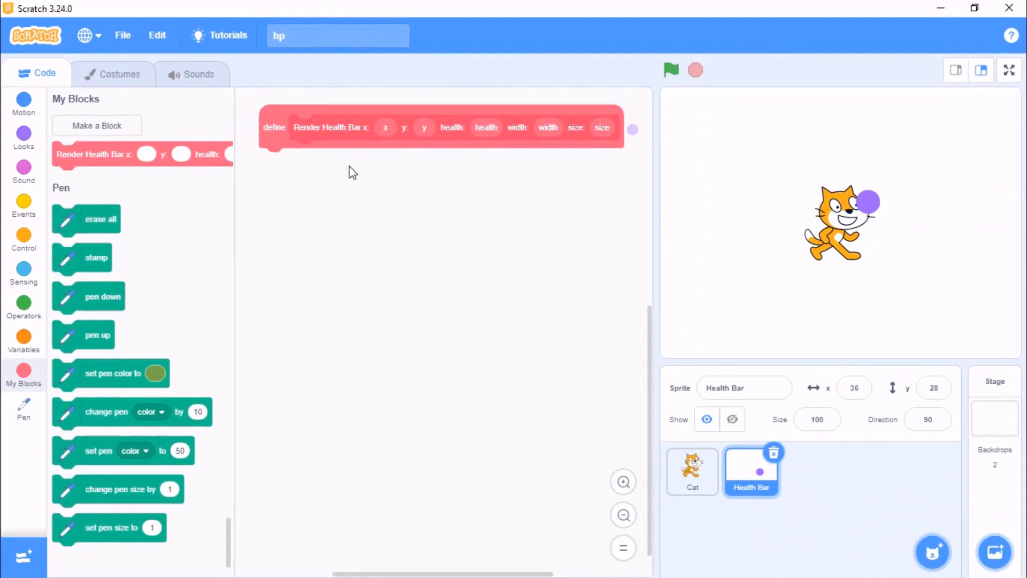
left_click(23, 206)
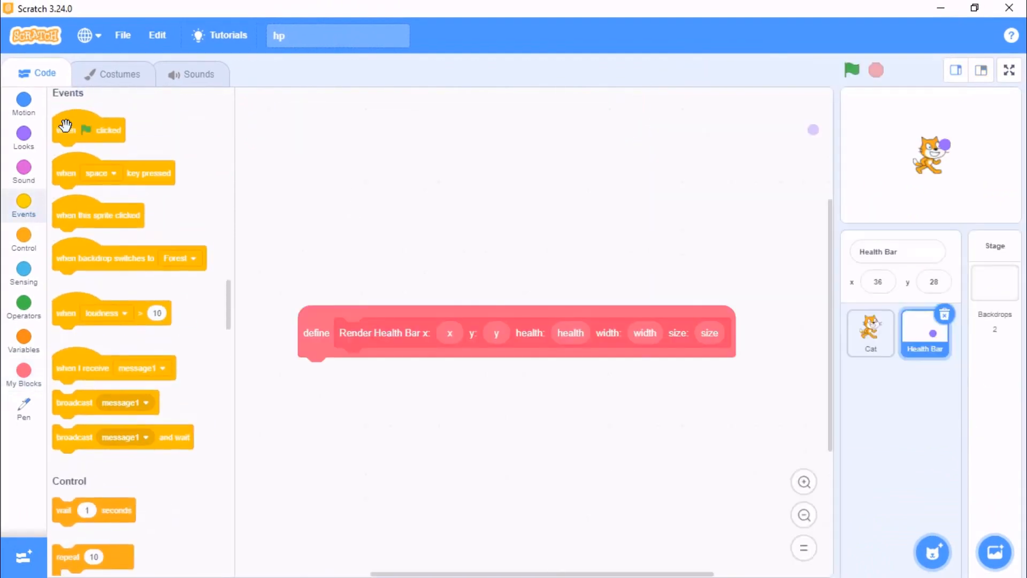
left_click_drag(89, 129, 322, 147)
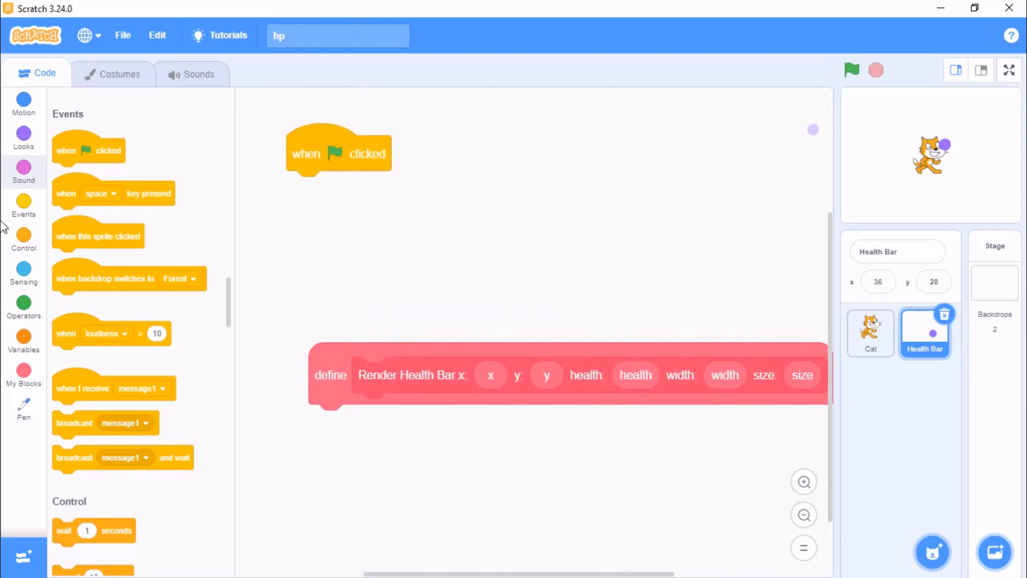
left_click(23, 131)
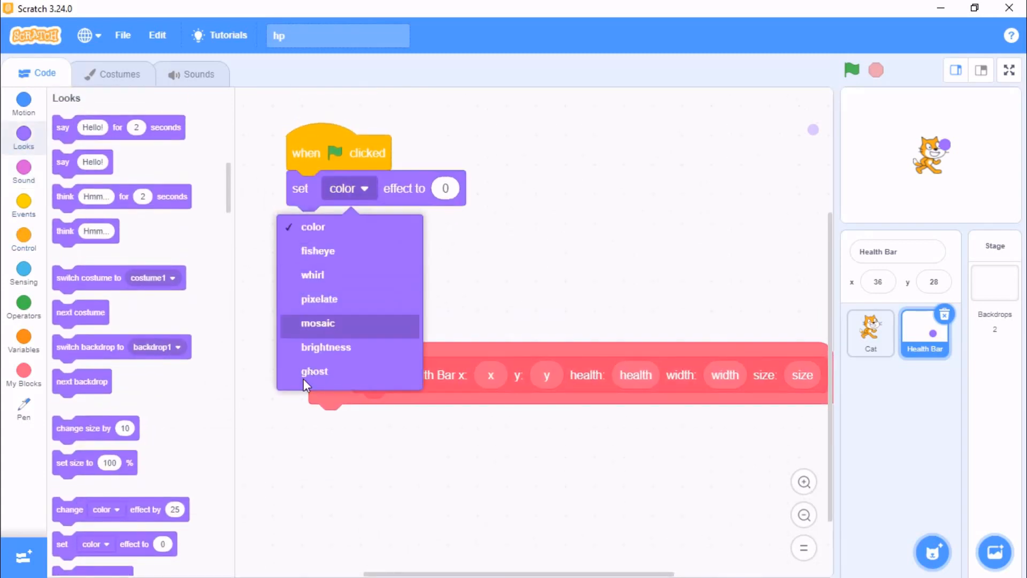
left_click(314, 371)
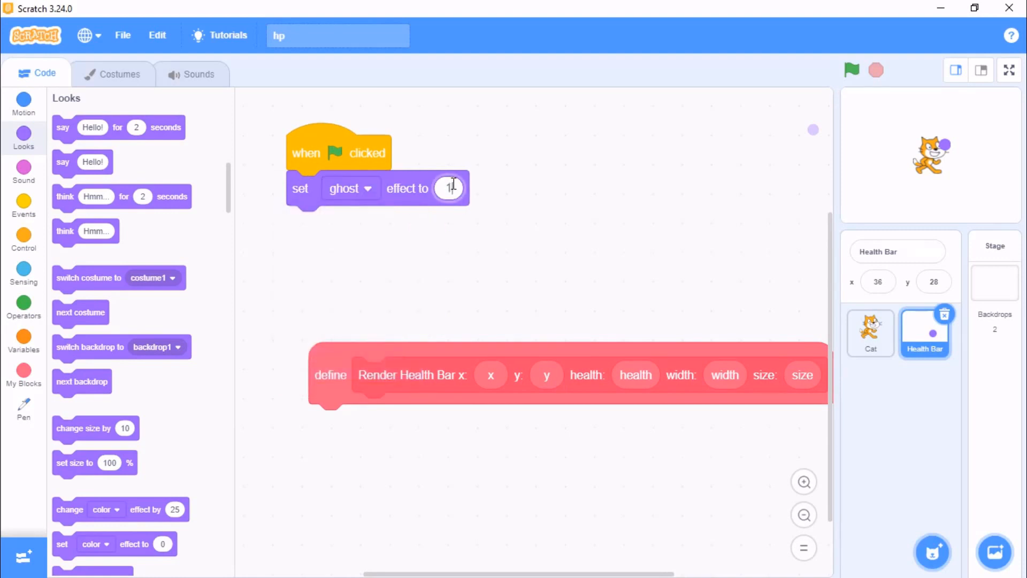
type("100")
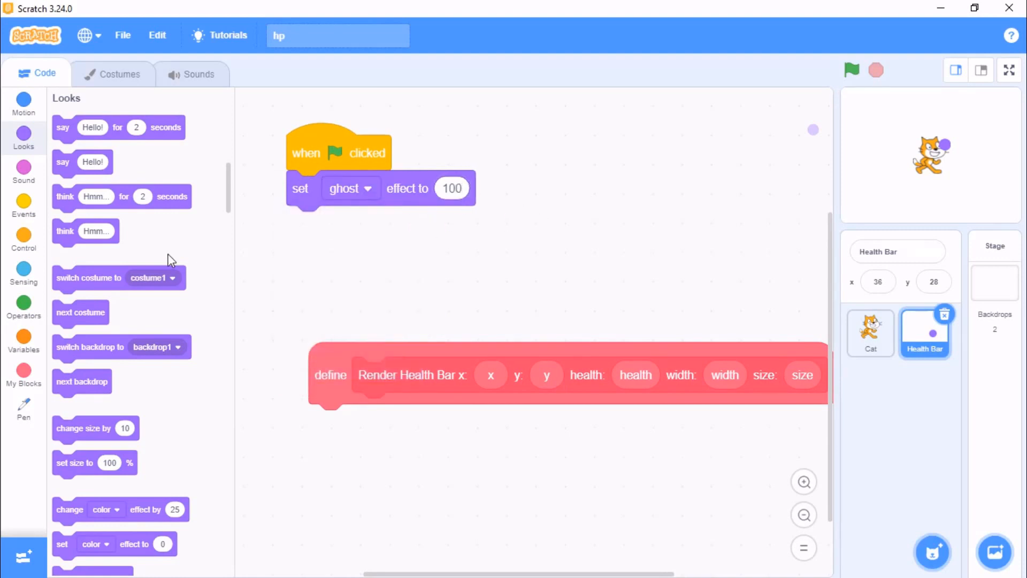
left_click(23, 238)
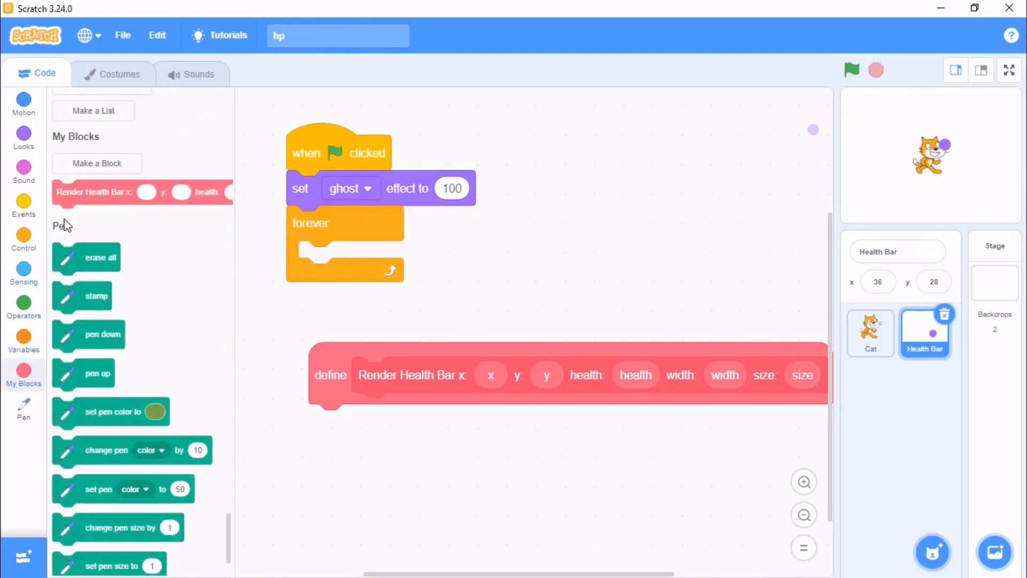
Put Render Health Bar inside the forever loop with a subtraction in its x input
left_click_drag(94, 192, 358, 257)
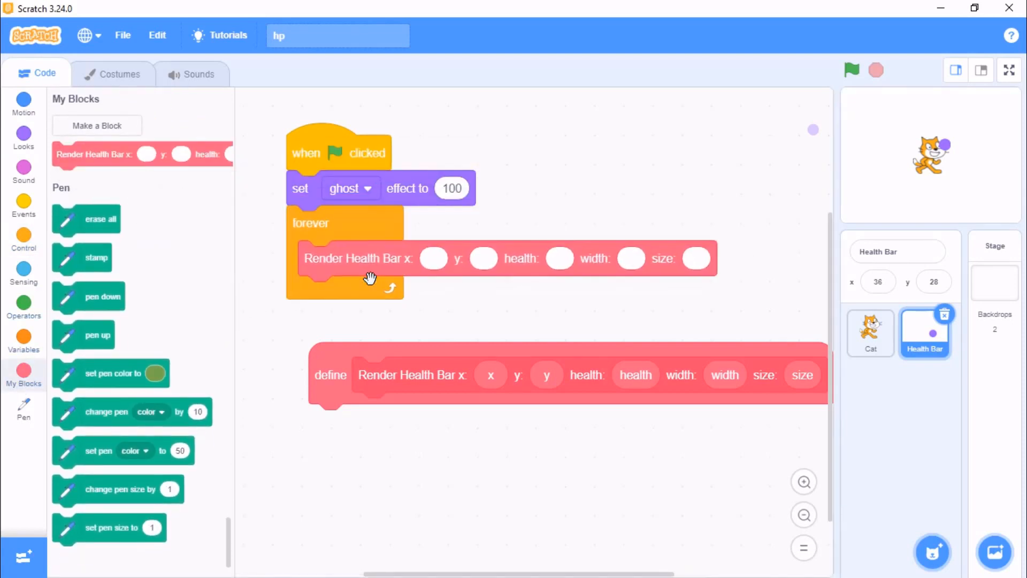
mouse_move(6, 267)
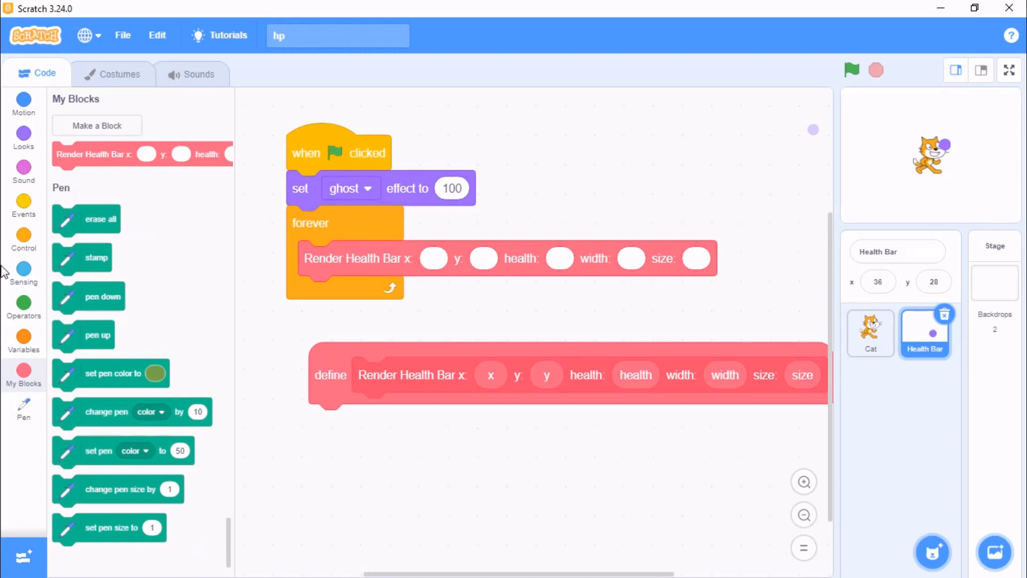
left_click(23, 269)
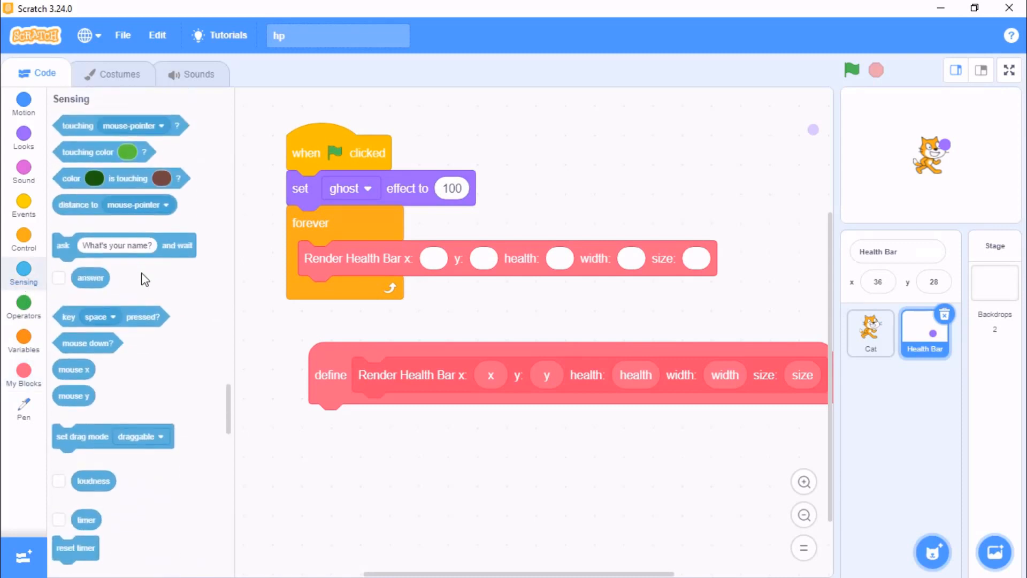
scroll("down", 3)
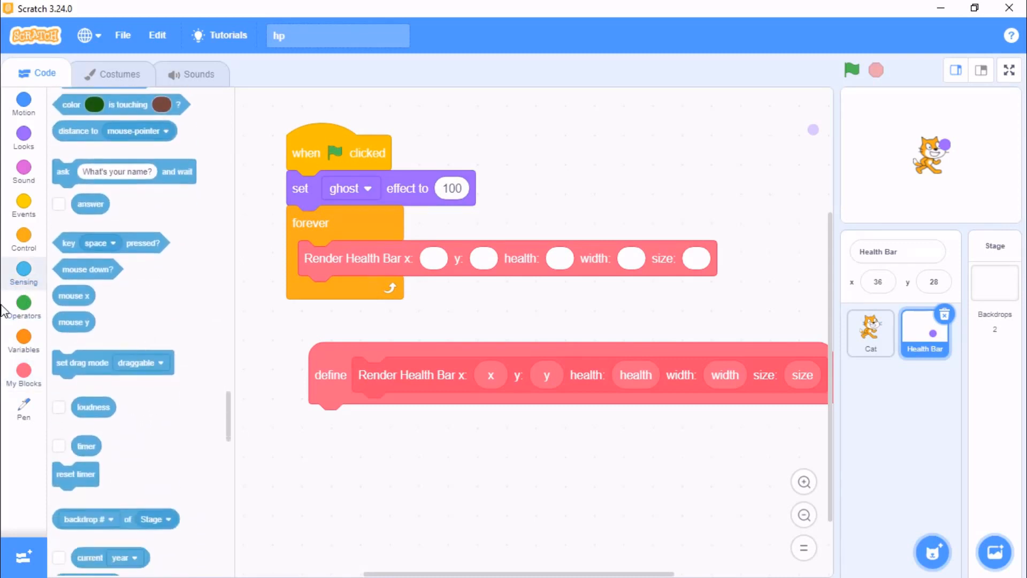
left_click(23, 302)
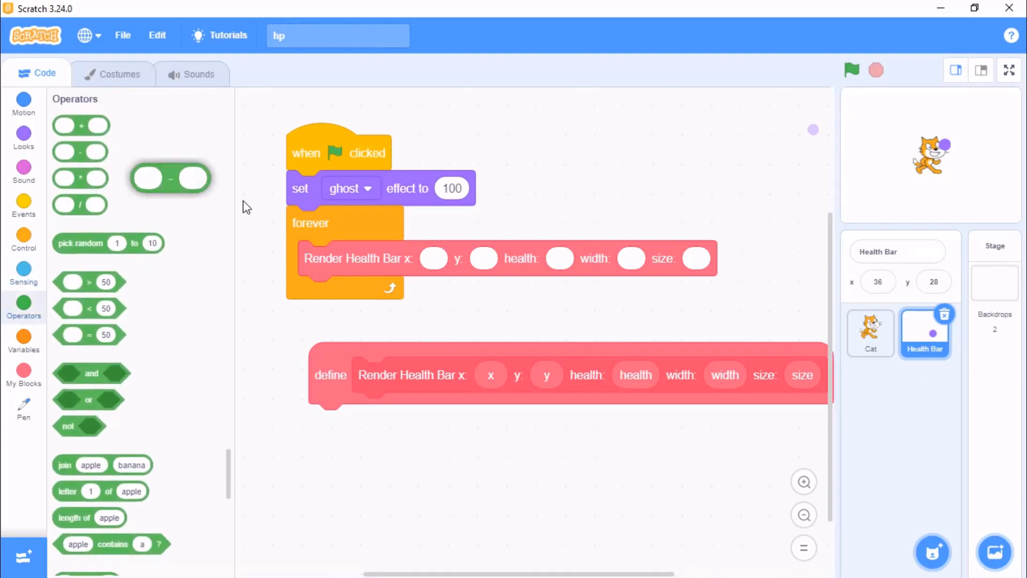
left_click_drag(170, 178, 458, 257)
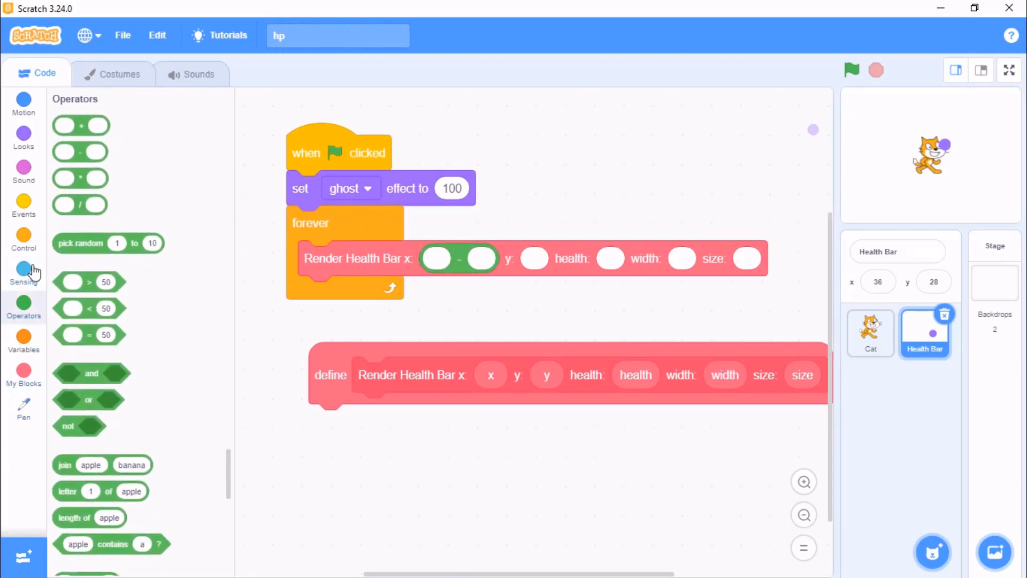
Use the Cat's x position minus 33 for x and the Cat's y position for y
left_click(23, 271)
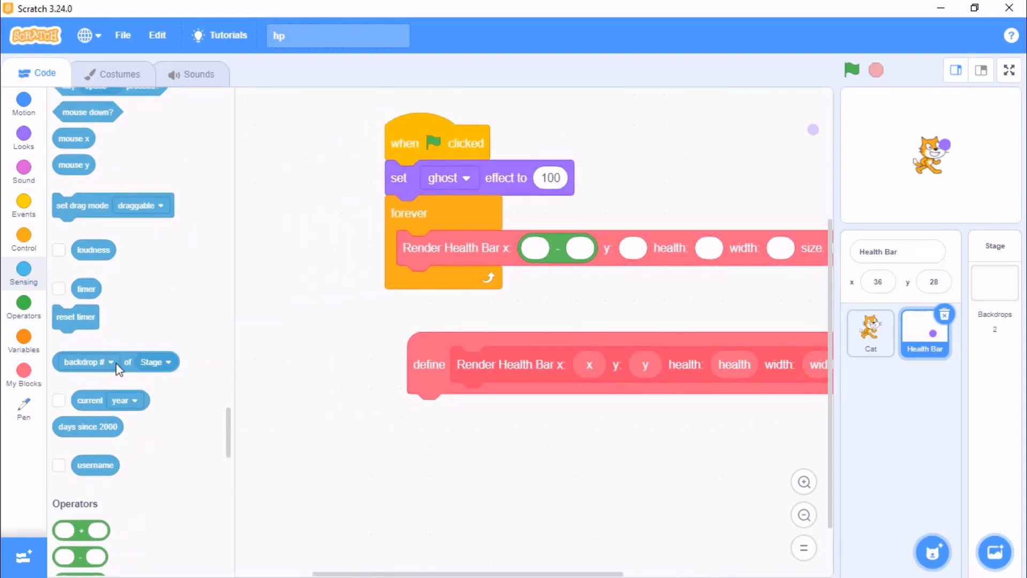
left_click_drag(85, 361, 347, 317)
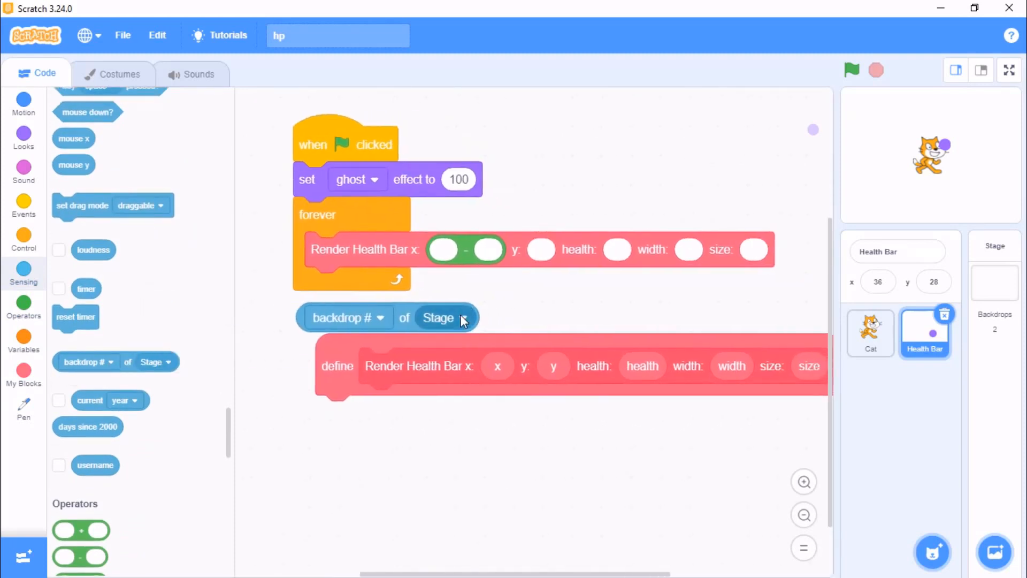
left_click(870, 332)
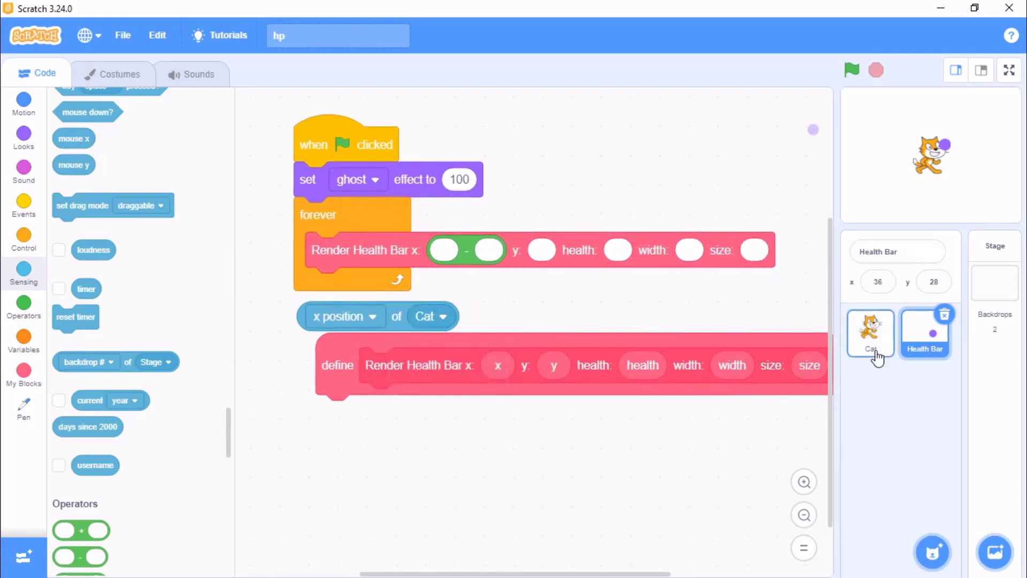
left_click(870, 333)
type("33")
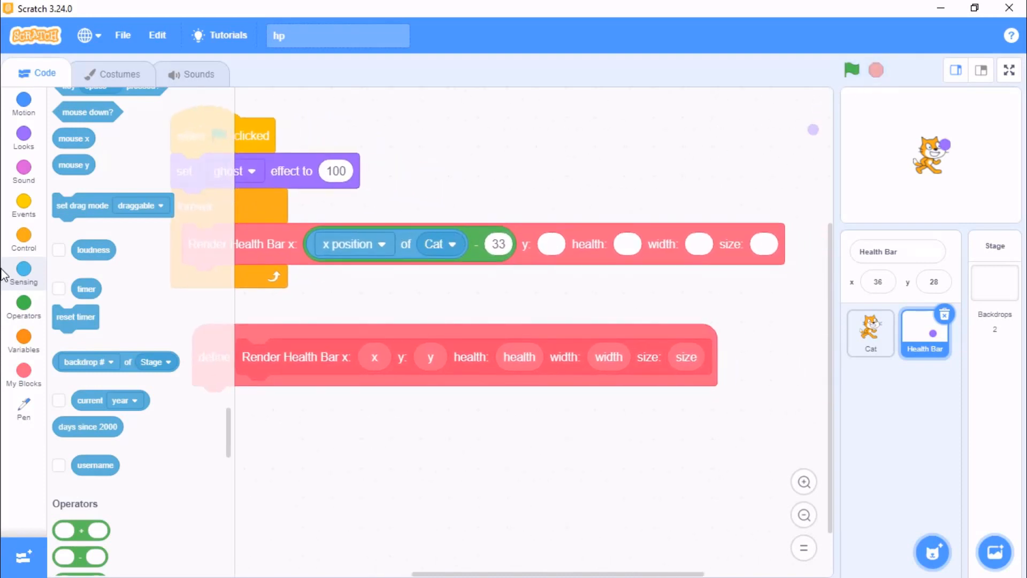
left_click(23, 307)
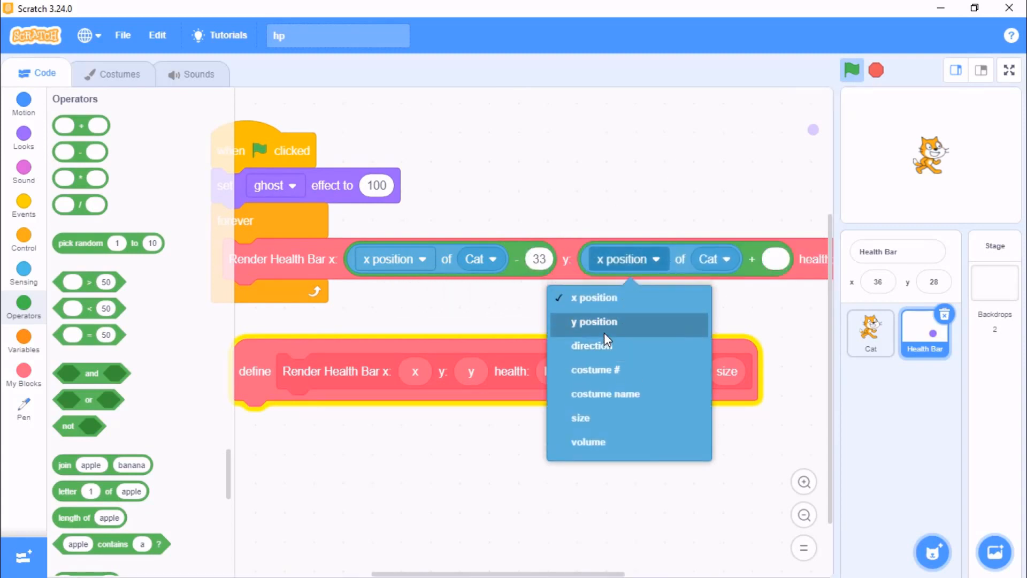
left_click(594, 322)
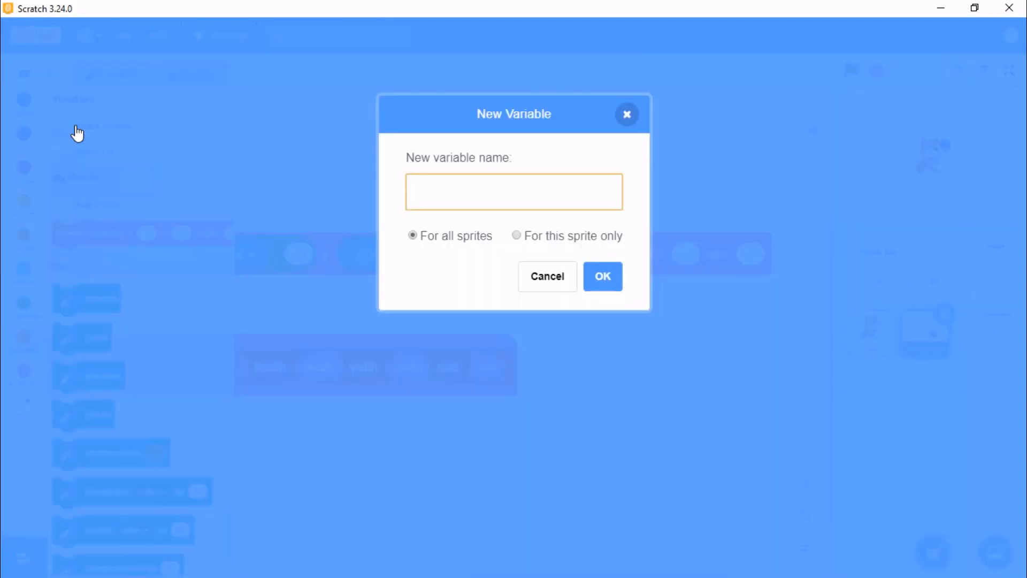
Name the new all-sprites variable 'Health' and confirm it
type("Hea")
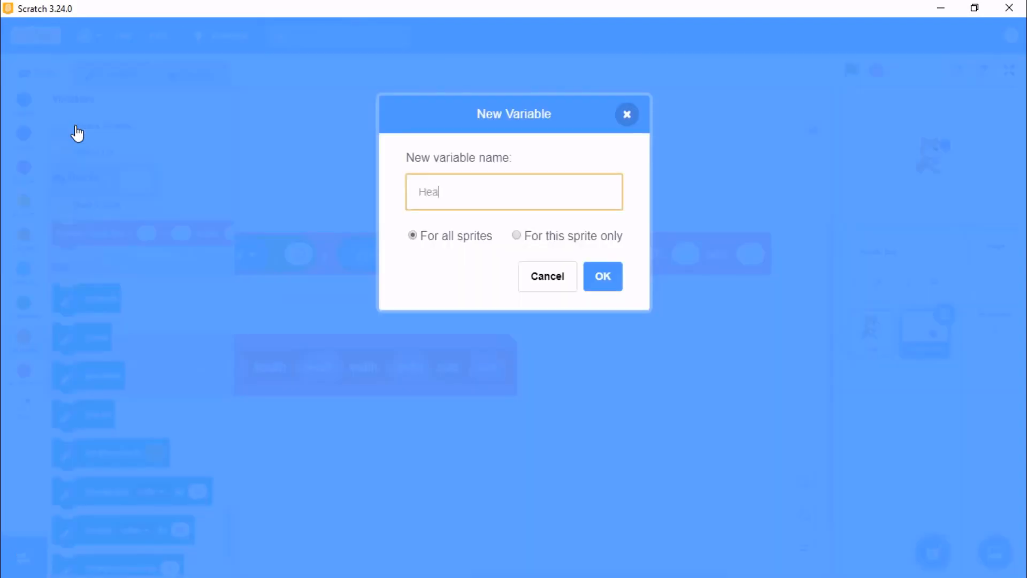
type("lth")
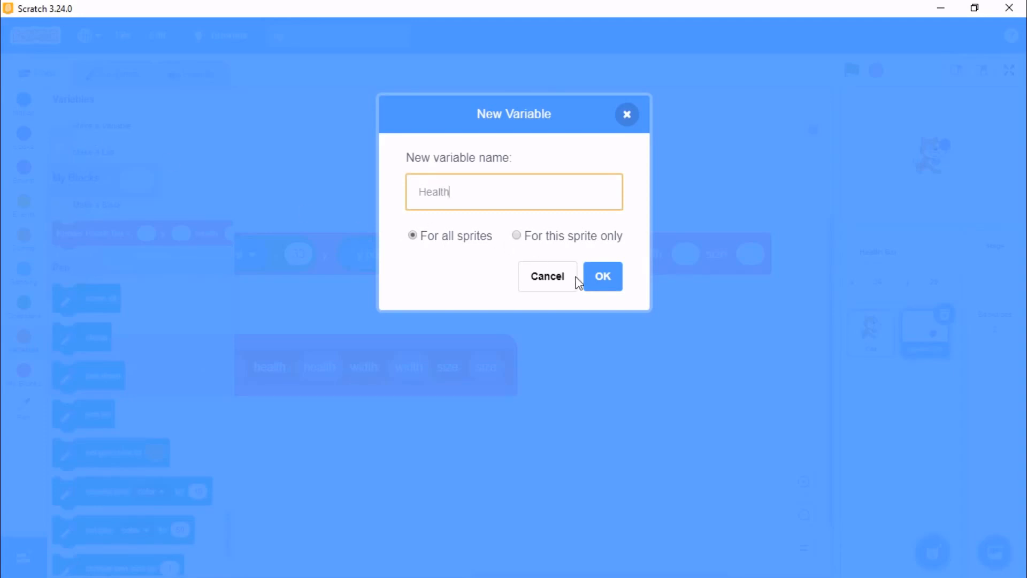
left_click(603, 276)
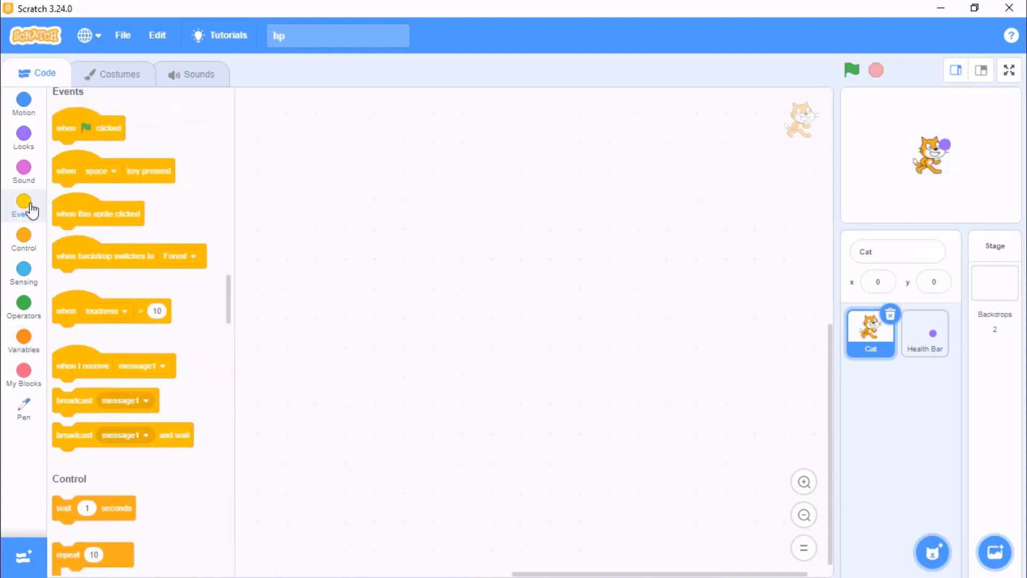
Give the Cat a green-flag script setting Health to 100, then select Health Bar
left_click_drag(88, 128, 364, 194)
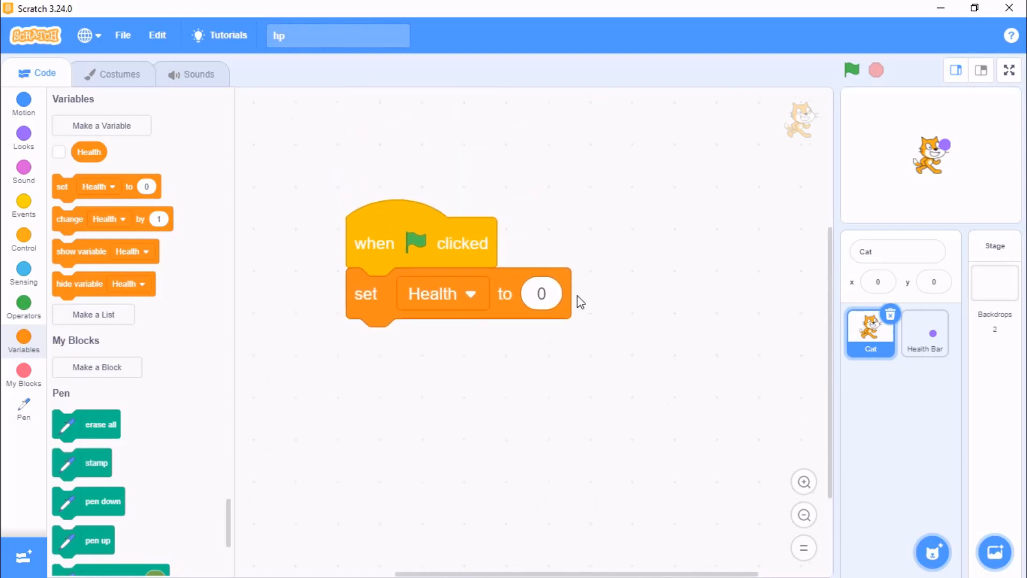
type("100")
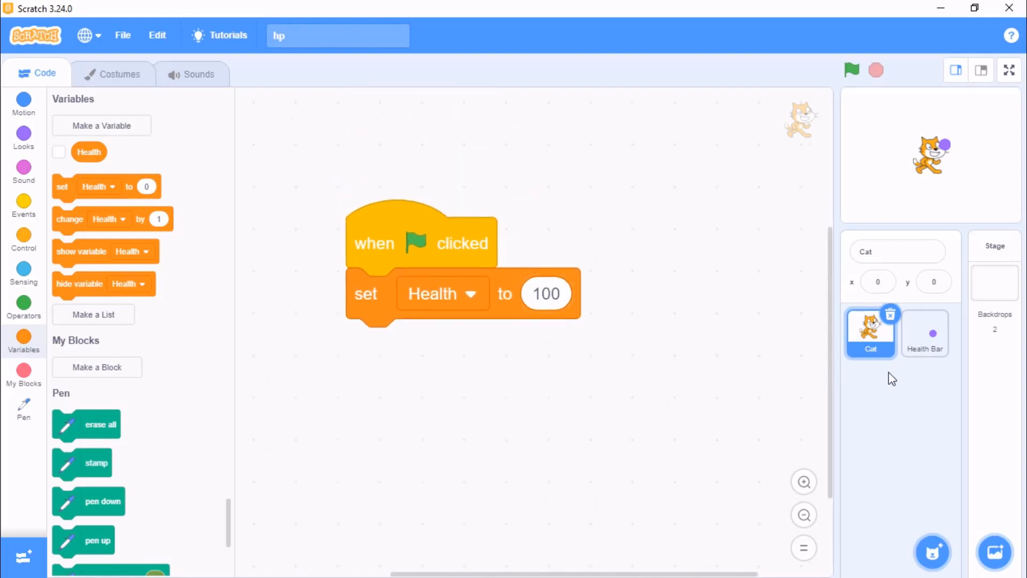
left_click(924, 332)
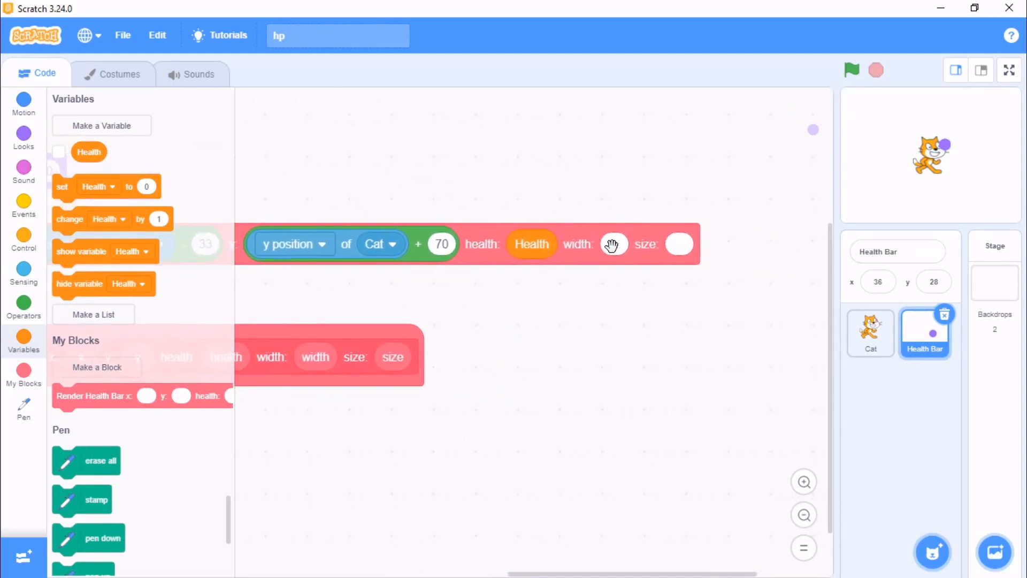
Enter 1.5 as the width in the Render Health Bar call
left_click(614, 244)
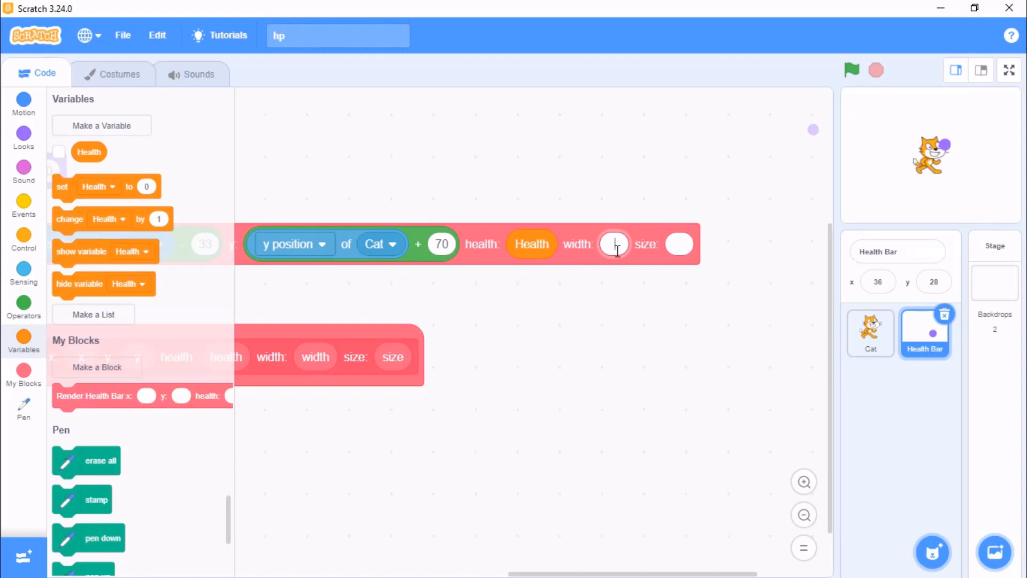
type("1.5")
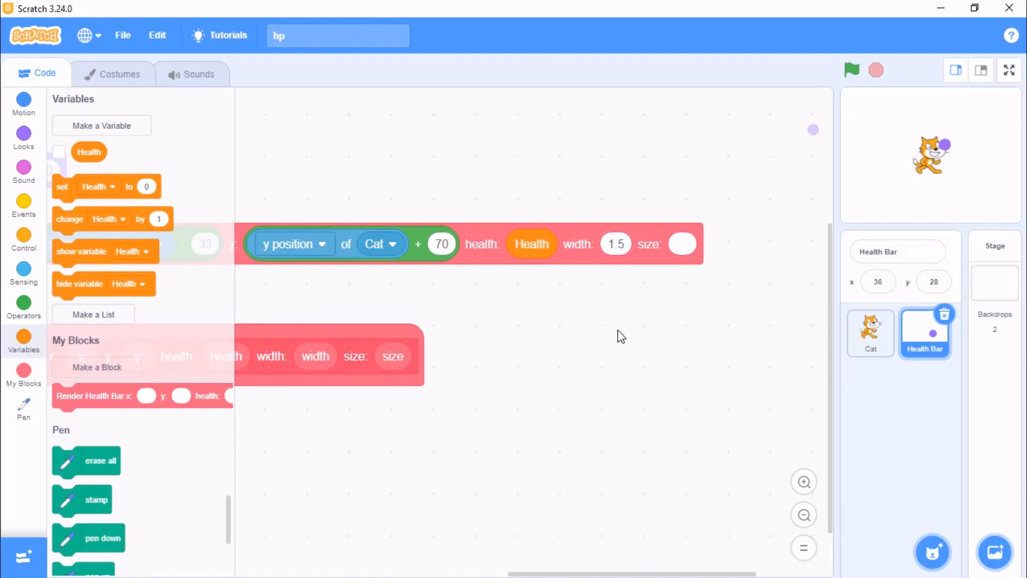
left_click(682, 244)
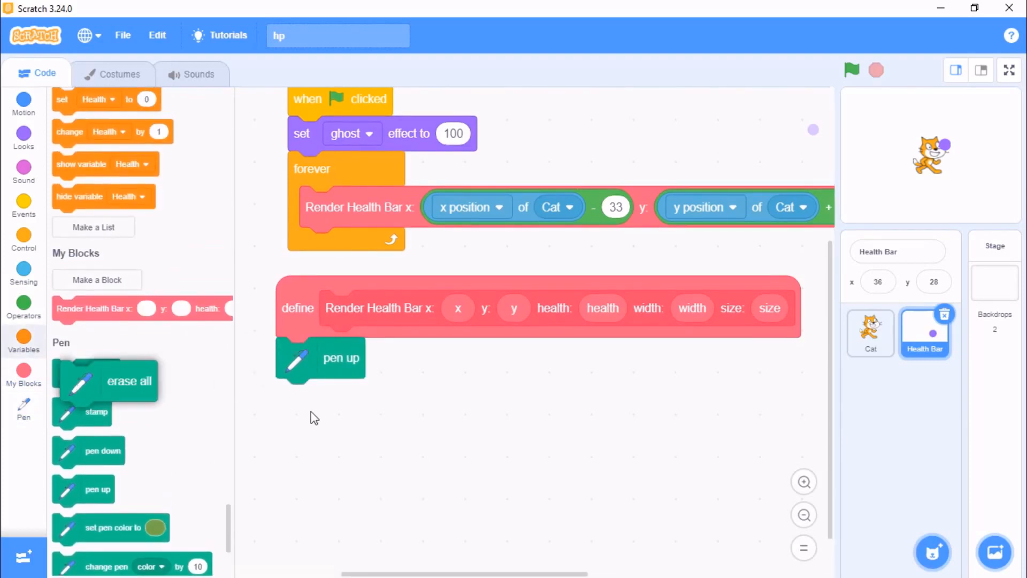
Add erase all, go to x/y, a black pen colour and pen size under pen up
left_click_drag(104, 380, 345, 399)
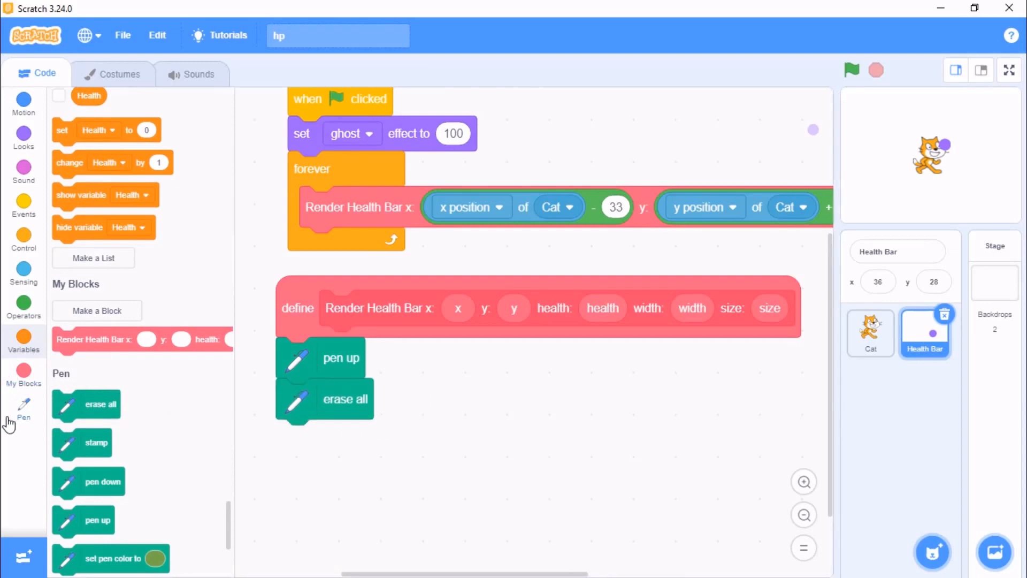
left_click(23, 101)
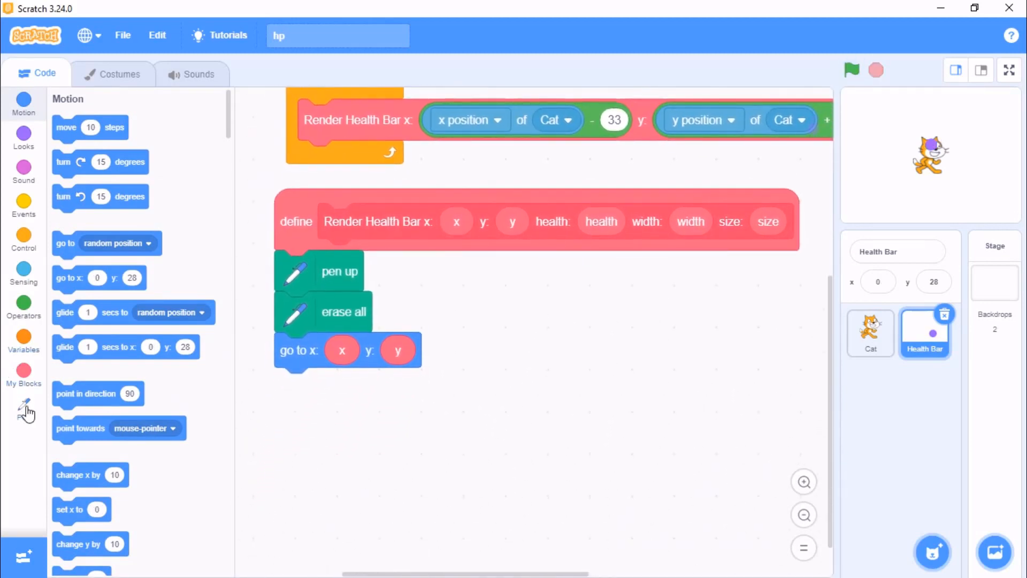
left_click(24, 408)
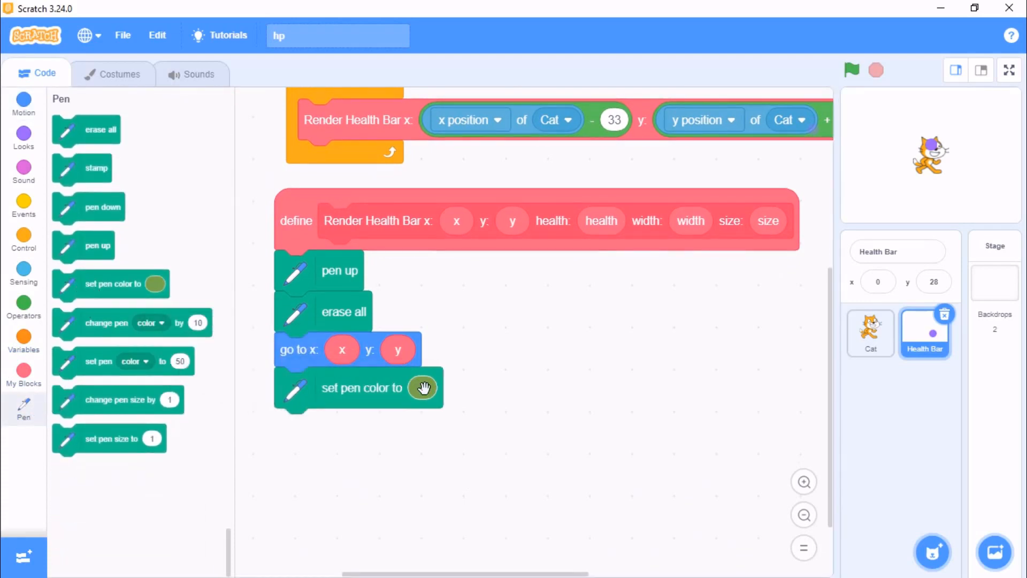
left_click(422, 388)
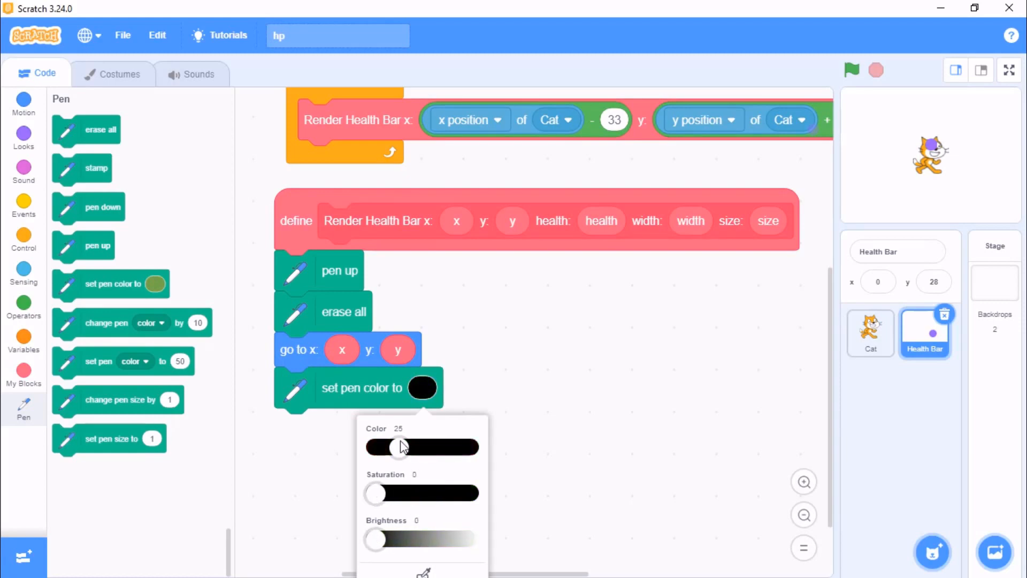
left_click_drag(400, 447, 373, 447)
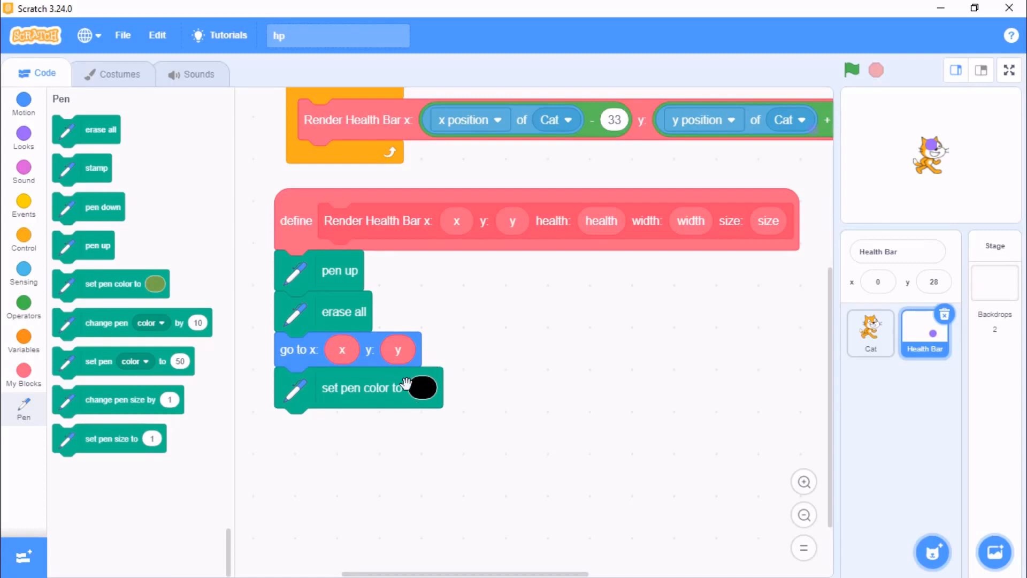
mouse_move(491, 377)
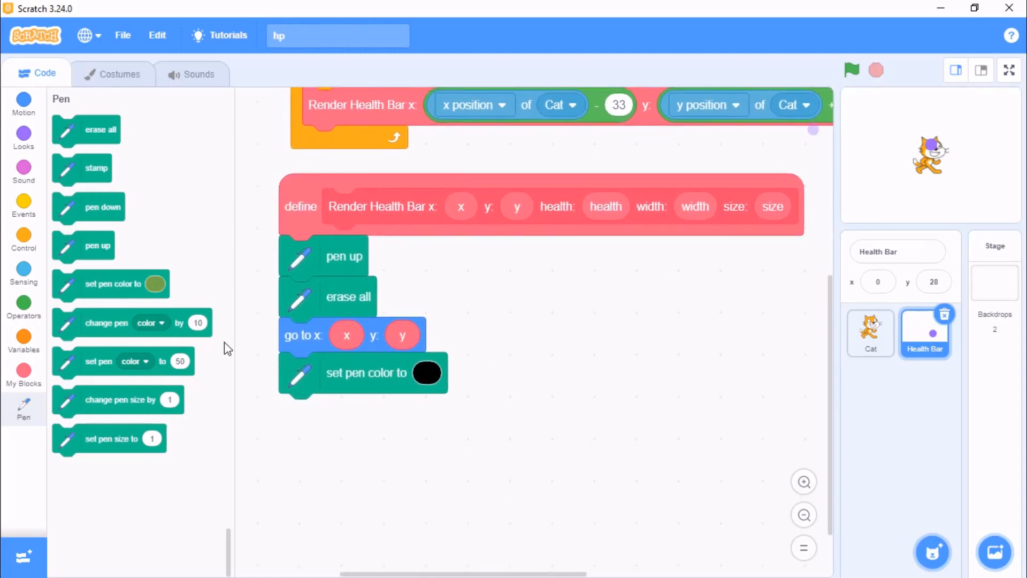
left_click_drag(110, 438, 148, 446)
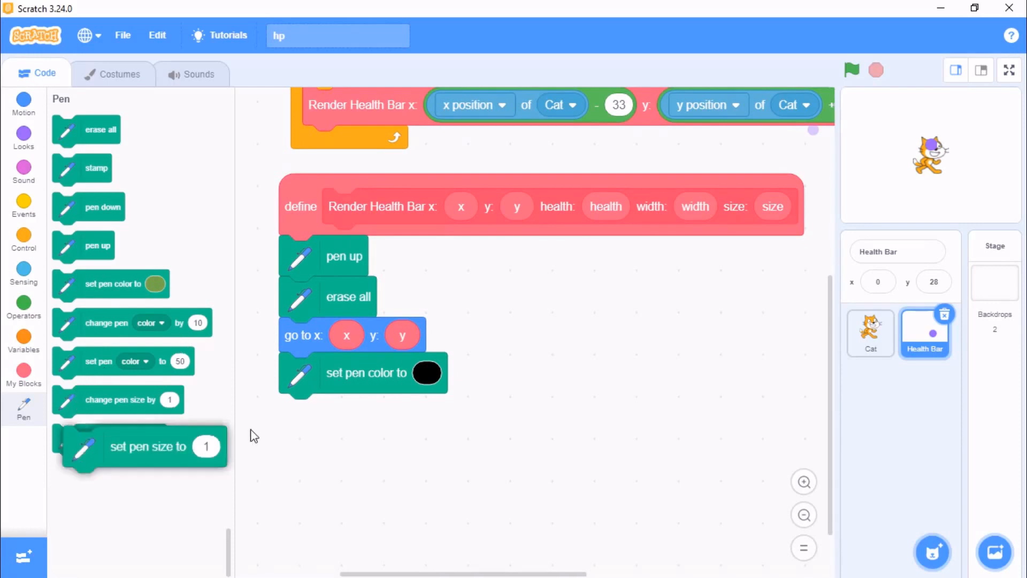
left_click_drag(146, 446, 365, 413)
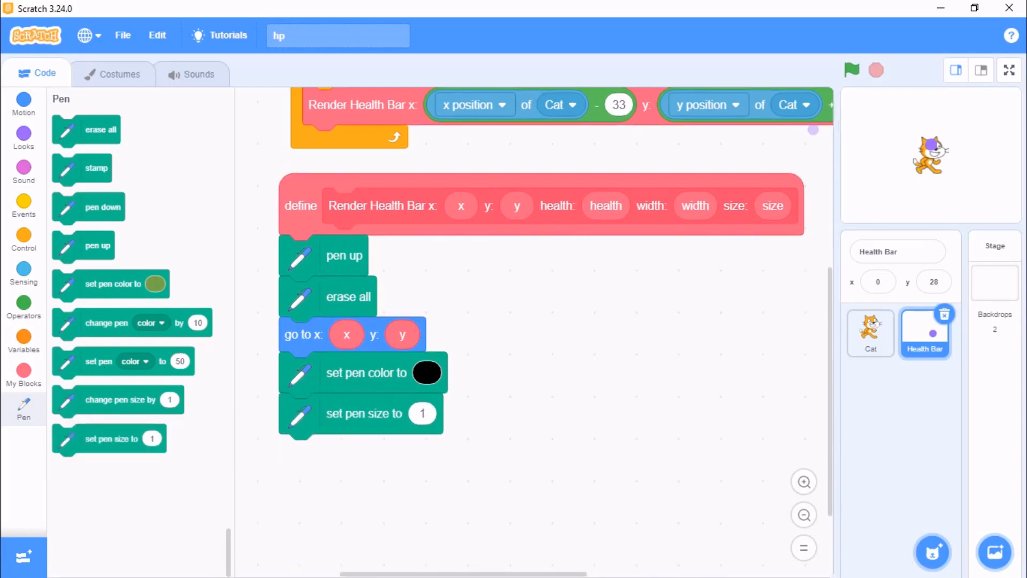
Set the pen size to the size parameter plus 8
left_click(24, 301)
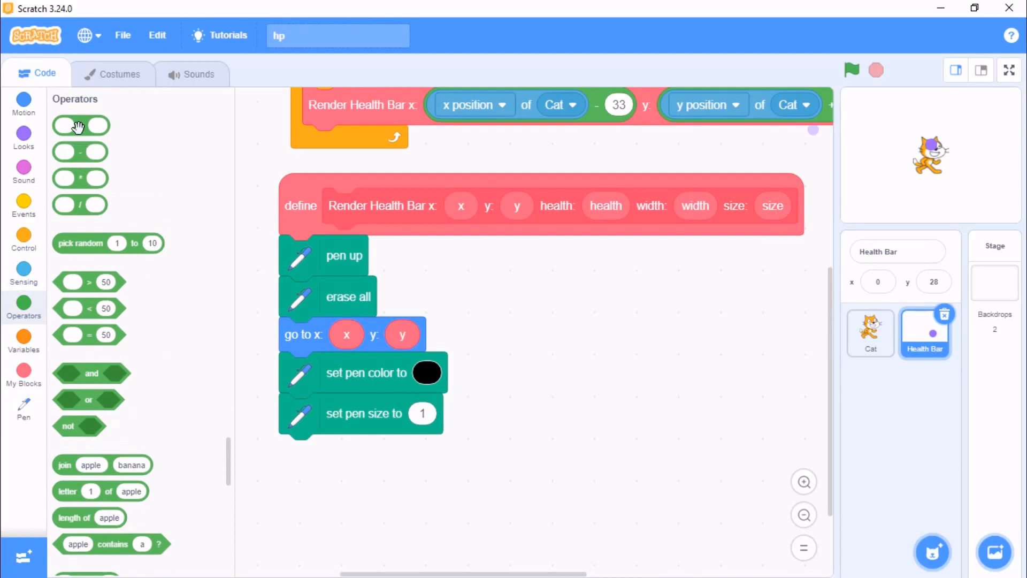
left_click_drag(81, 125, 423, 412)
type("8")
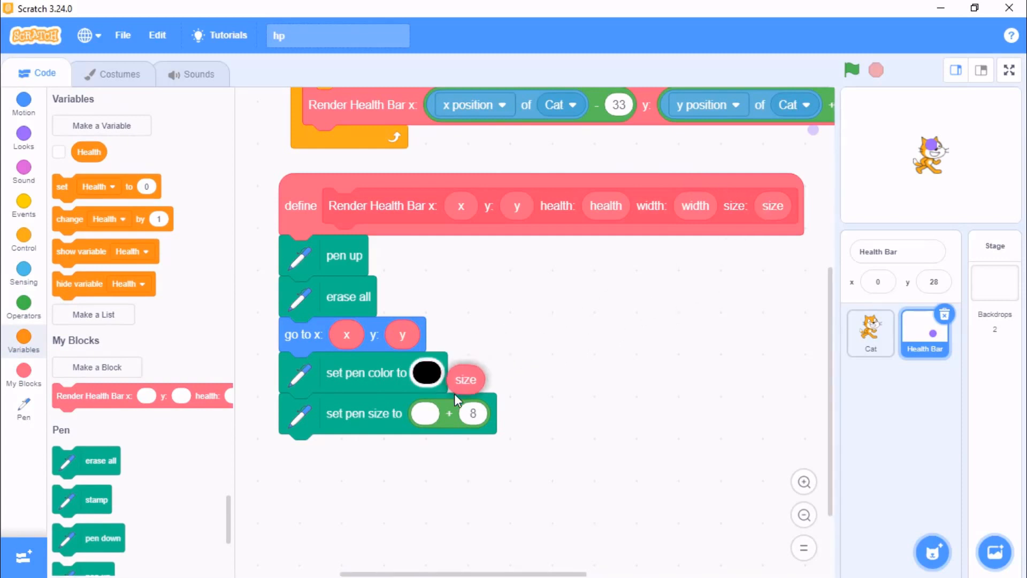
left_click_drag(466, 379, 430, 414)
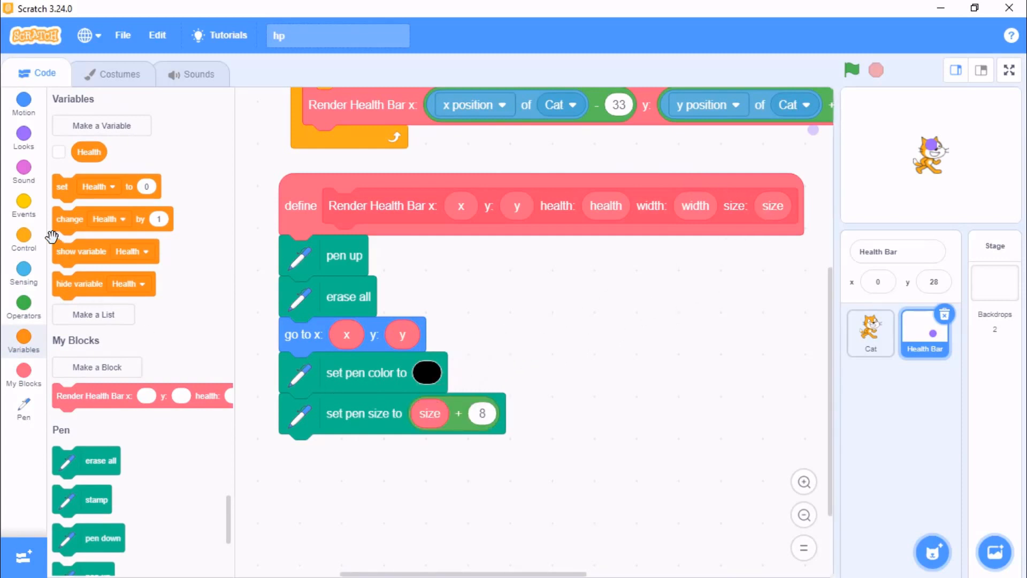
Add a loop repeating 100 / width times that changes x by 1
left_click(23, 239)
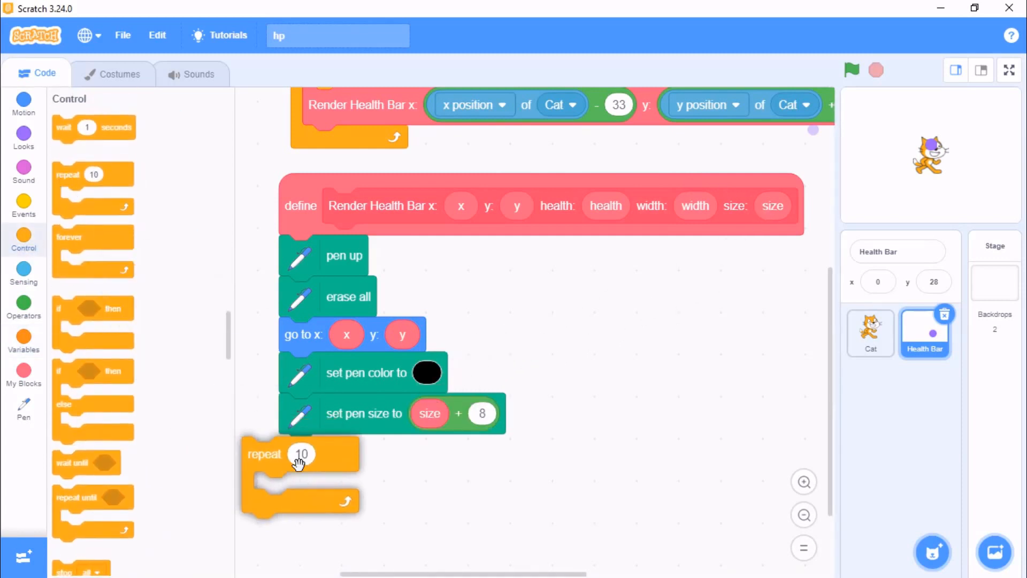
left_click(23, 303)
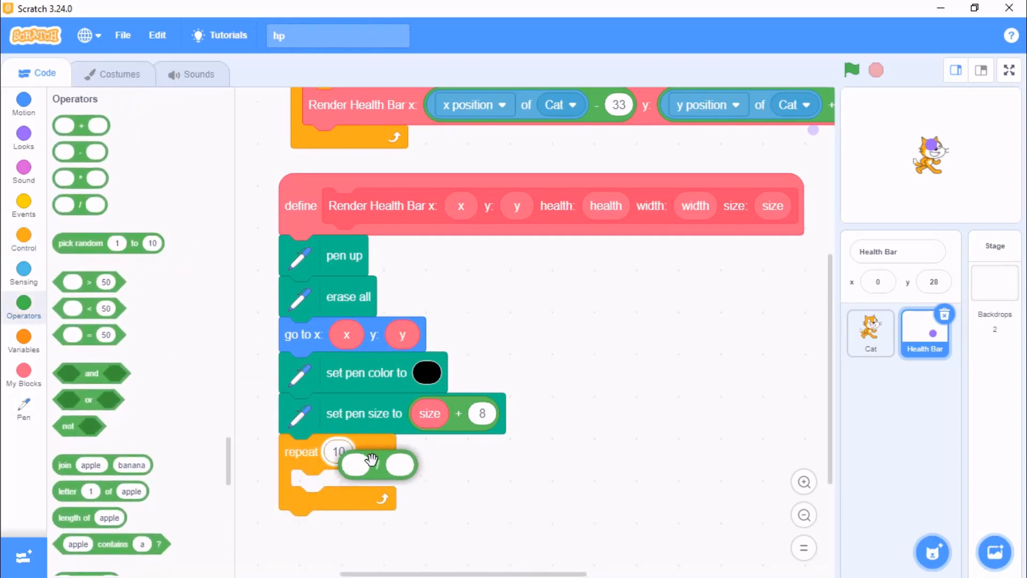
left_click(351, 461)
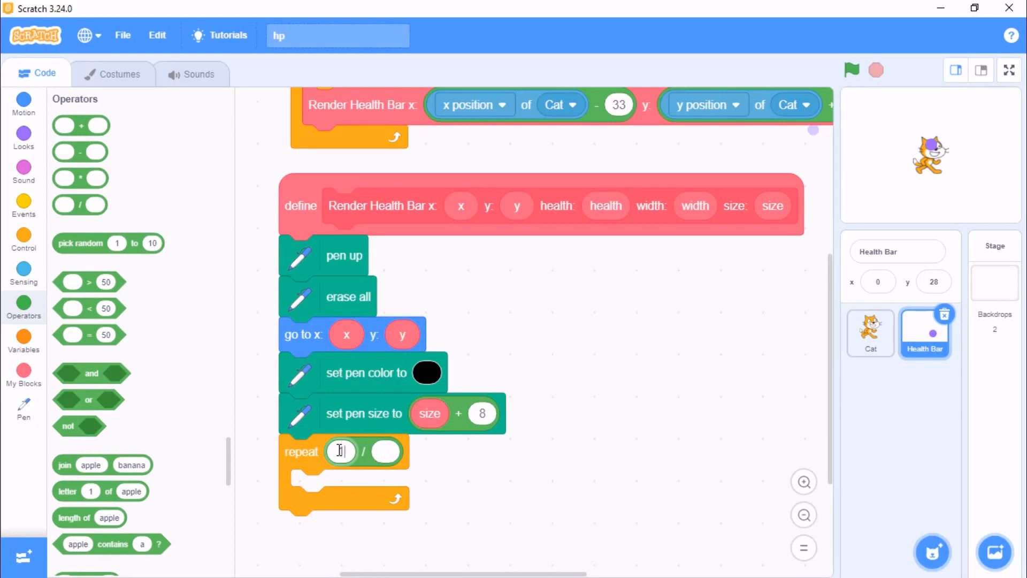
type("100")
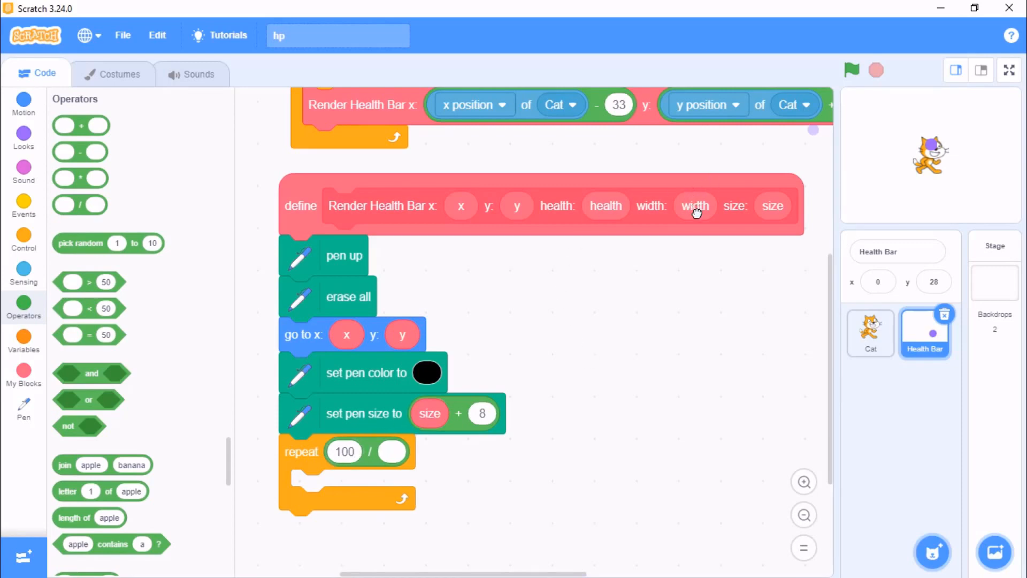
left_click_drag(693, 206, 391, 455)
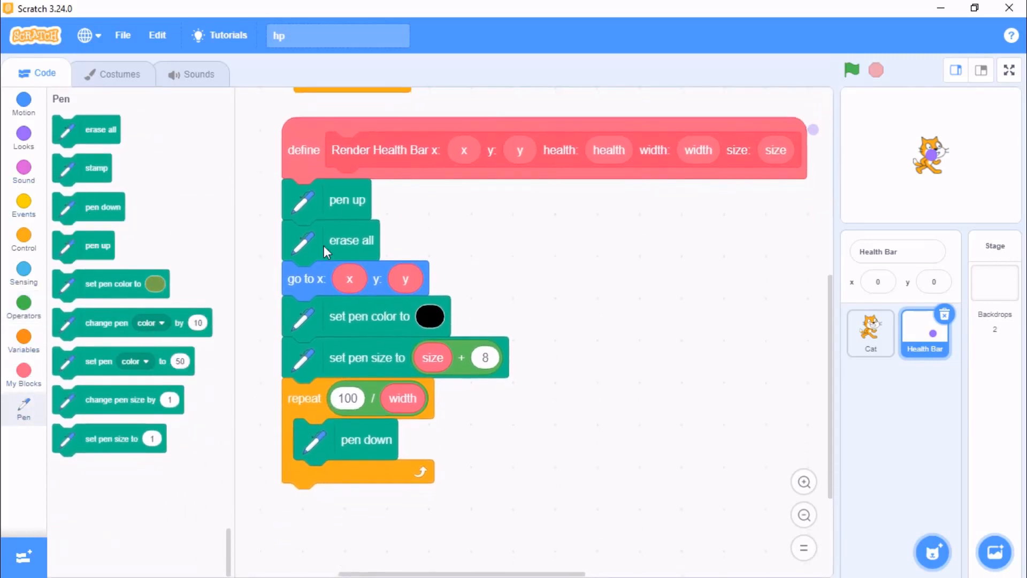
left_click(24, 102)
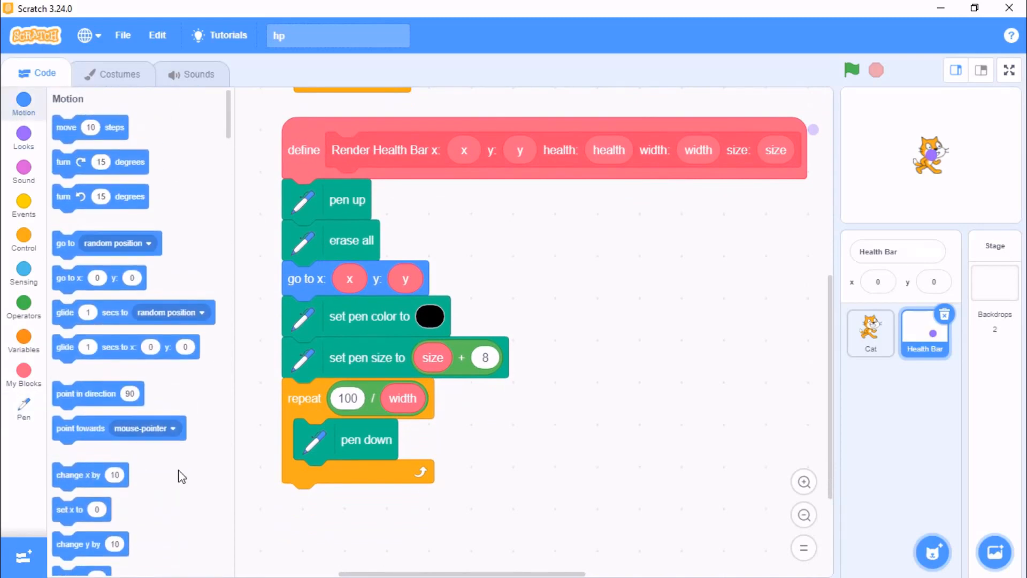
left_click_drag(90, 474, 347, 476)
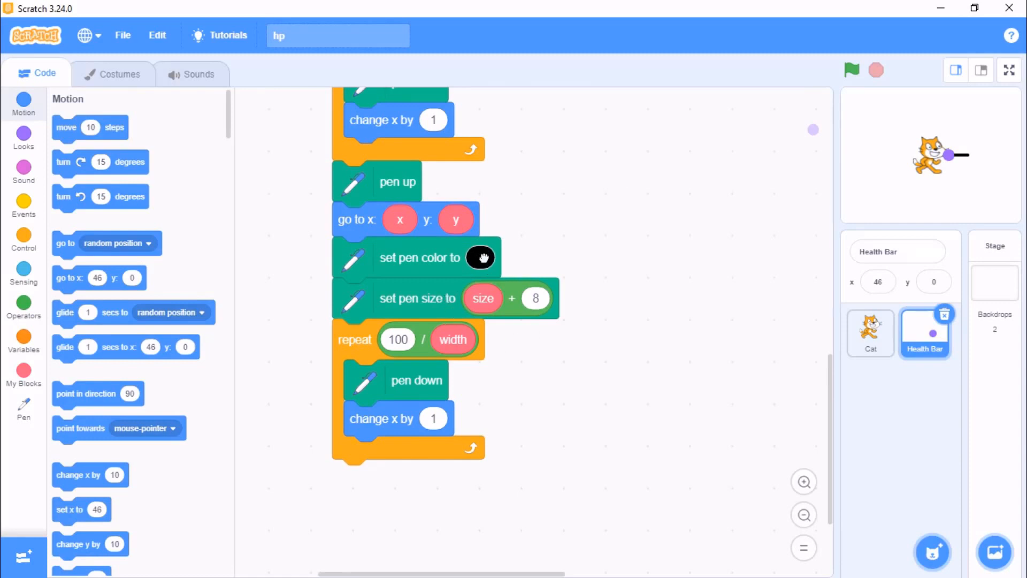
Make the second drawing pass's pen colour a bright, strong red
left_click(480, 257)
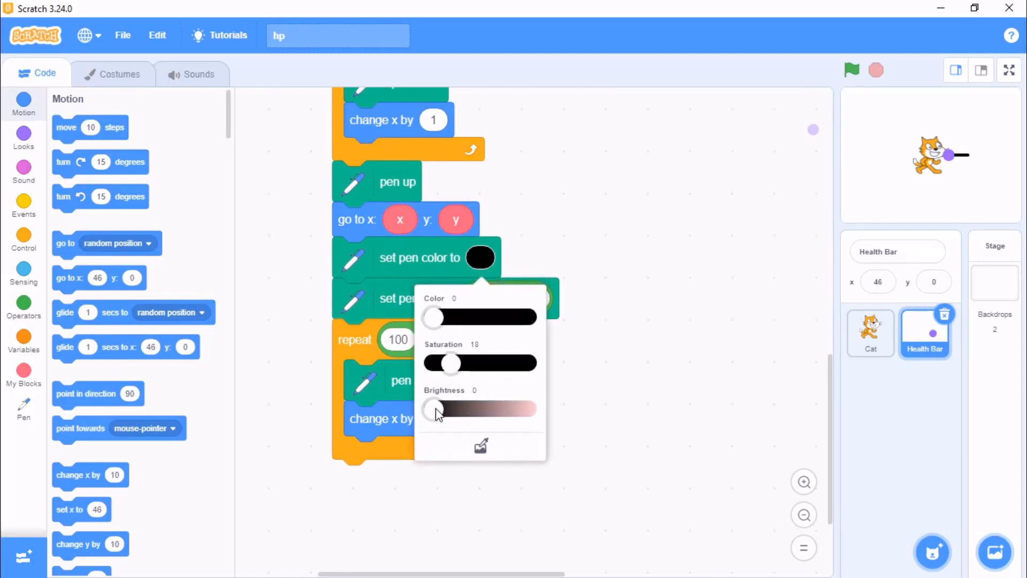
left_click_drag(437, 408, 527, 408)
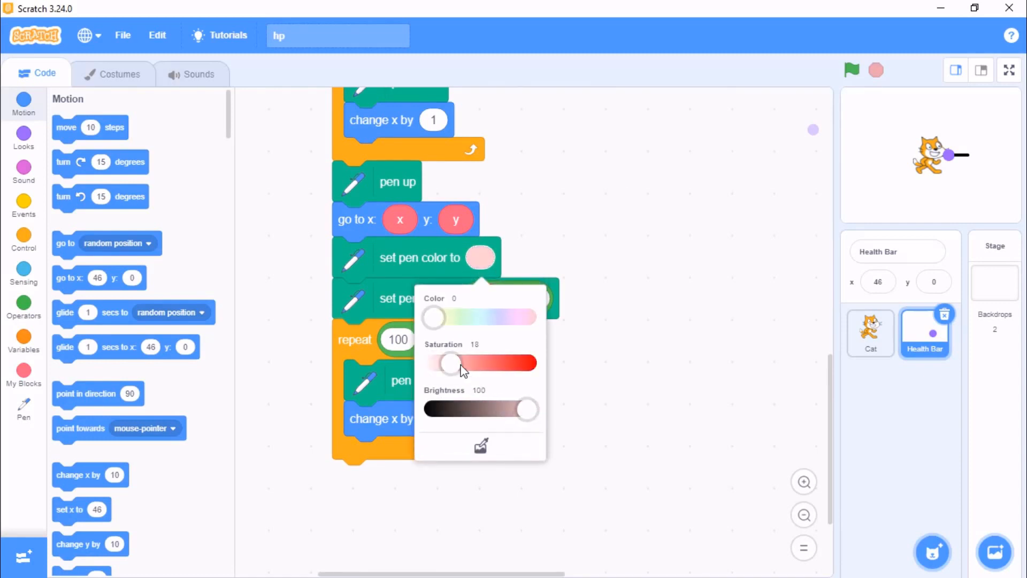
left_click_drag(449, 362, 494, 362)
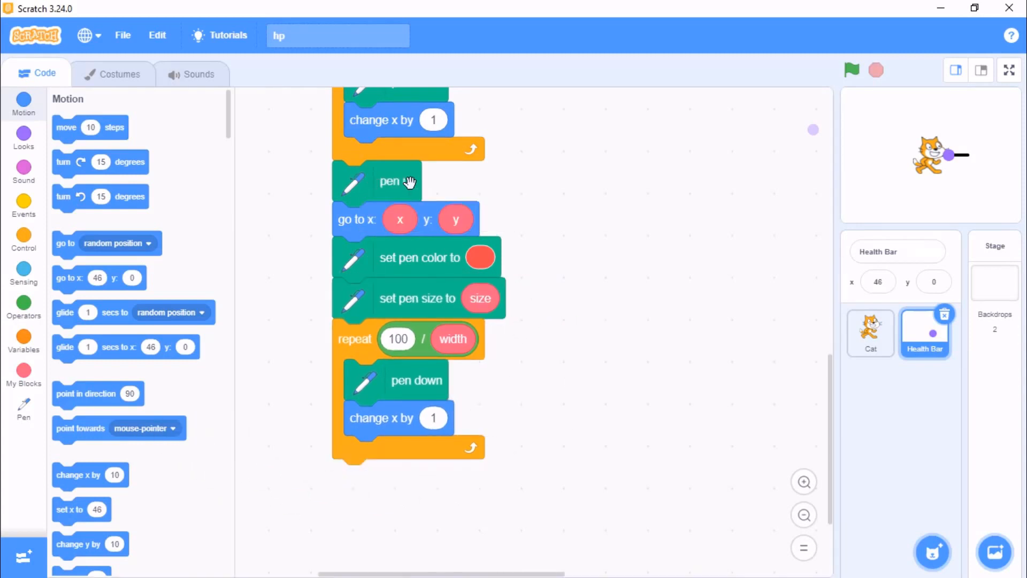
Run the health-bar script, then change the second pen colour to green
left_click(852, 70)
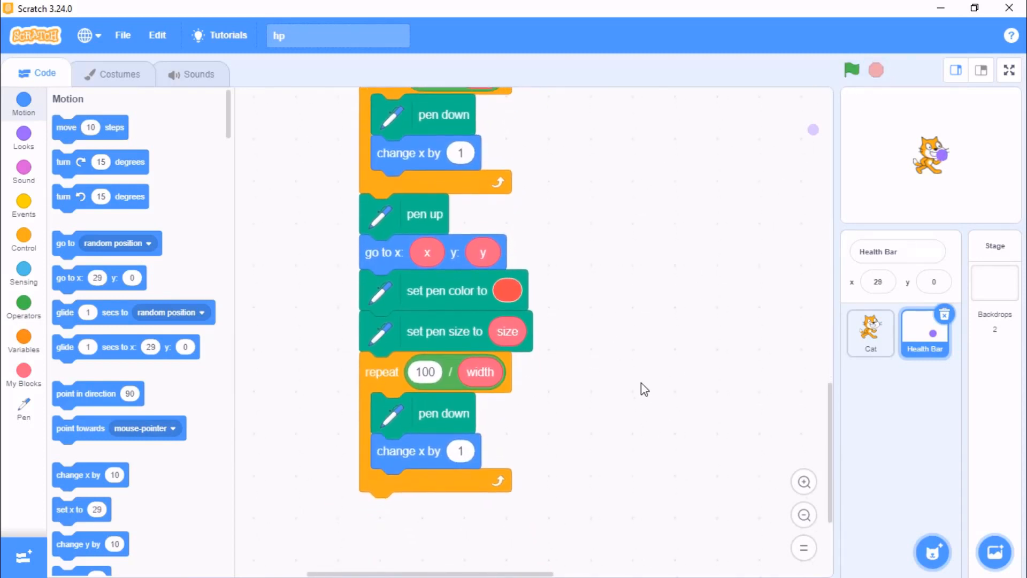
mouse_move(507, 294)
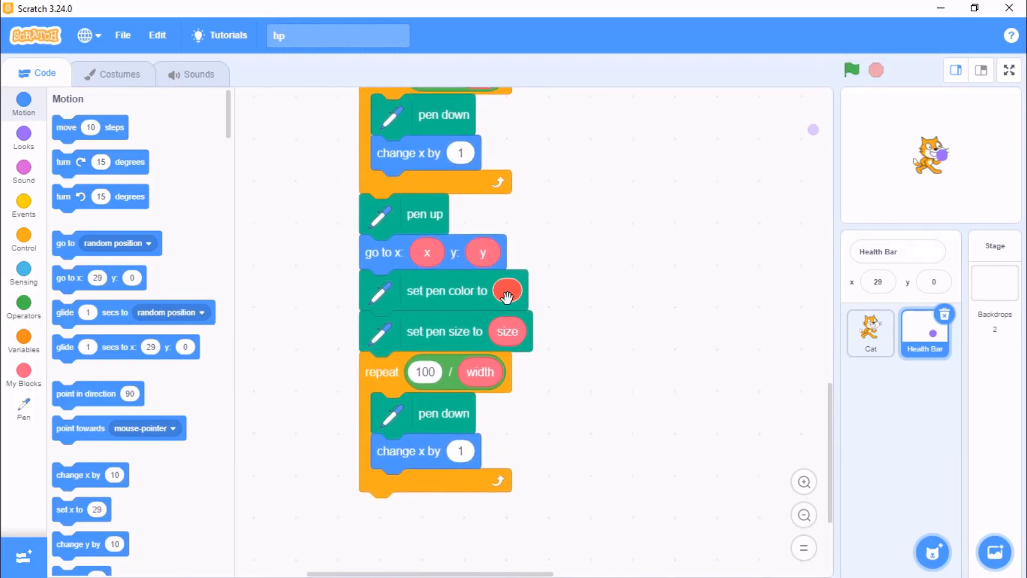
left_click(508, 290)
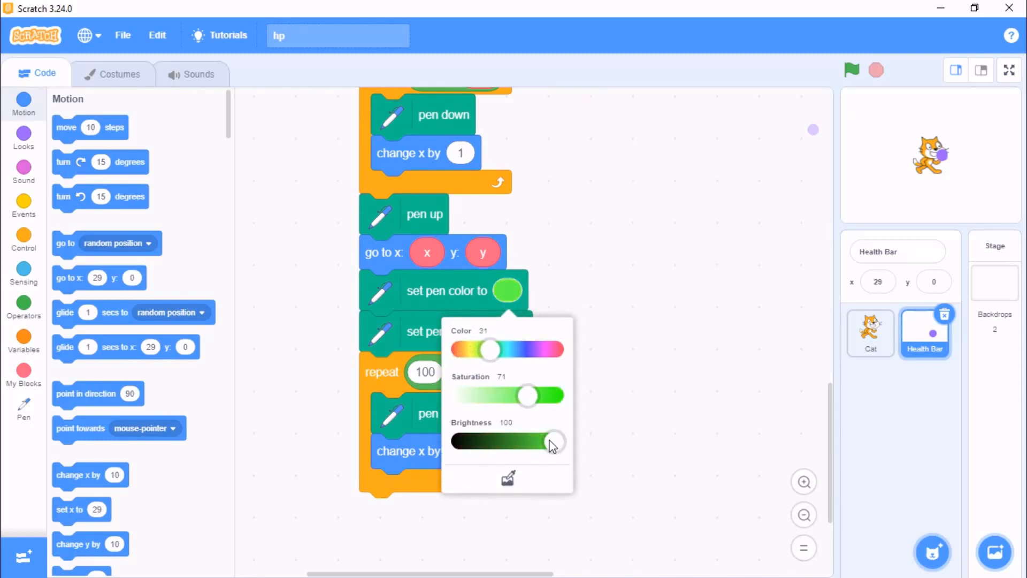
left_click(645, 347)
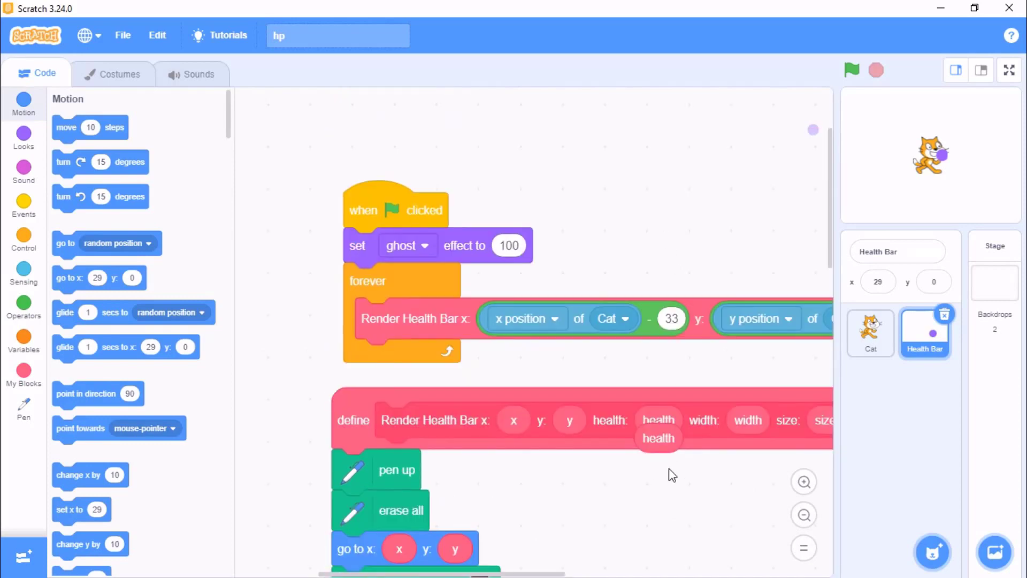
Scroll down the Render Health Bar definition and show the My Blocks palette
scroll("down", 3)
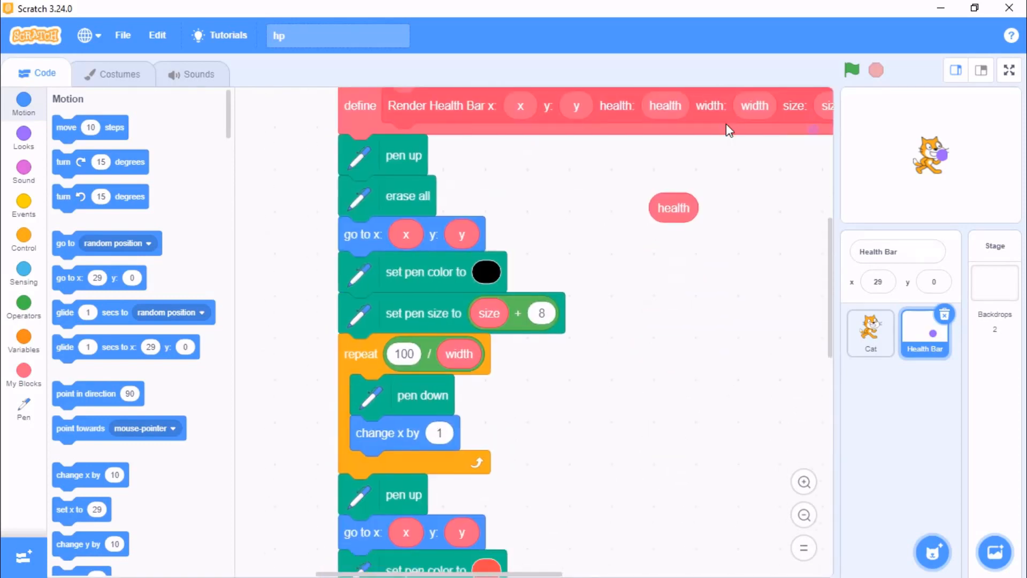
scroll("down", 3)
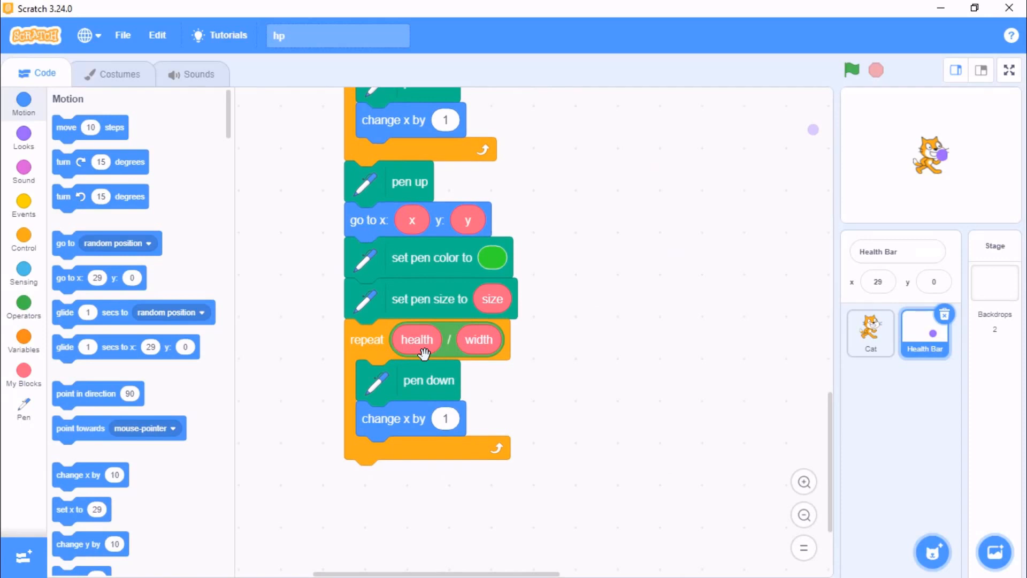
mouse_move(28, 395)
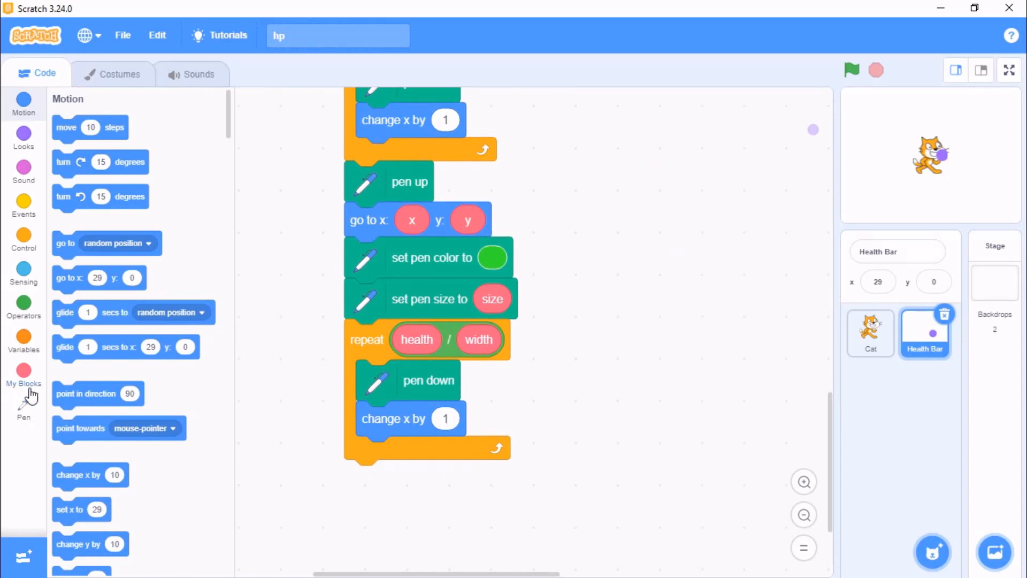
left_click(23, 417)
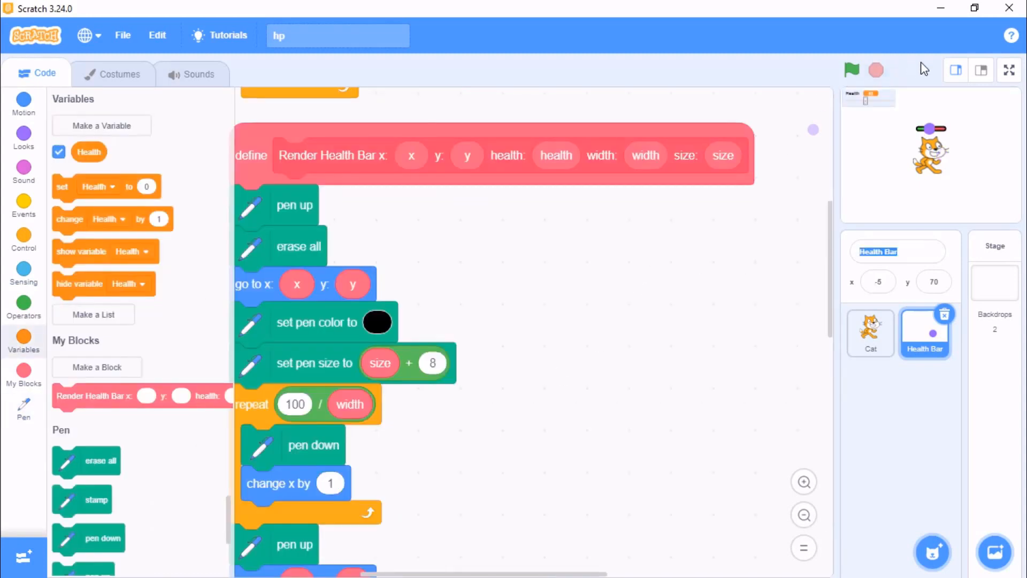
Restore the normal stage size, go full screen, and start the project
left_click(980, 70)
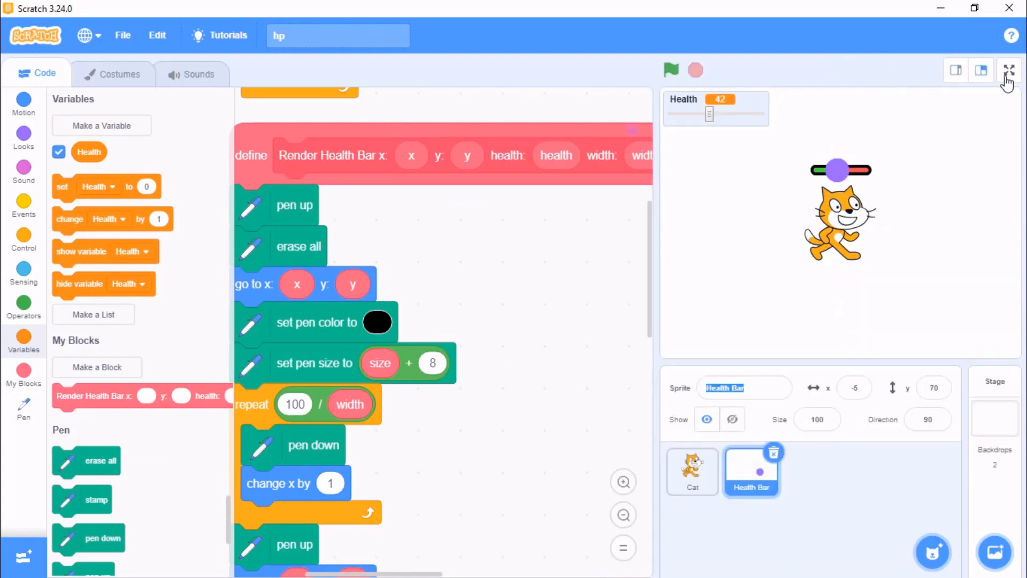
left_click(1008, 70)
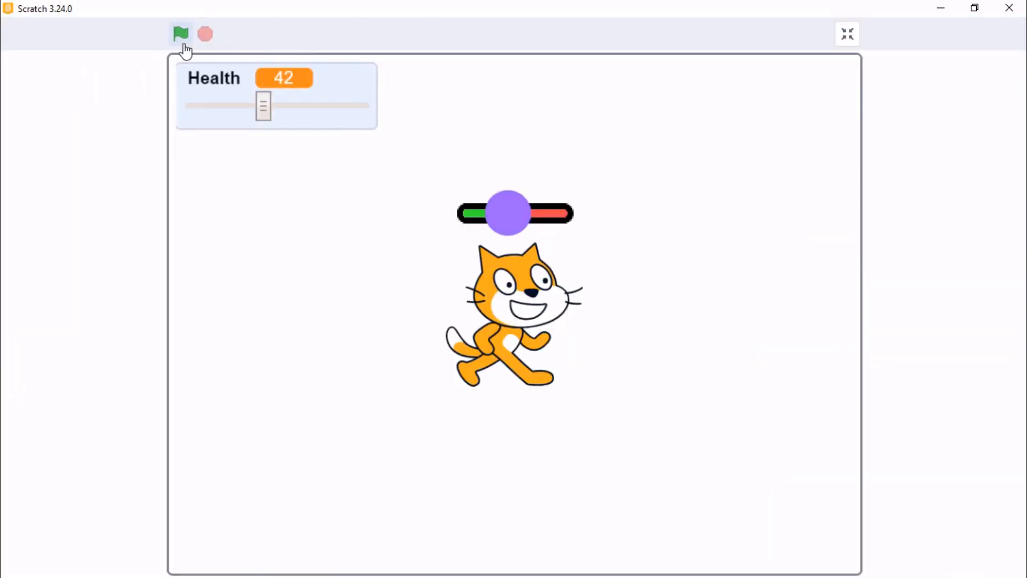
left_click(180, 34)
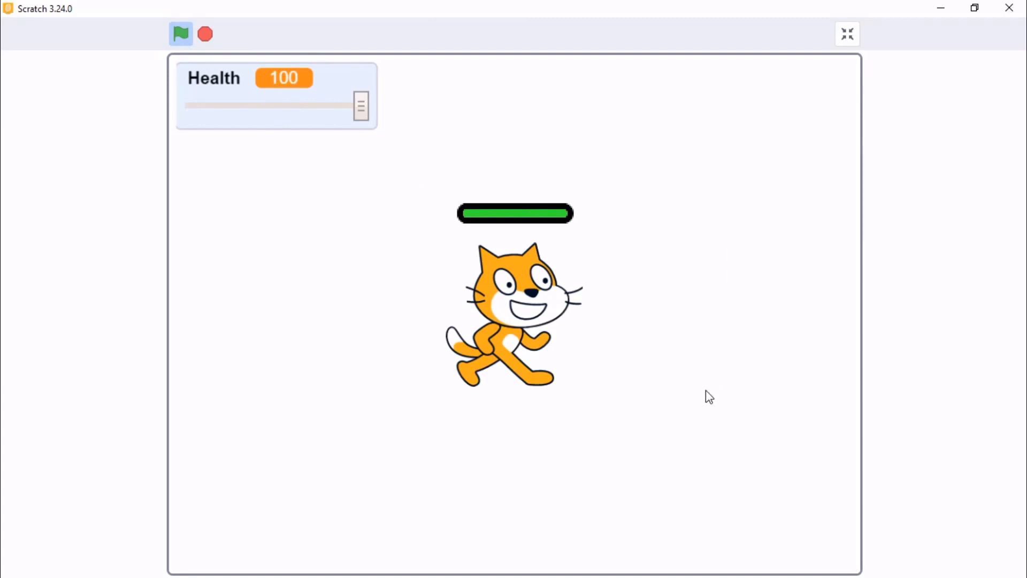
Drag Health to 18, 20, 77, near 0, 7 and 100, then exit full screen
left_click_drag(360, 106, 221, 105)
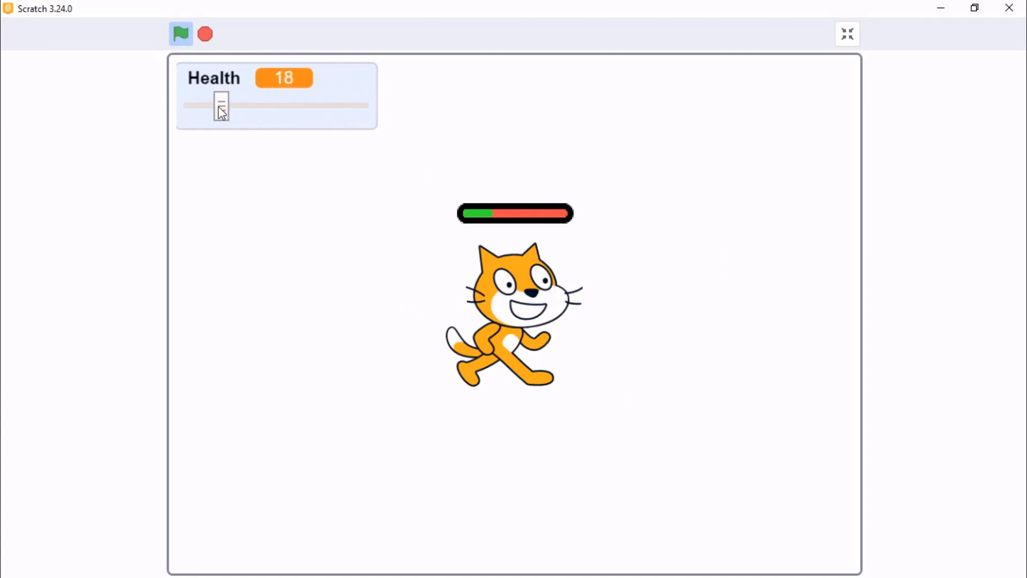
left_click_drag(221, 105, 226, 106)
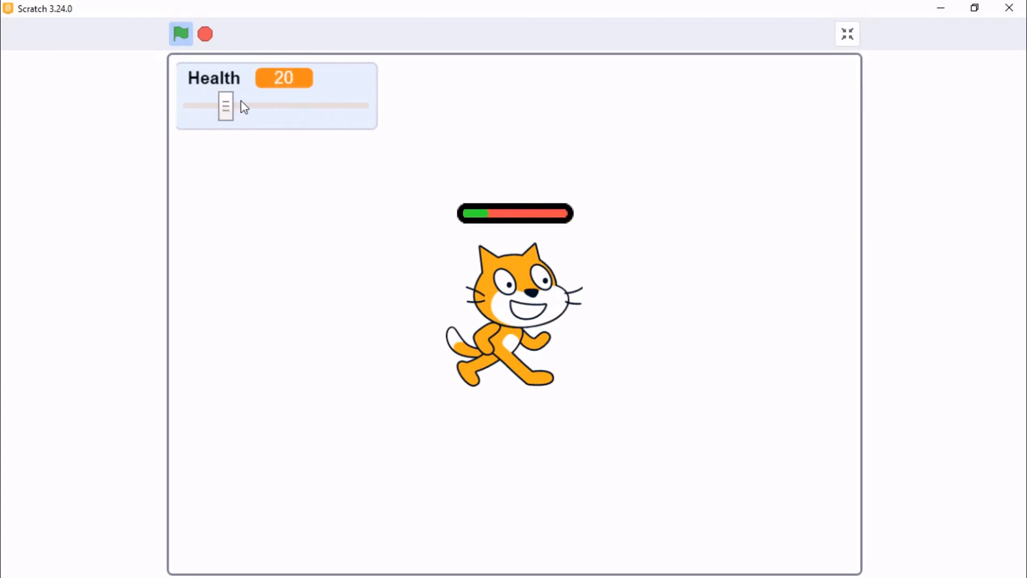
left_click_drag(225, 105, 321, 105)
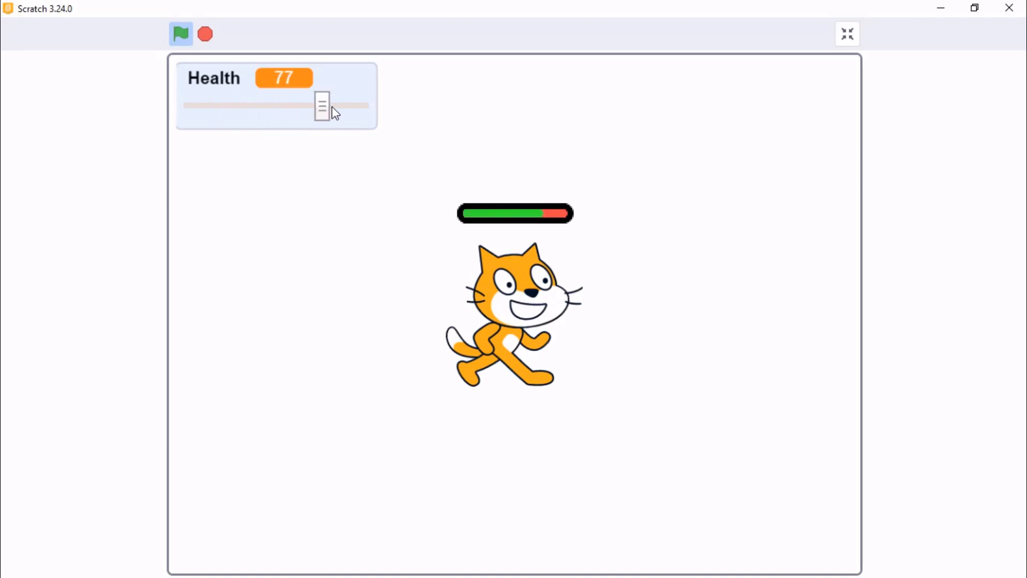
left_click_drag(320, 105, 196, 105)
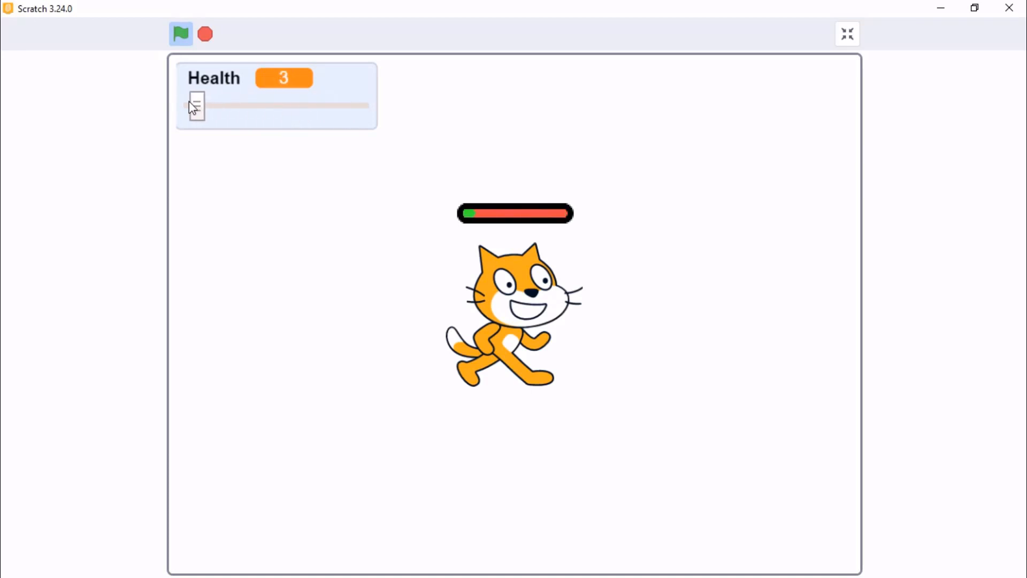
left_click_drag(195, 105, 229, 105)
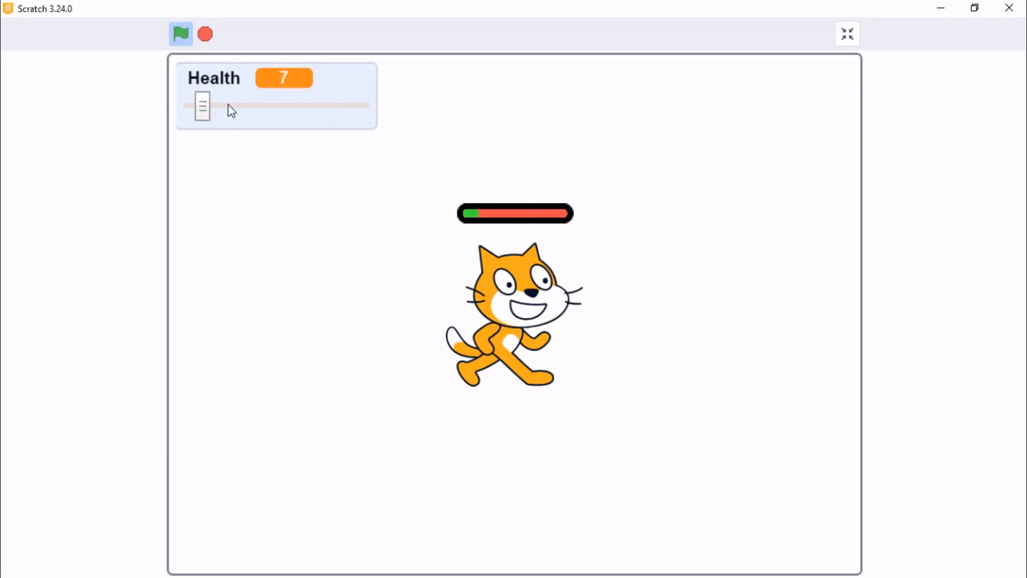
left_click_drag(202, 106, 361, 105)
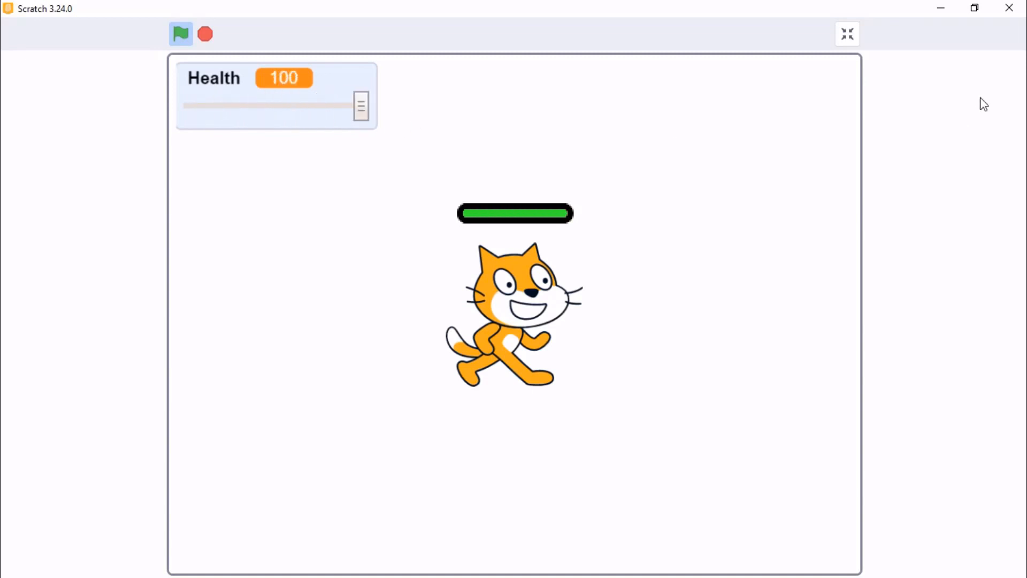
left_click(847, 34)
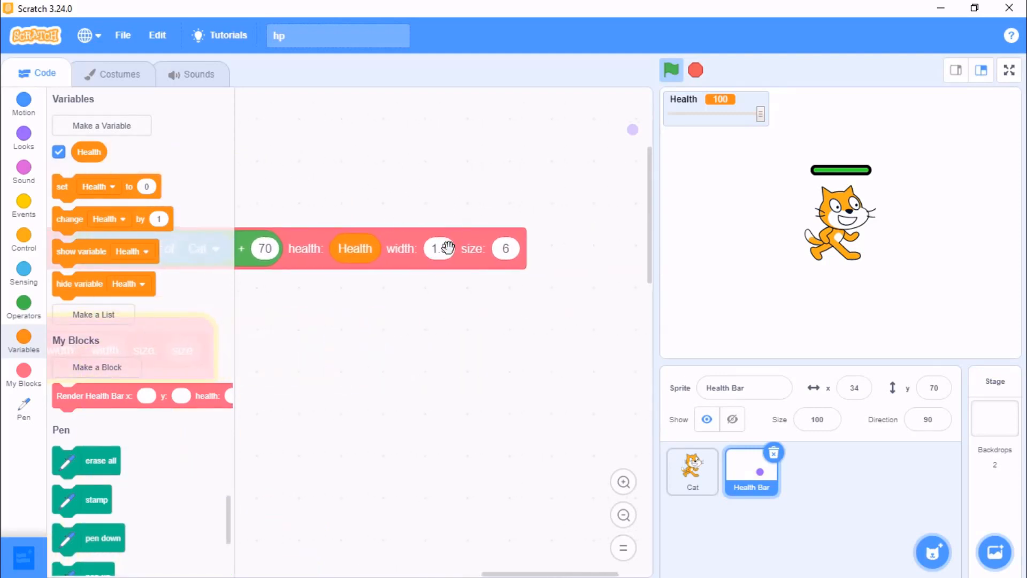
Set bar width to 2 and darken the outline colour, then test full screen at Health 44
left_click(439, 248)
type("2")
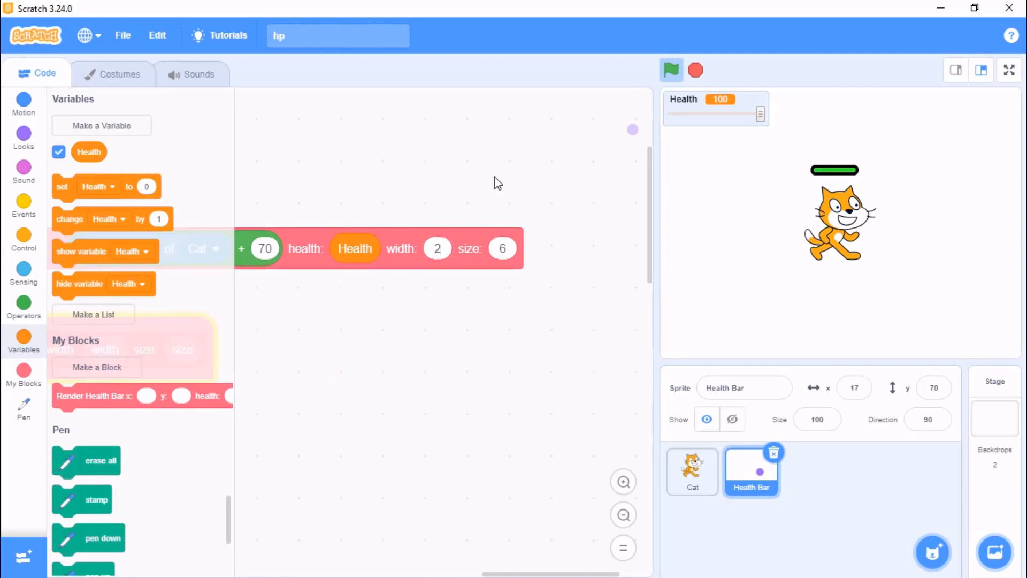
left_click(437, 248)
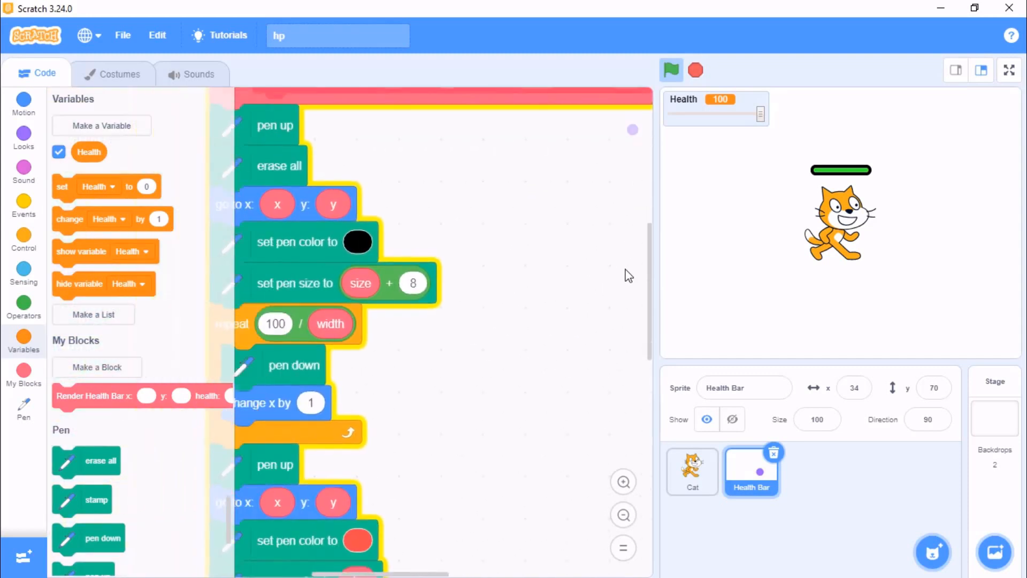
left_click(358, 241)
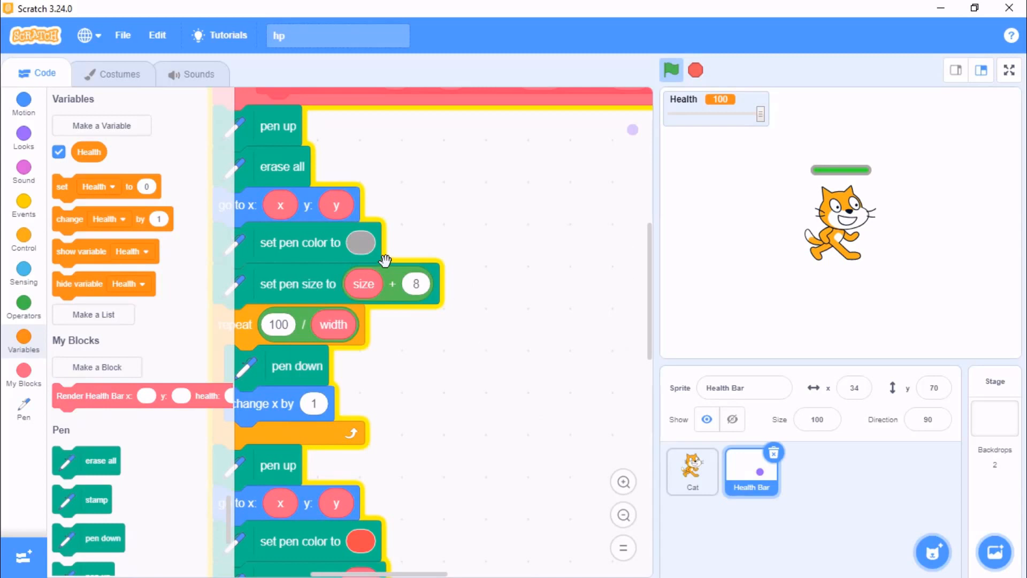
left_click(360, 242)
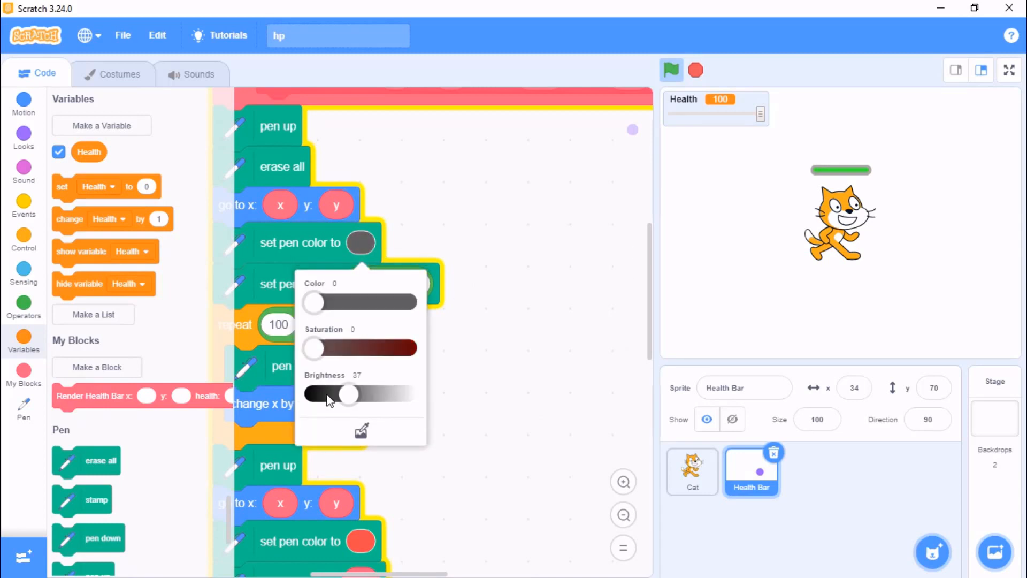
left_click(1009, 70)
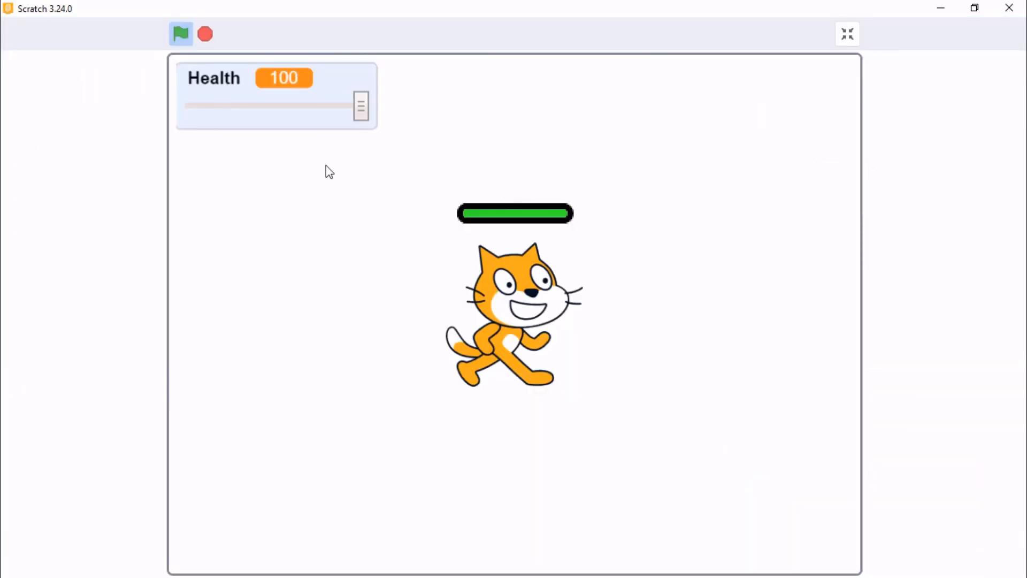
left_click_drag(359, 105, 265, 106)
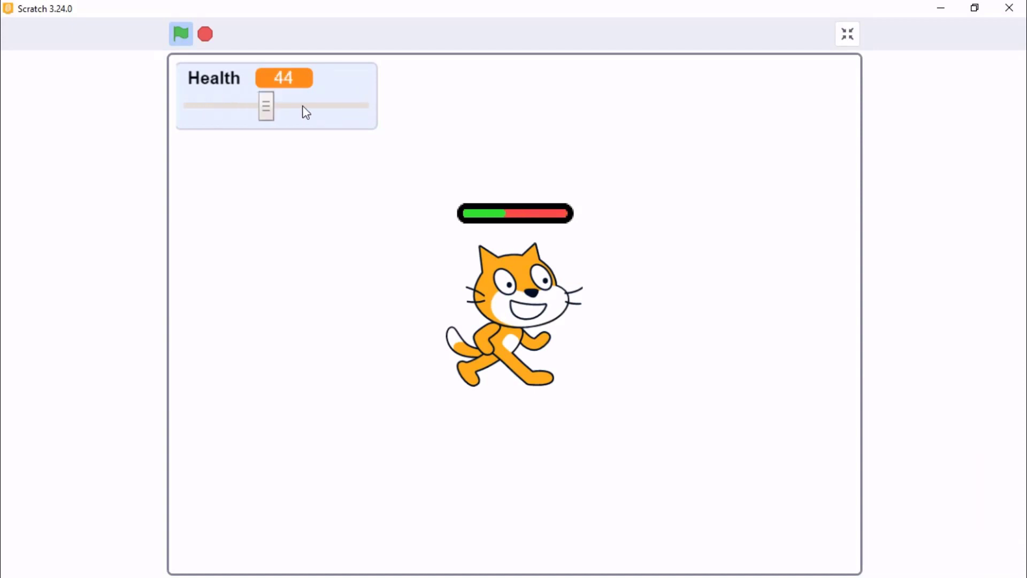
Exit full screen and rename the bar sprite to 'HP Bar'
left_click(845, 33)
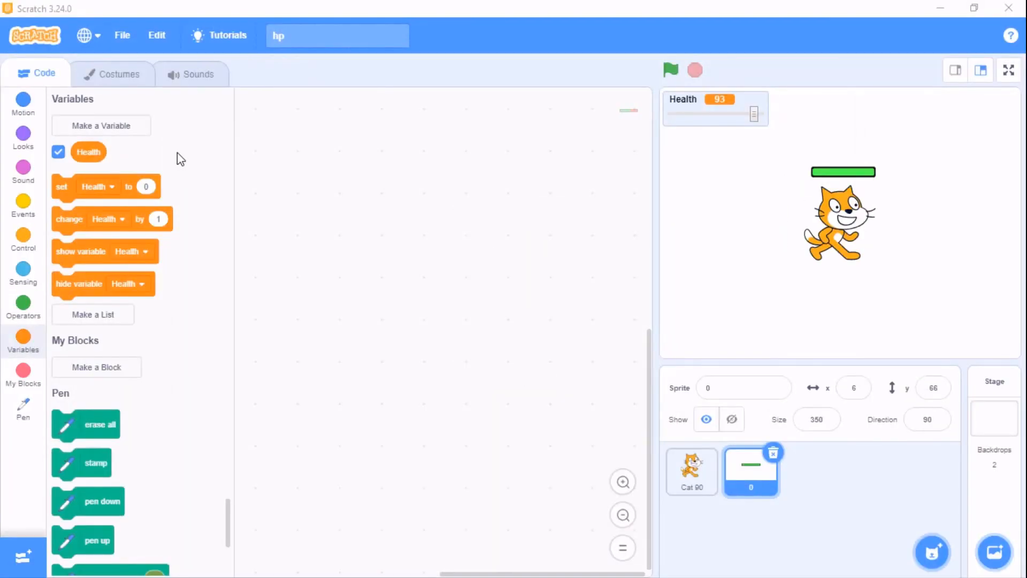
mouse_move(799, 167)
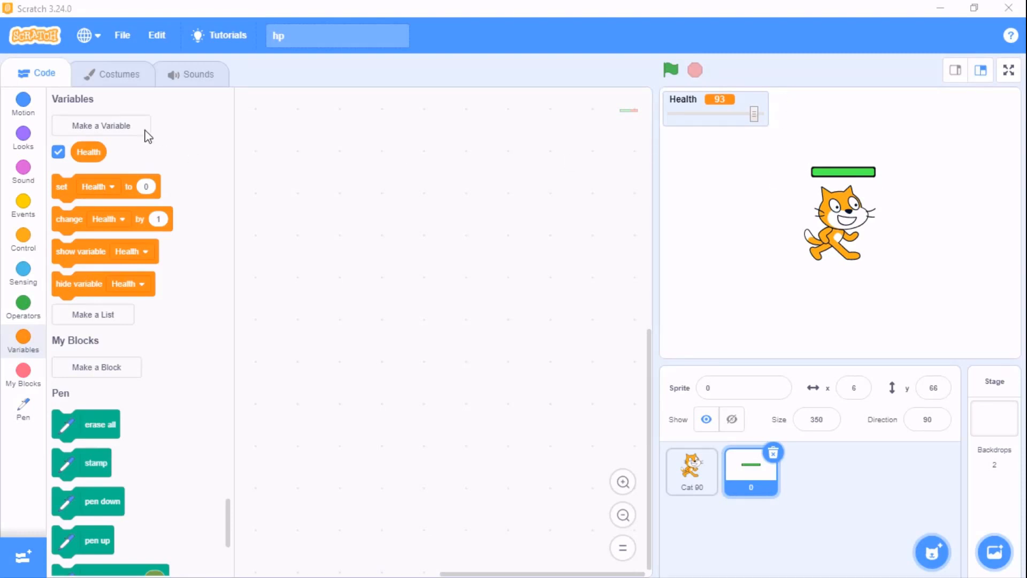
left_click(119, 73)
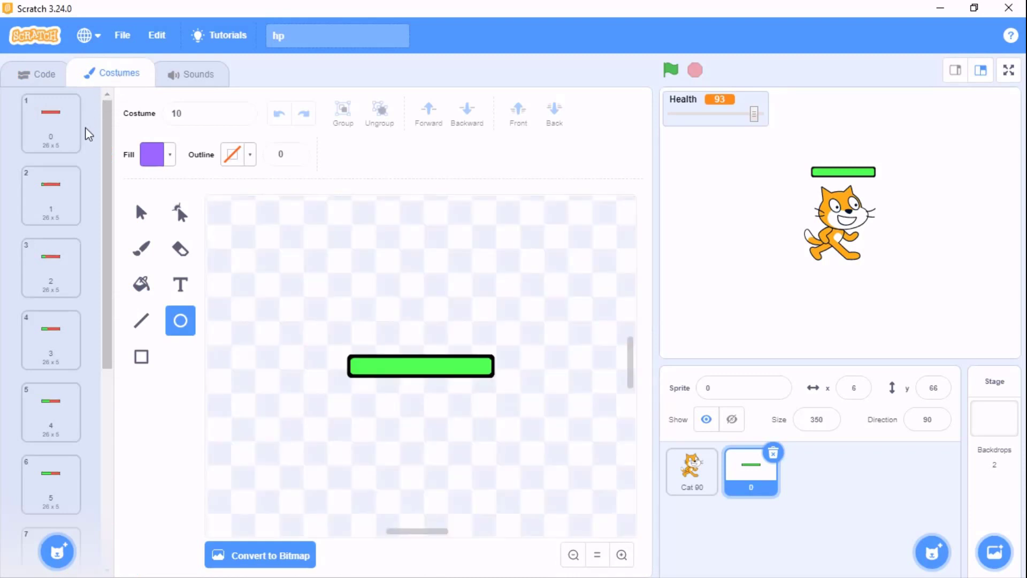
left_click(744, 388)
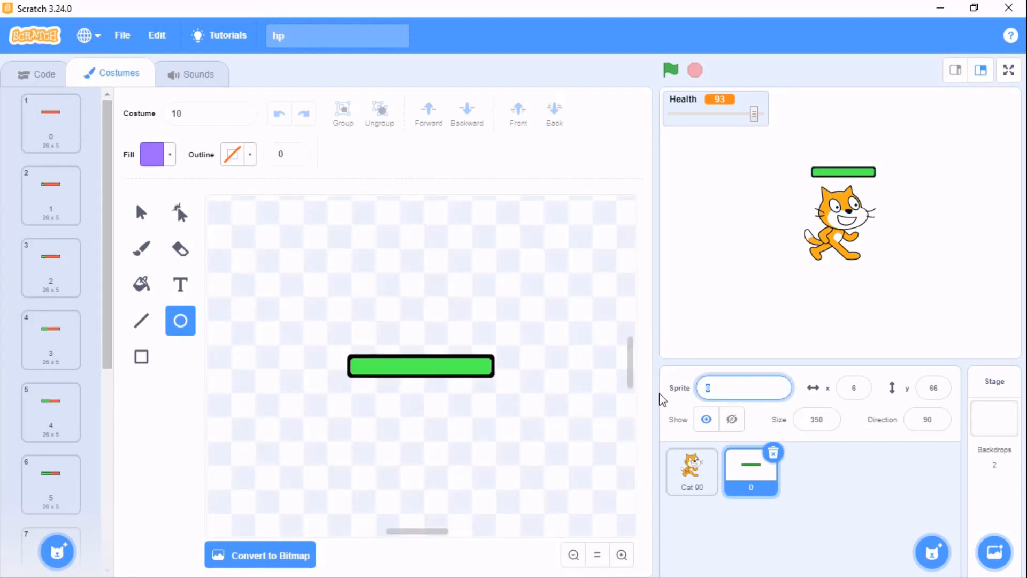
type("HP Bar")
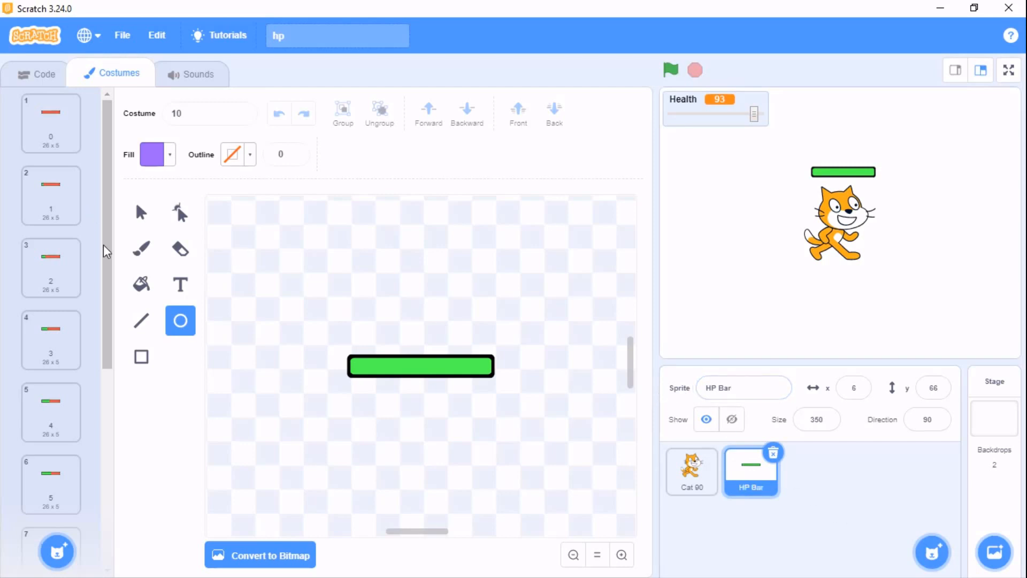
mouse_move(124, 219)
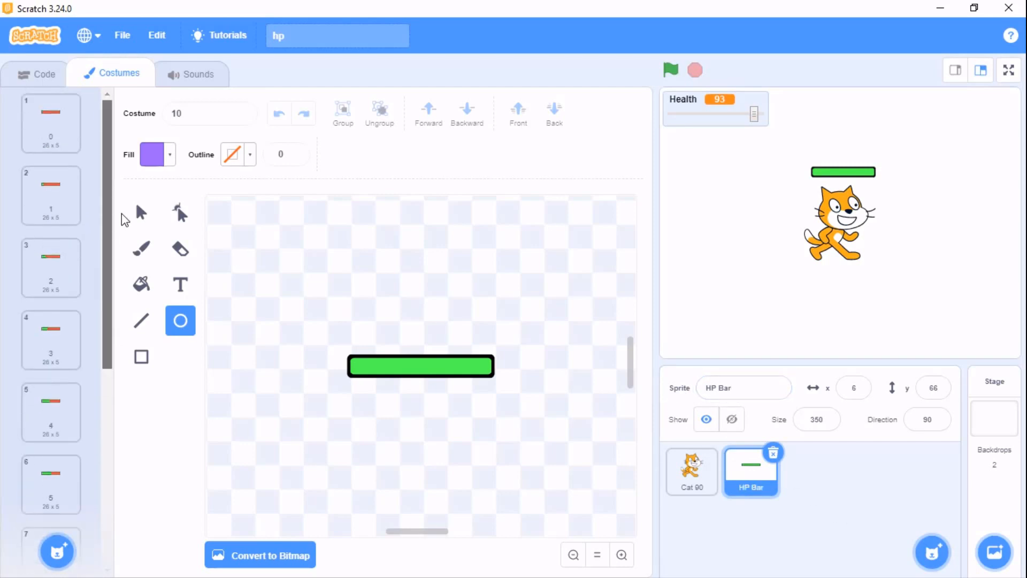
Browse the bar costumes from empty red to nearly full, then return to the scripts
left_click(51, 122)
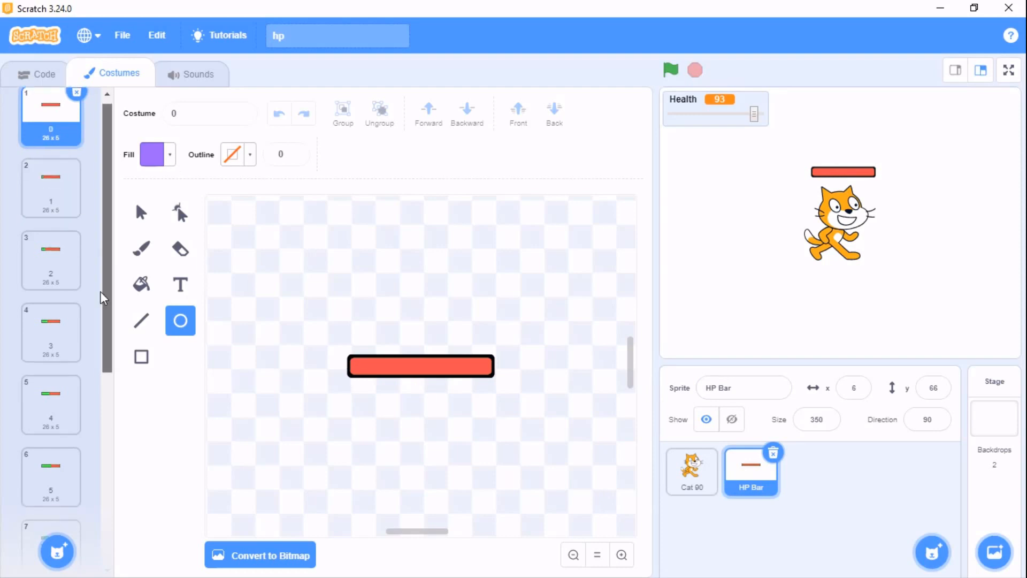
scroll("down", 3)
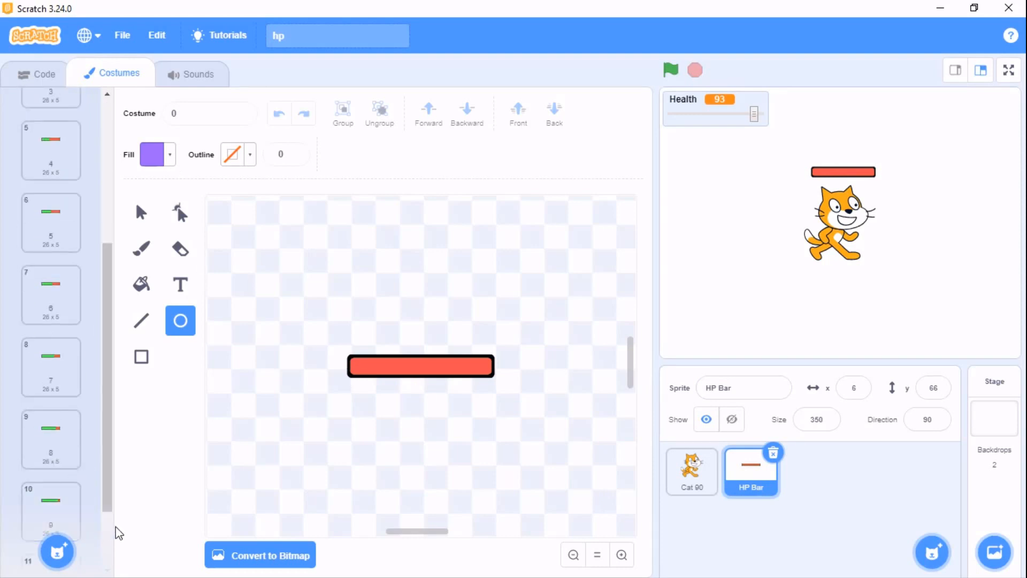
left_click(51, 486)
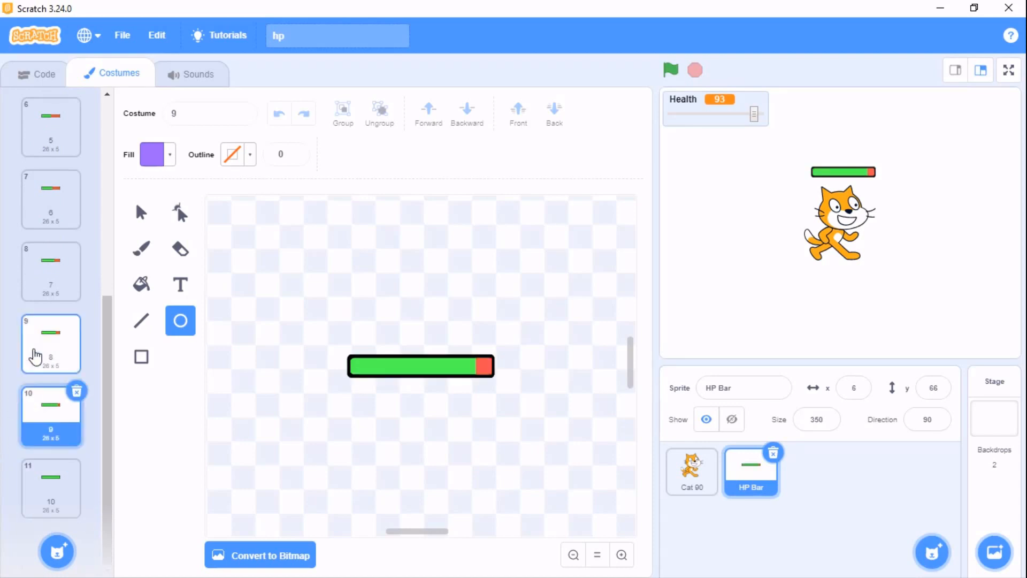
left_click(50, 198)
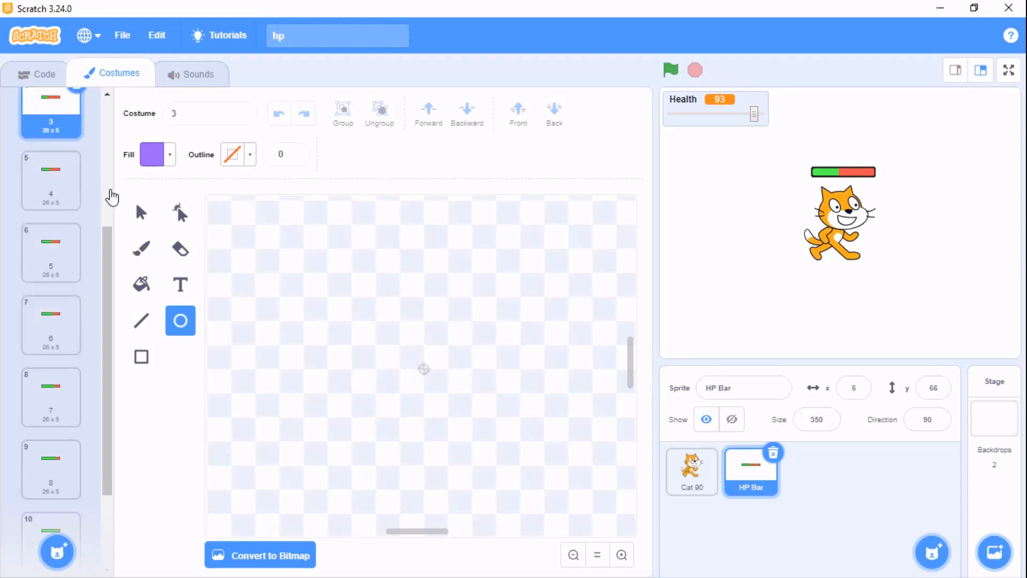
left_click(51, 123)
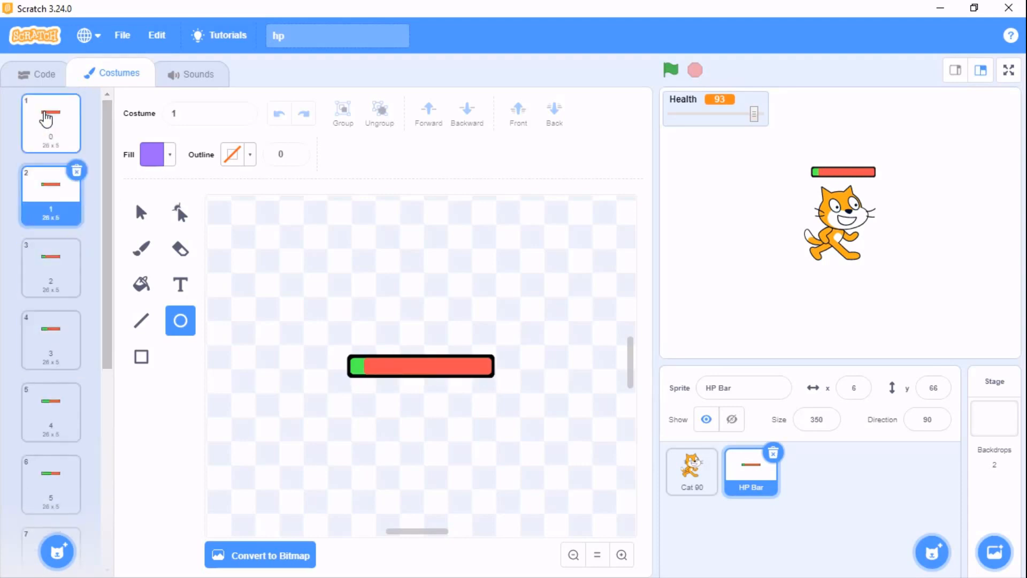
left_click(35, 73)
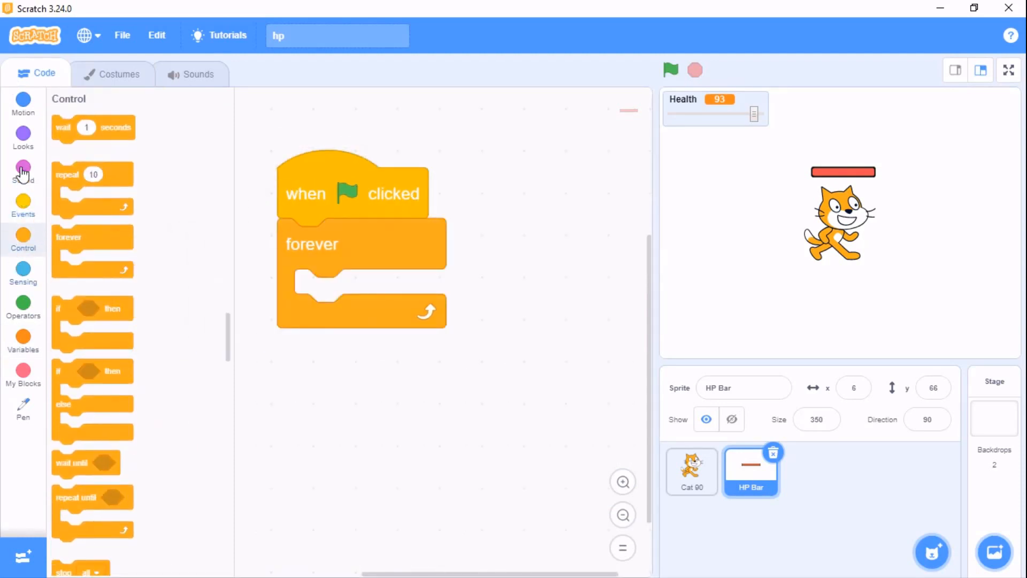
Put a 'switch costume to' block with a '+' operator inside the HP Bar's forever loop
left_click(23, 132)
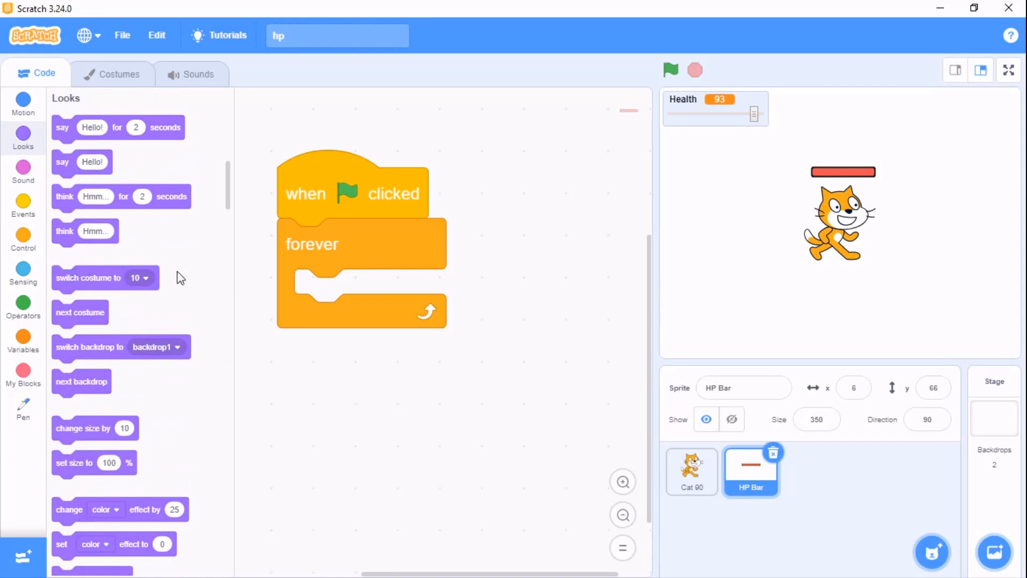
left_click_drag(87, 277, 369, 295)
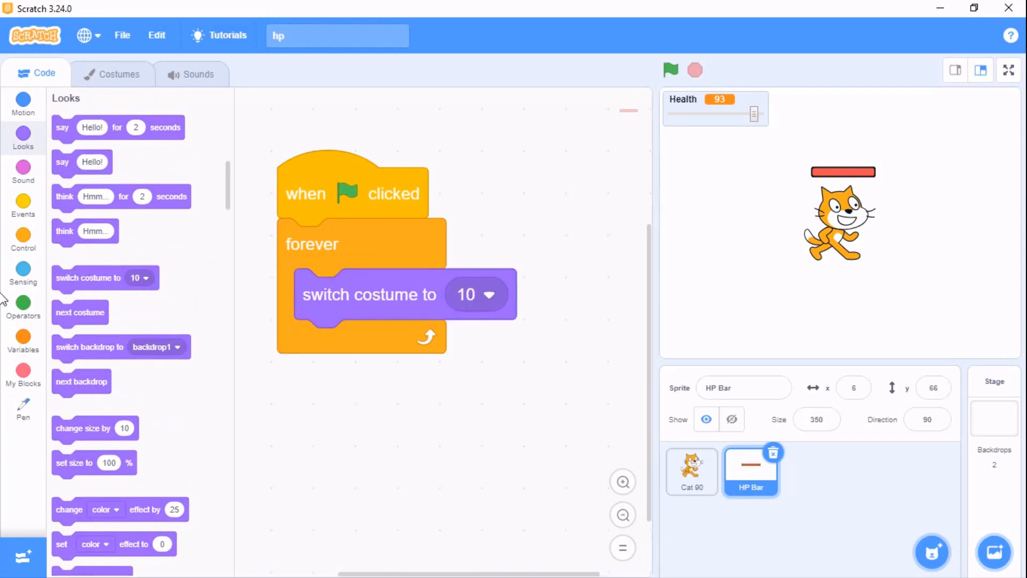
left_click(23, 303)
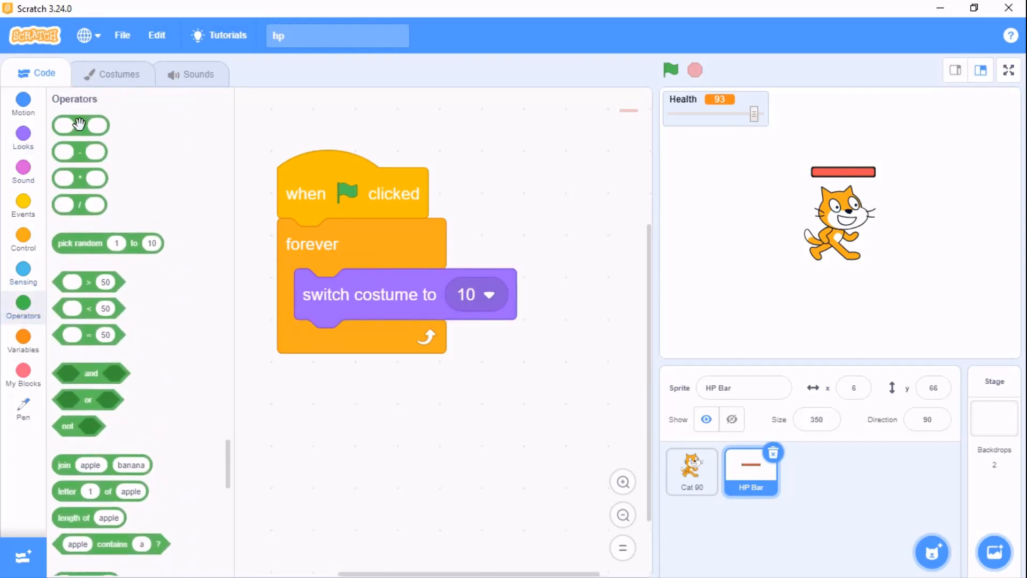
left_click_drag(79, 125, 471, 294)
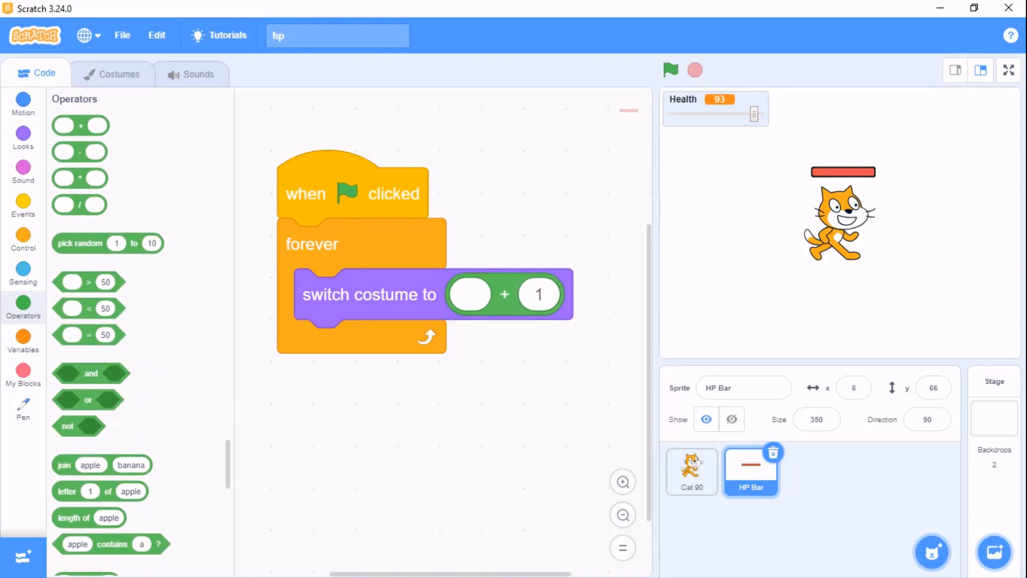
left_click(23, 341)
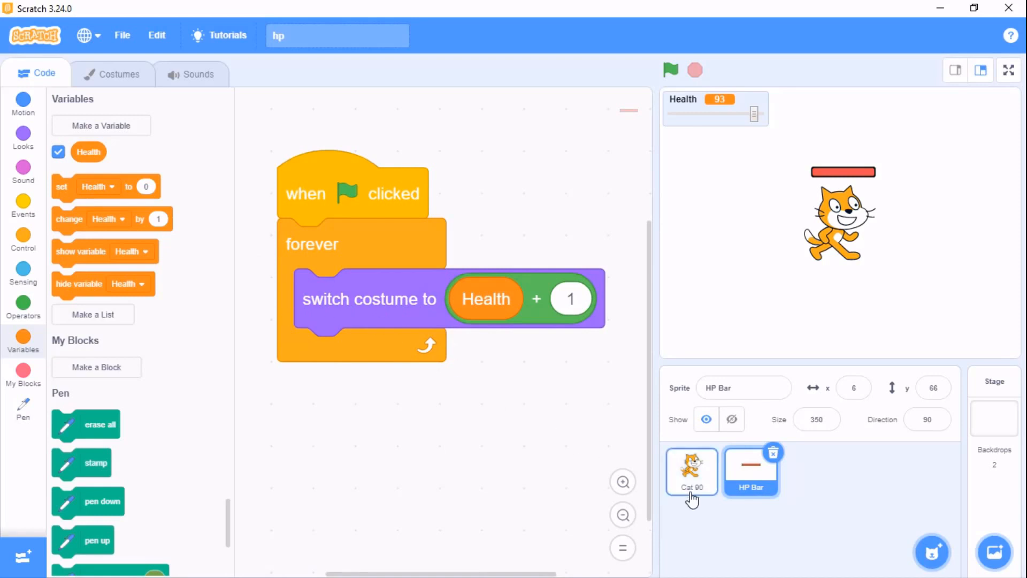
On the Cat, show Health as a plain readout and change Health by -0.5 when clicked
left_click(692, 471)
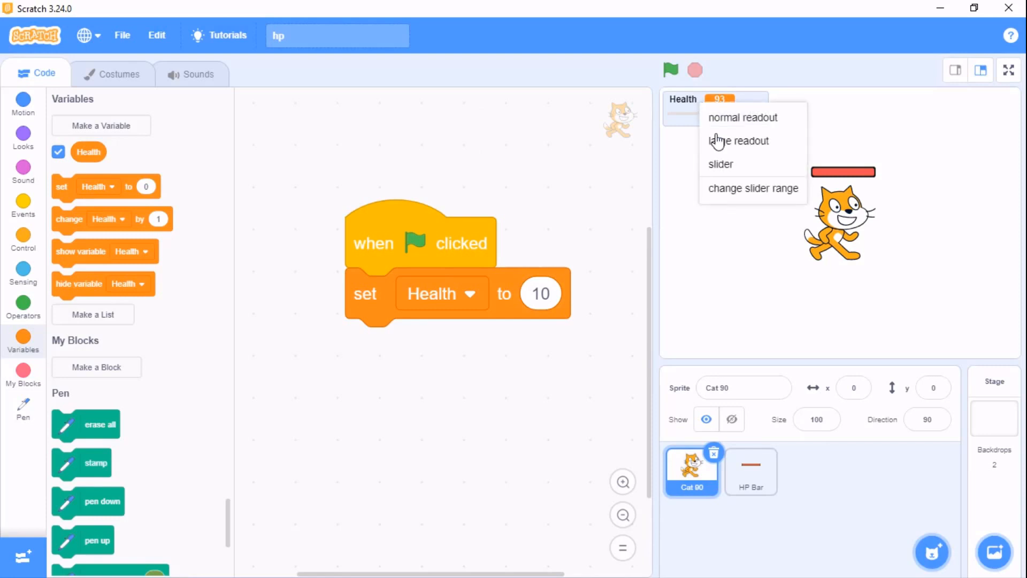
left_click(741, 117)
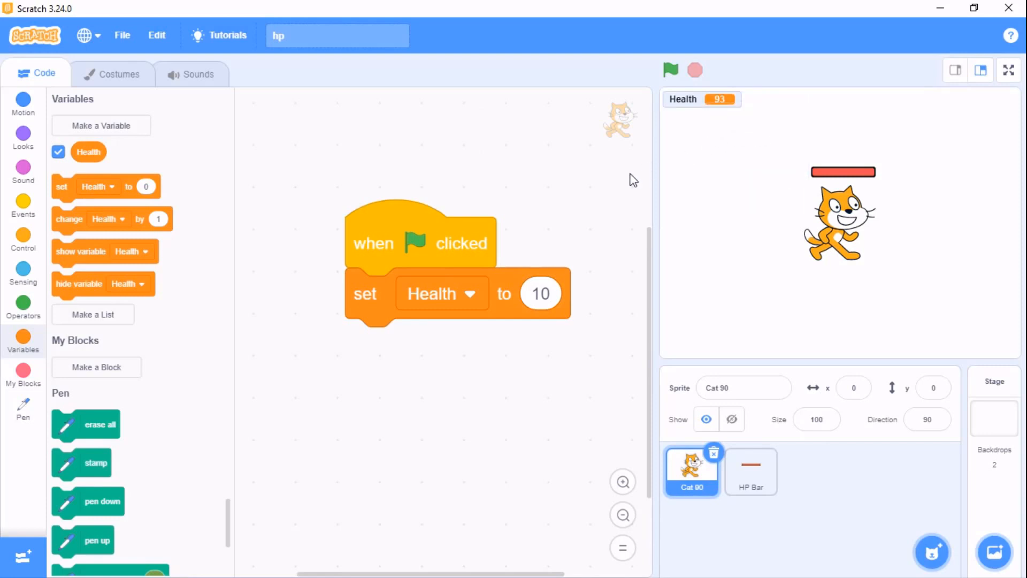
left_click(23, 203)
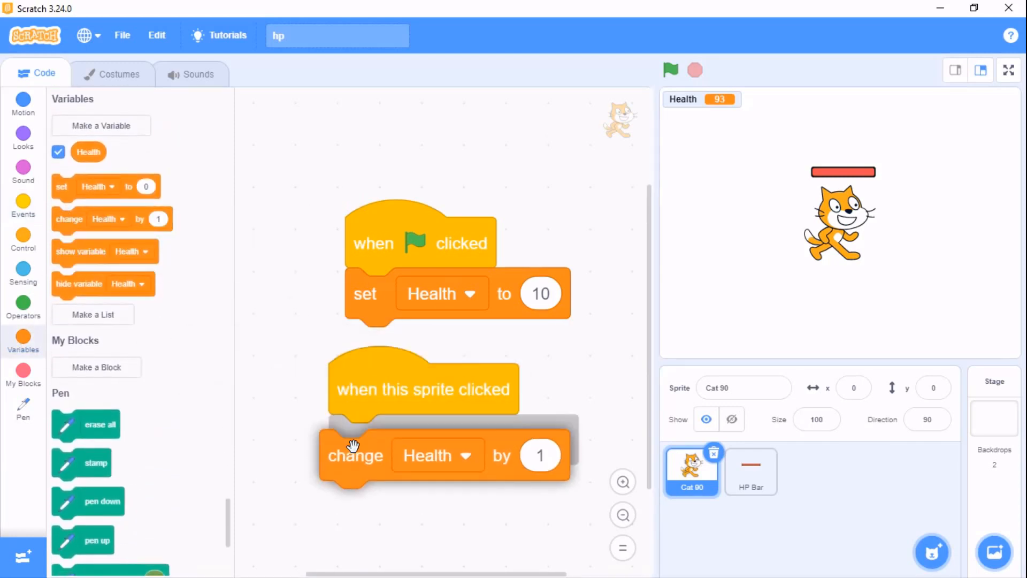
left_click(550, 440)
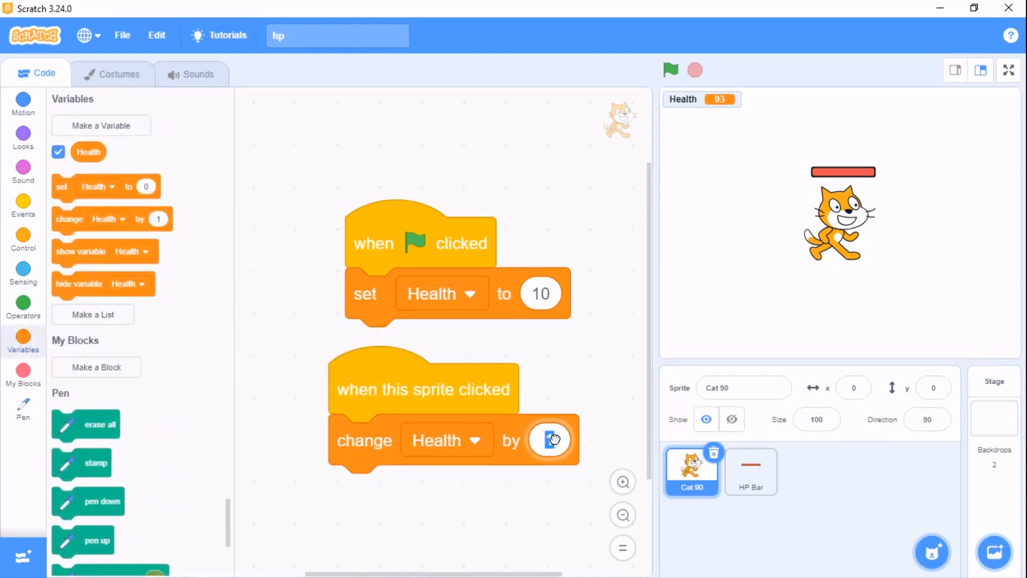
type("-0.5")
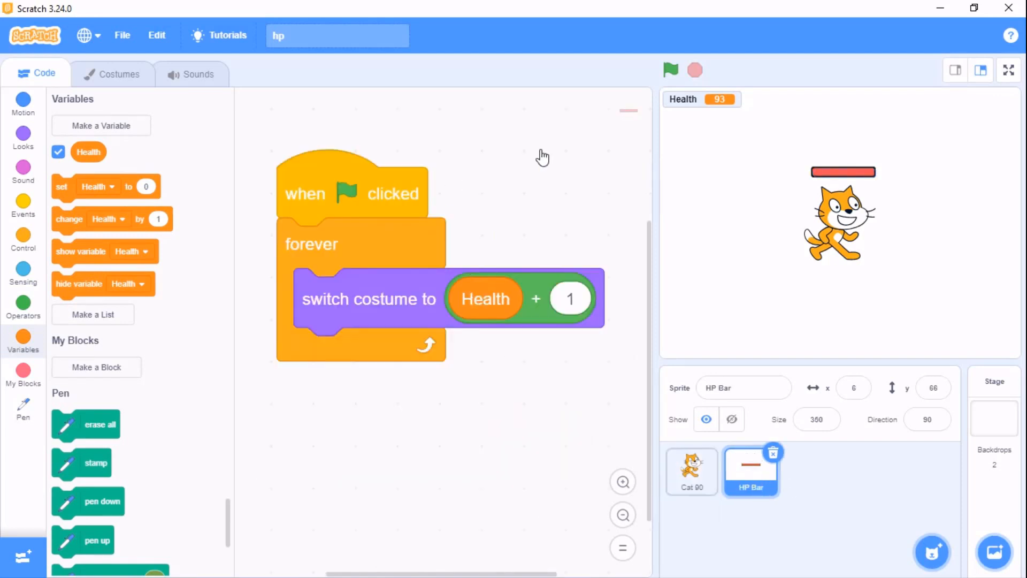
Test-run the project, then add a 'Health < 1' condition and a stop block after hide
left_click(670, 69)
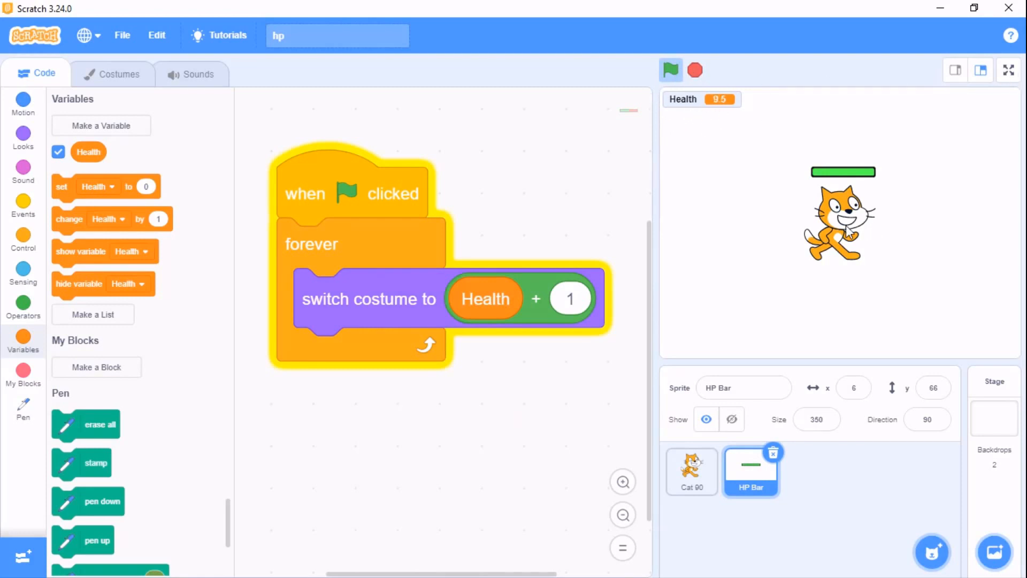
left_click(1008, 69)
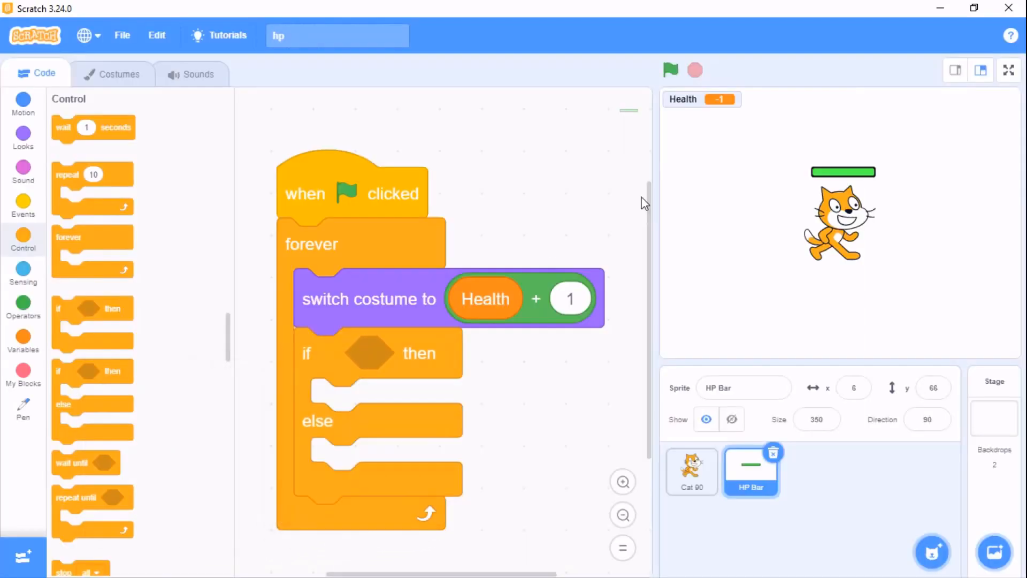
scroll("down", 3)
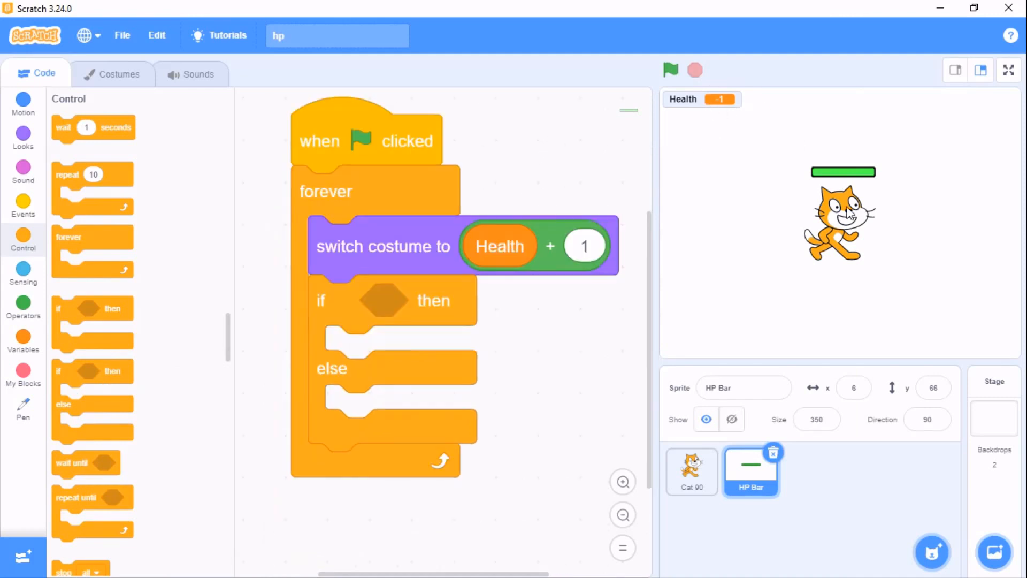
left_click(23, 305)
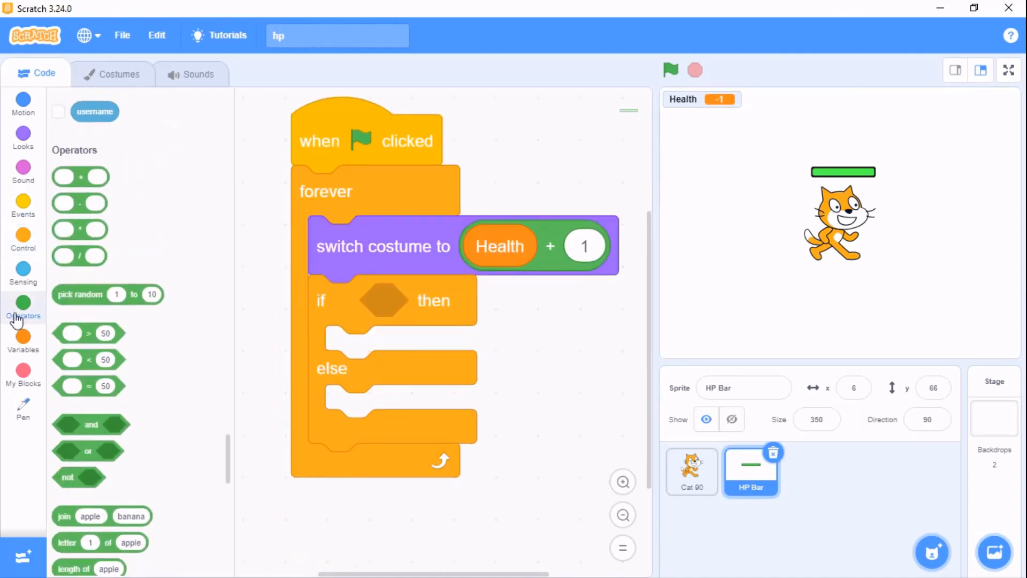
left_click_drag(90, 359, 405, 344)
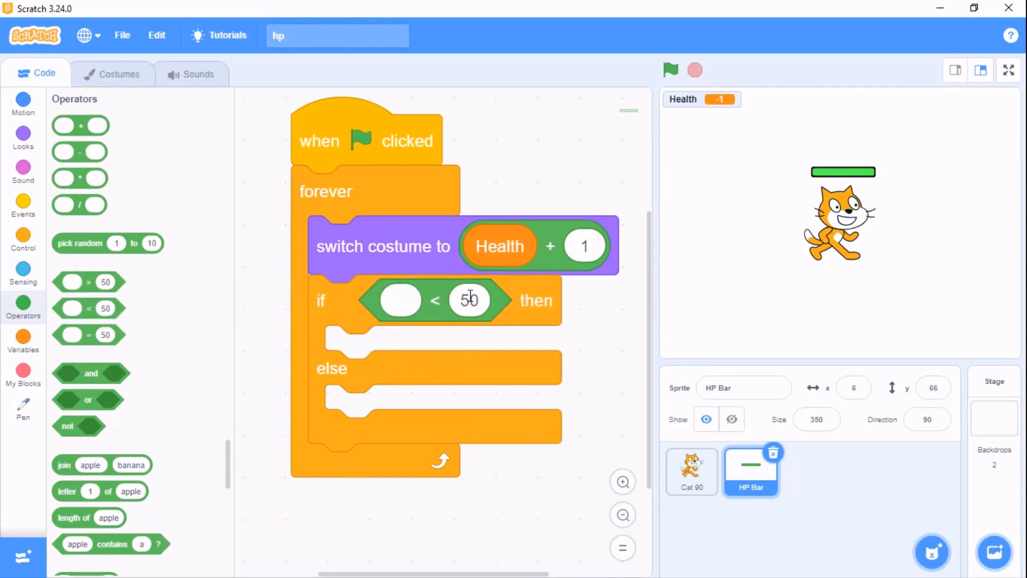
type("1")
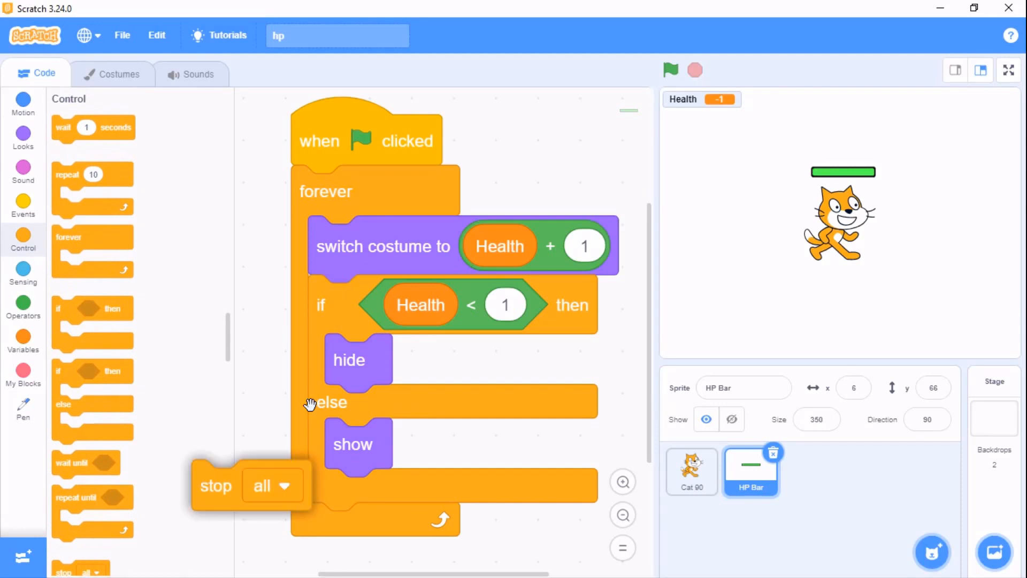
left_click_drag(216, 485, 367, 399)
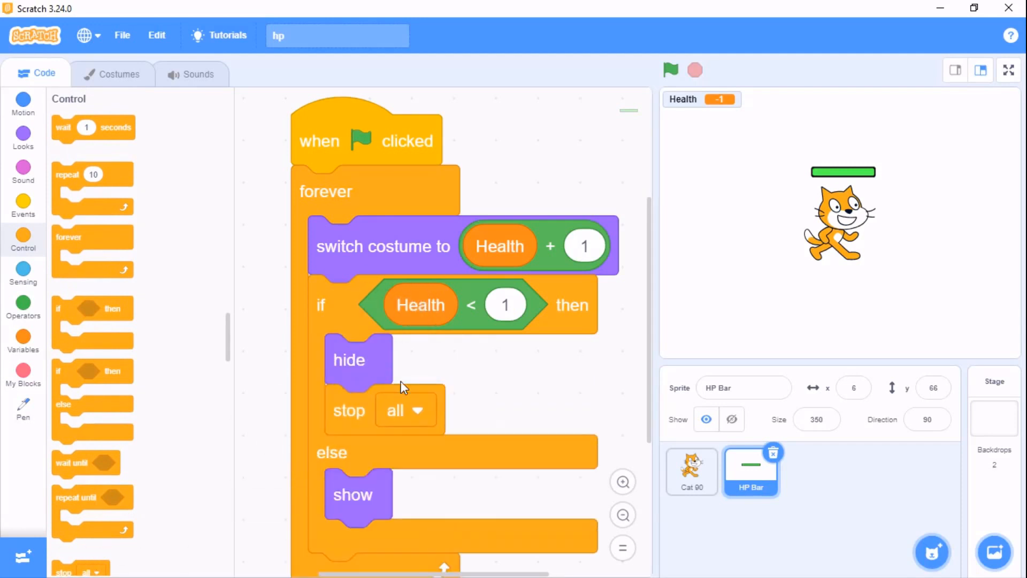
Browse HP Bar costumes 0, 7 and 10, then return to the scripts
left_click(119, 73)
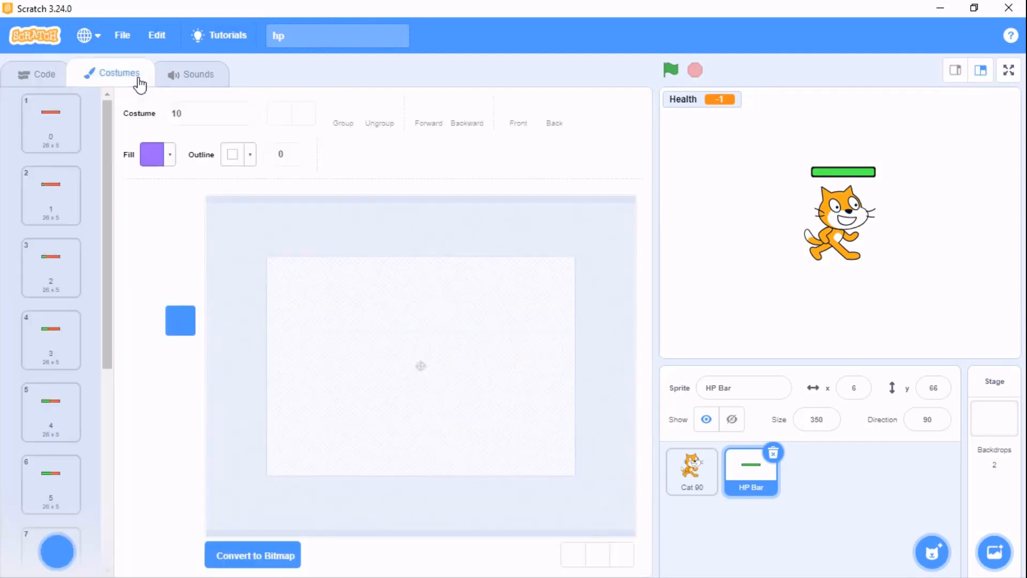
left_click(51, 123)
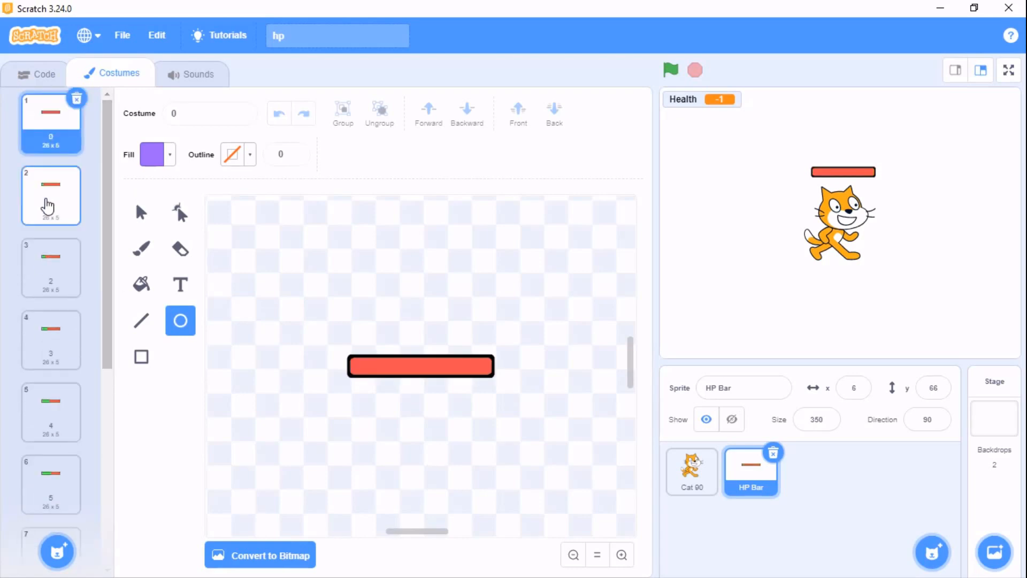
left_click(51, 340)
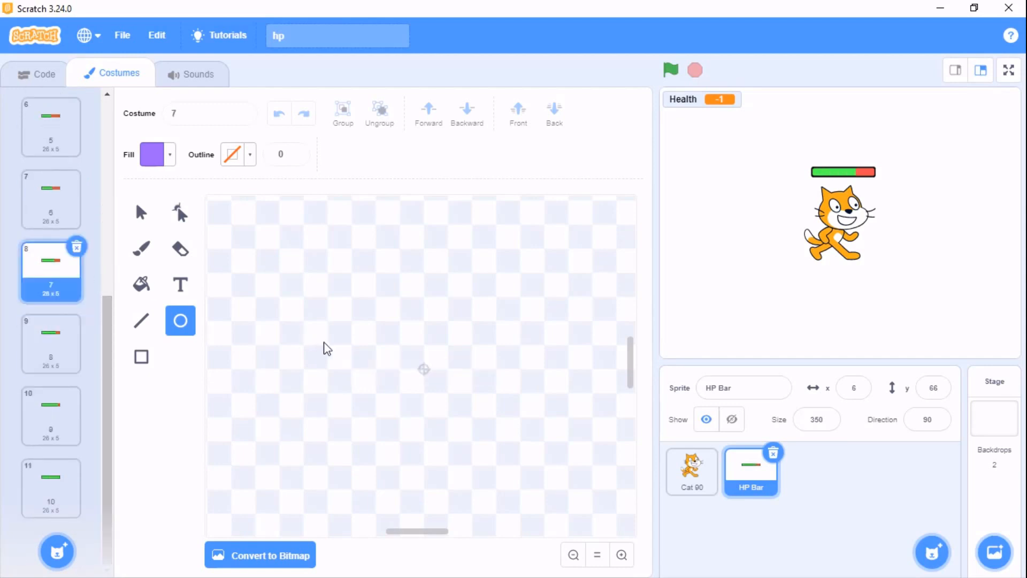
left_click(50, 342)
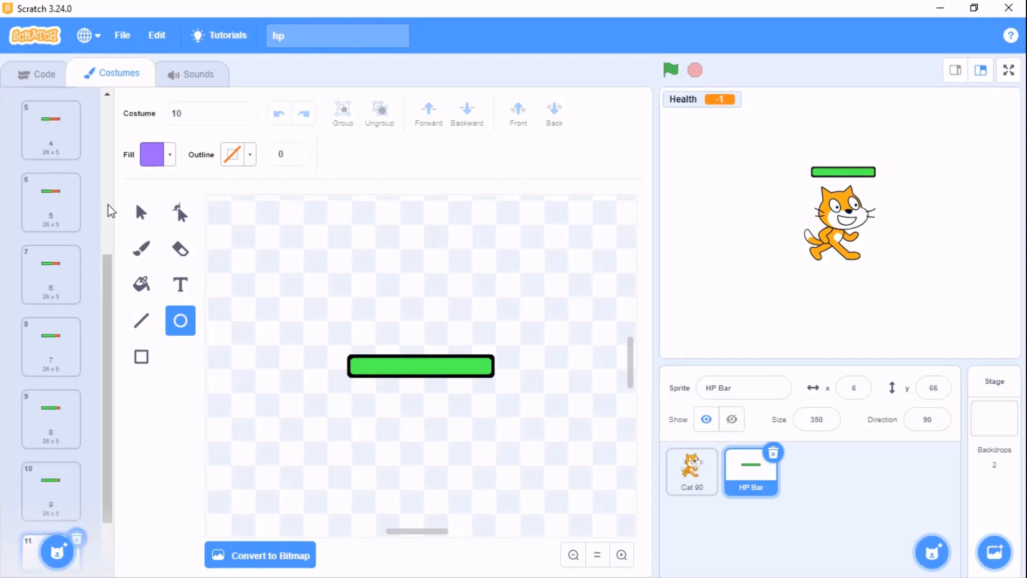
left_click(36, 73)
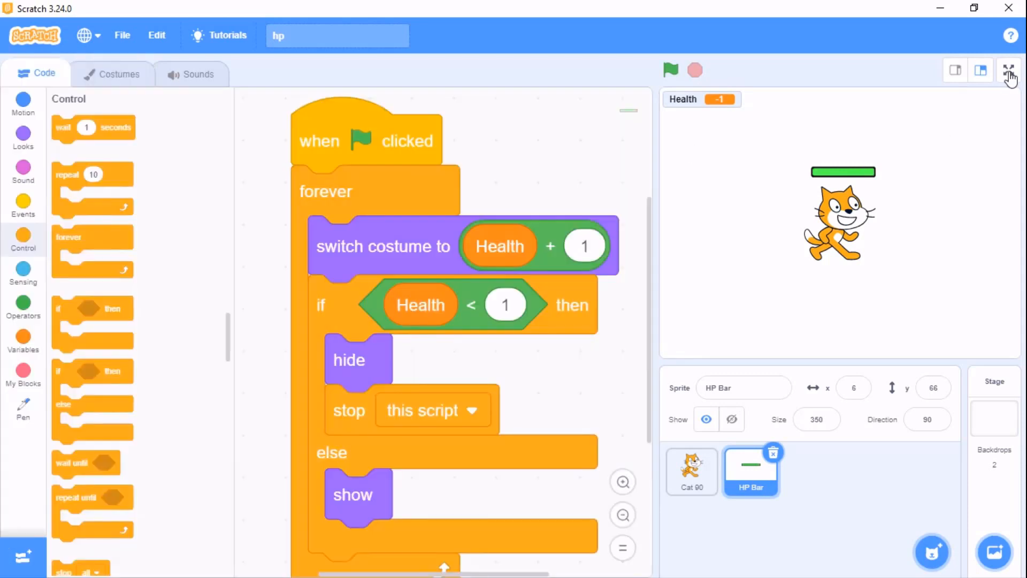
Run the project full screen to confirm the HP Bar hides at zero Health
left_click(1011, 72)
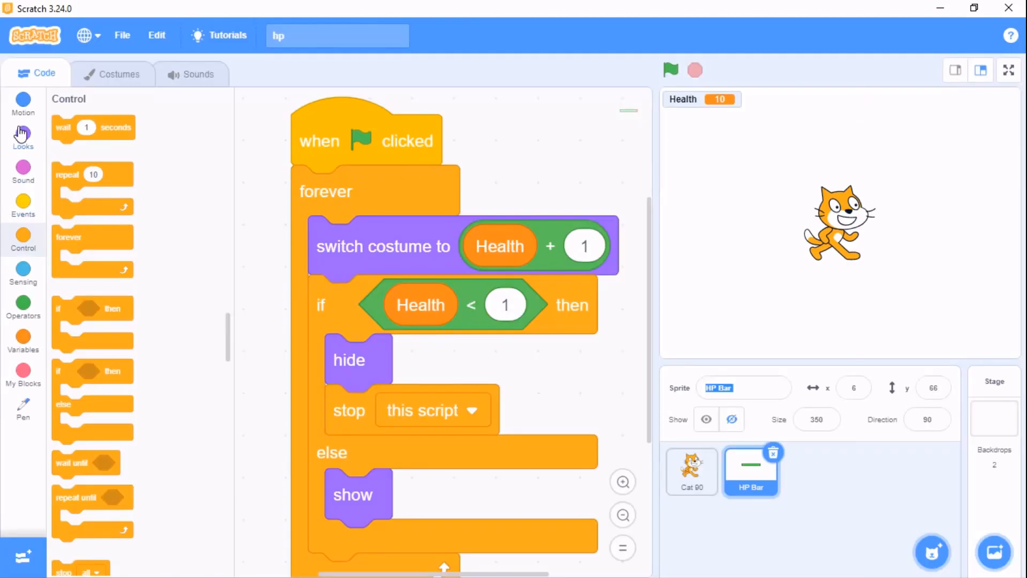
left_click(23, 133)
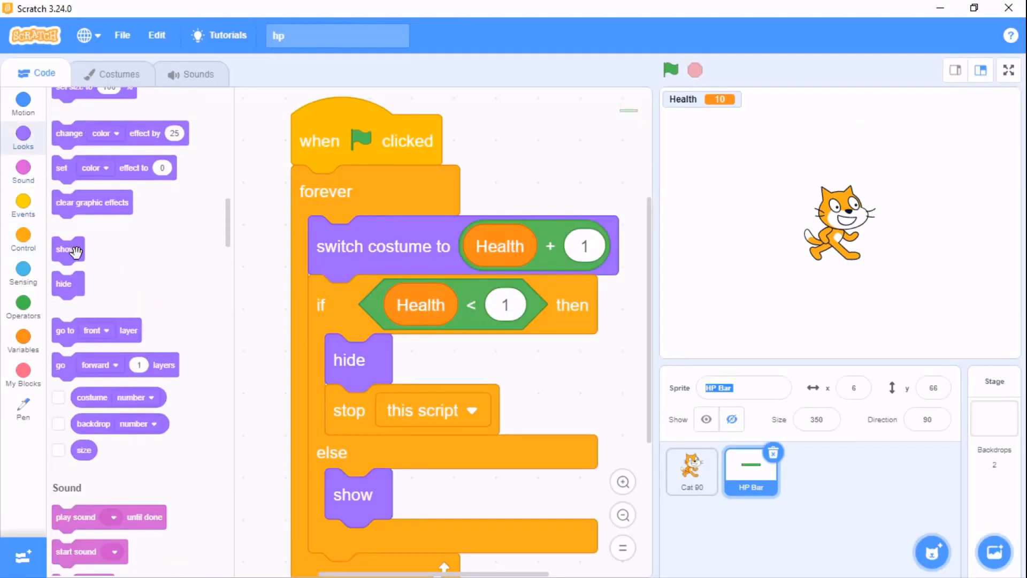
left_click(1008, 70)
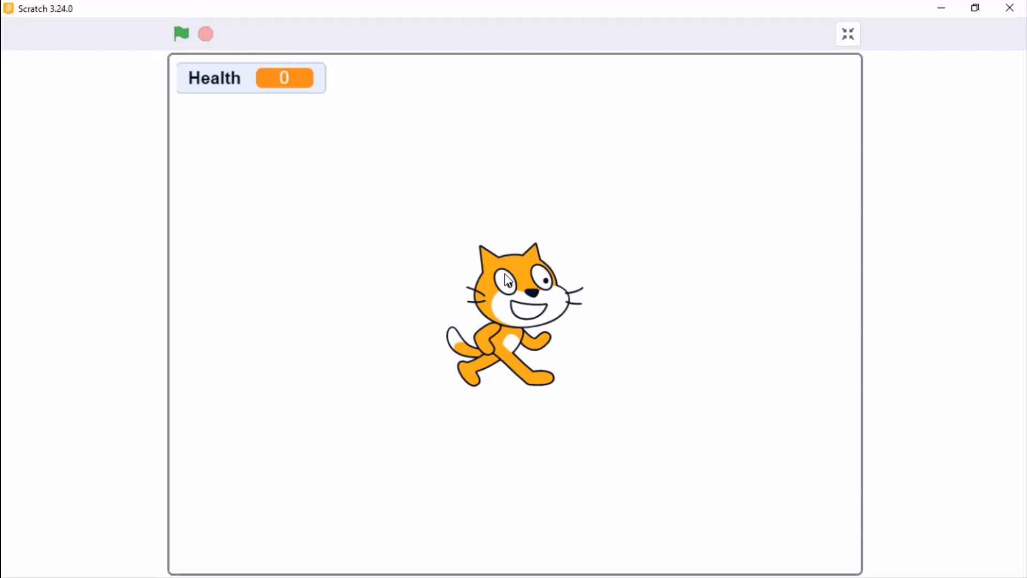
left_click(180, 34)
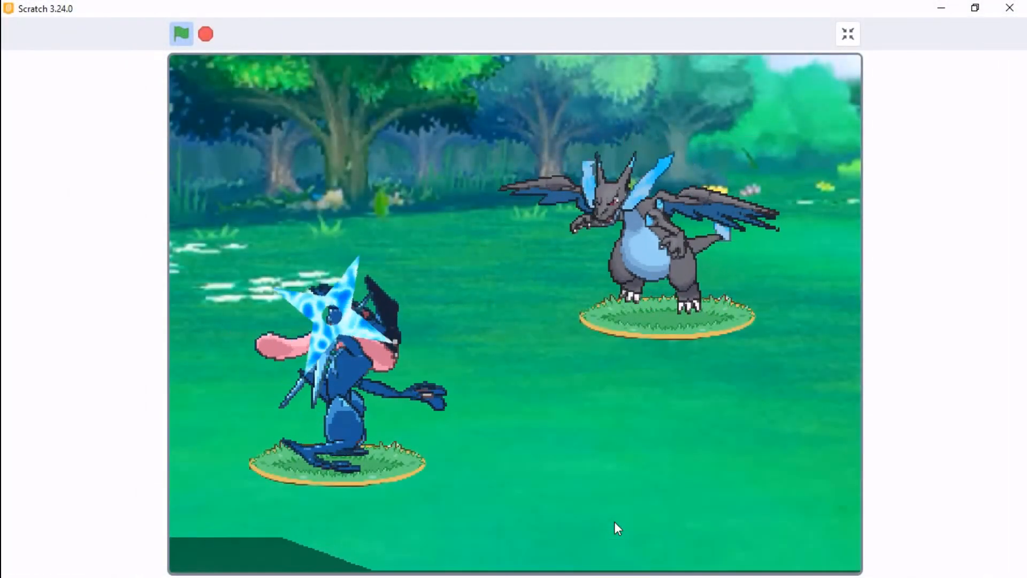